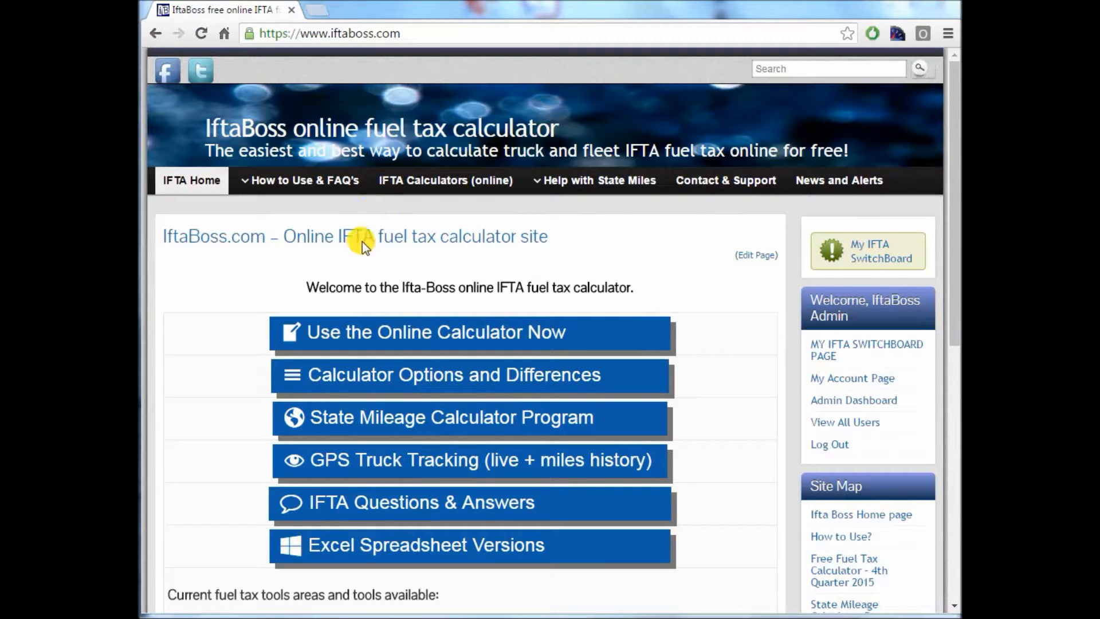
mouse_move(384, 266)
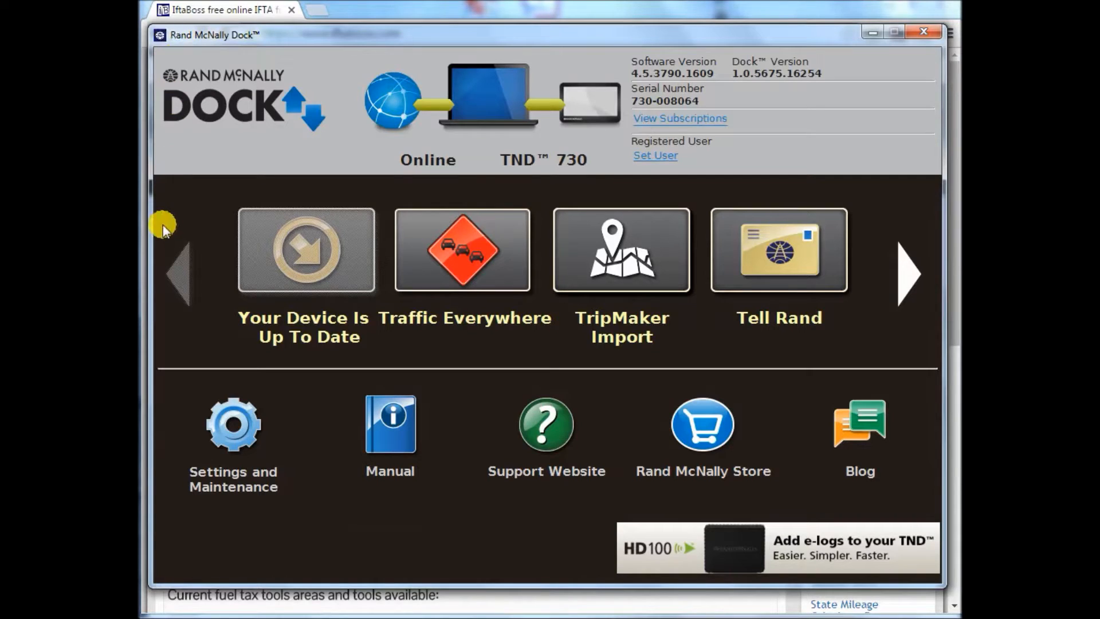
mouse_move(403, 364)
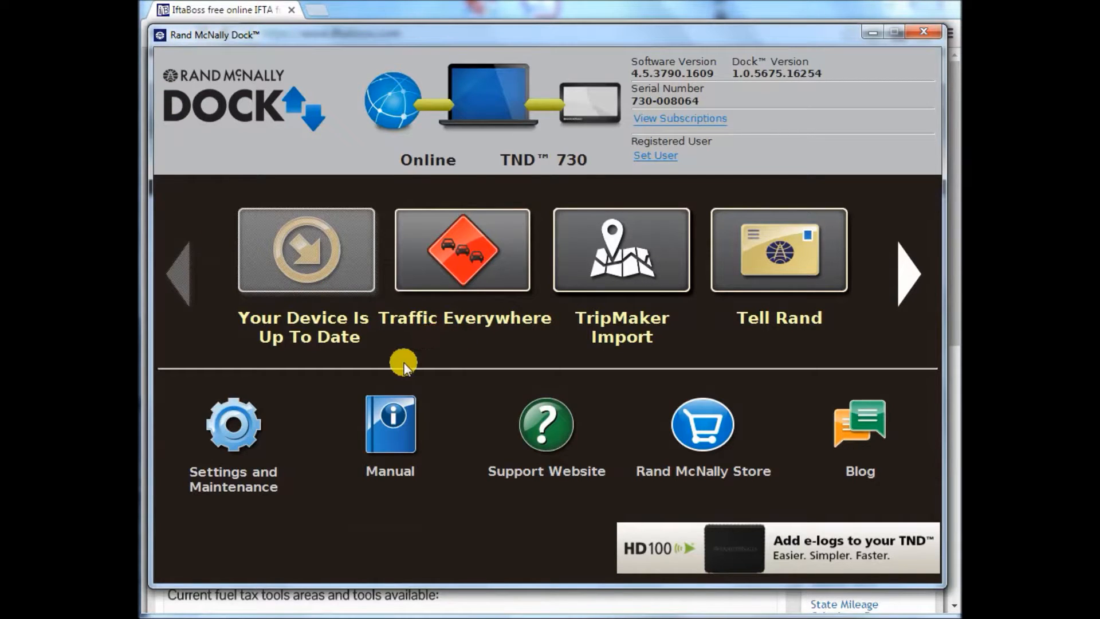
mouse_move(303, 247)
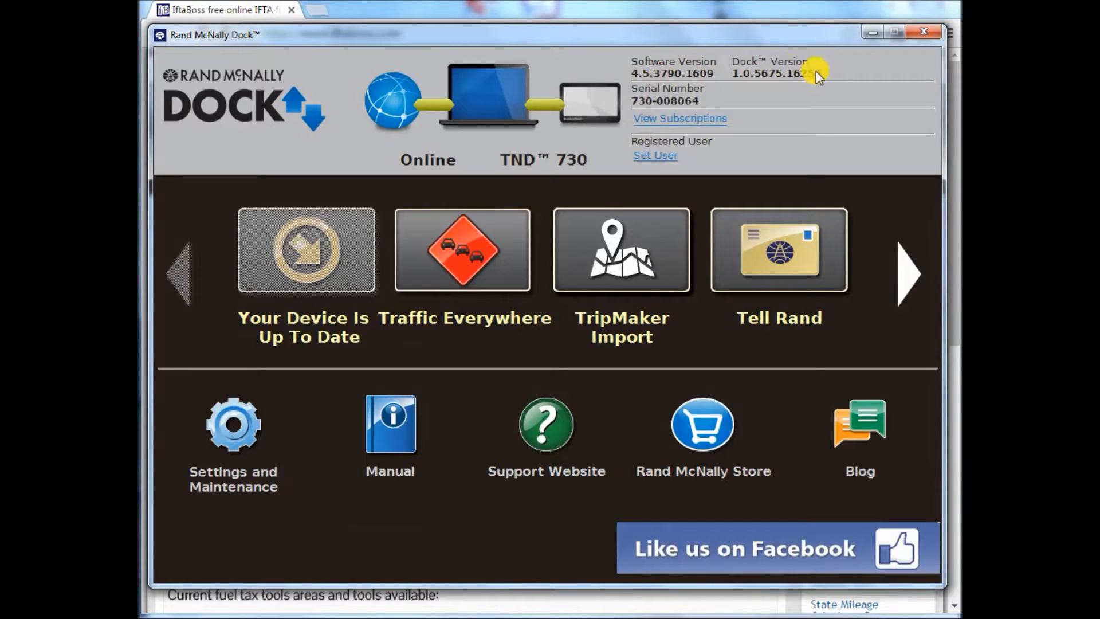
mouse_move(581, 125)
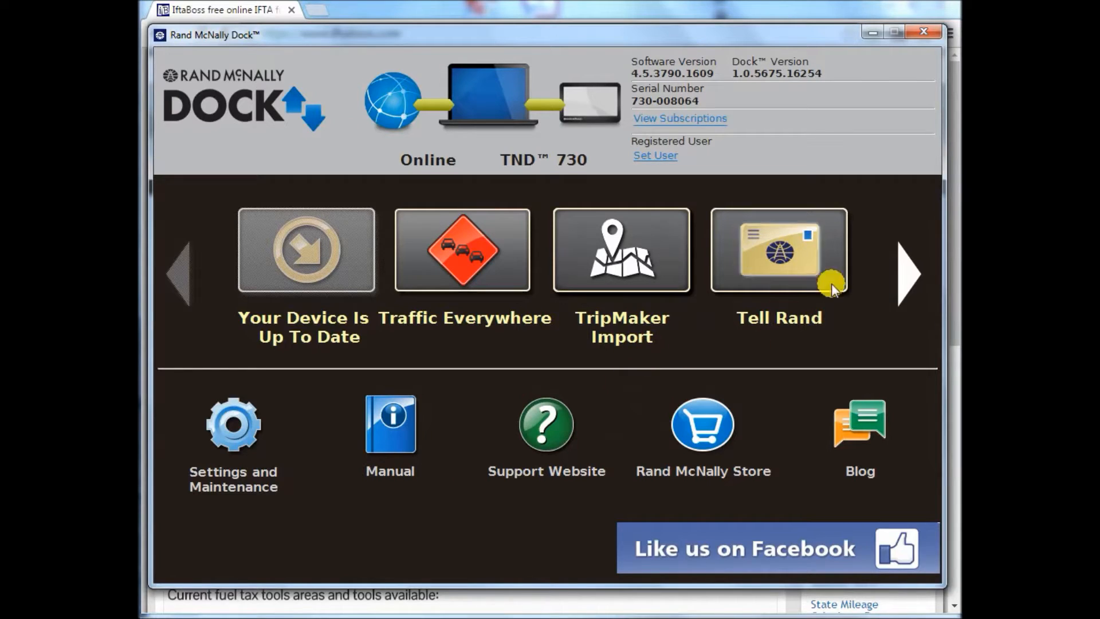
Move the Dock carousel right and open the Mileage/Fuel export tile.
left_click(908, 274)
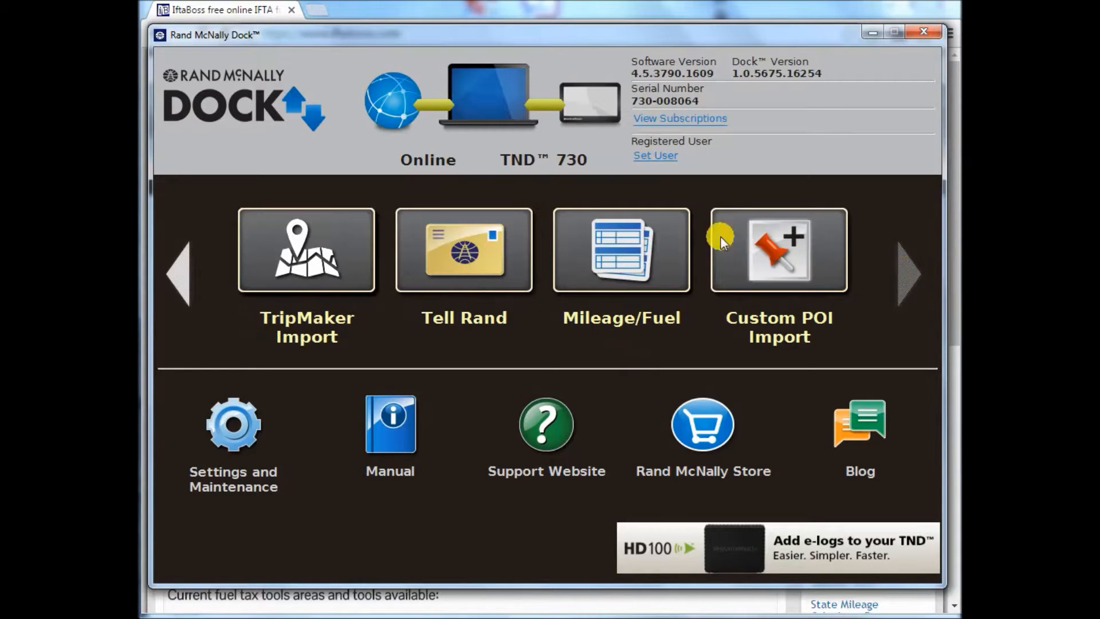
mouse_move(620, 250)
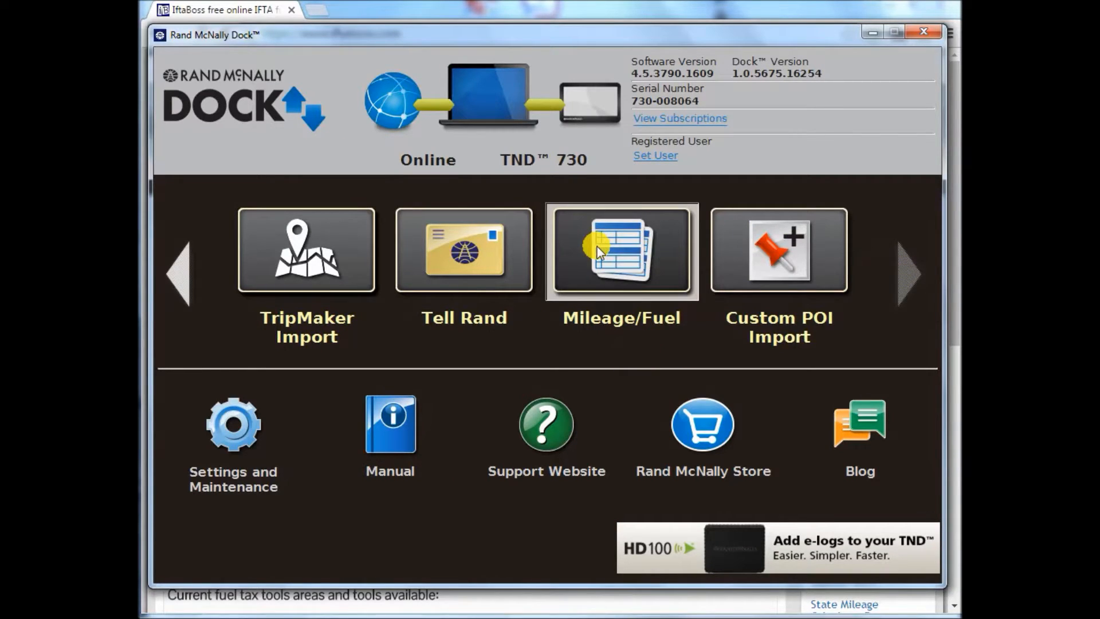
left_click(620, 251)
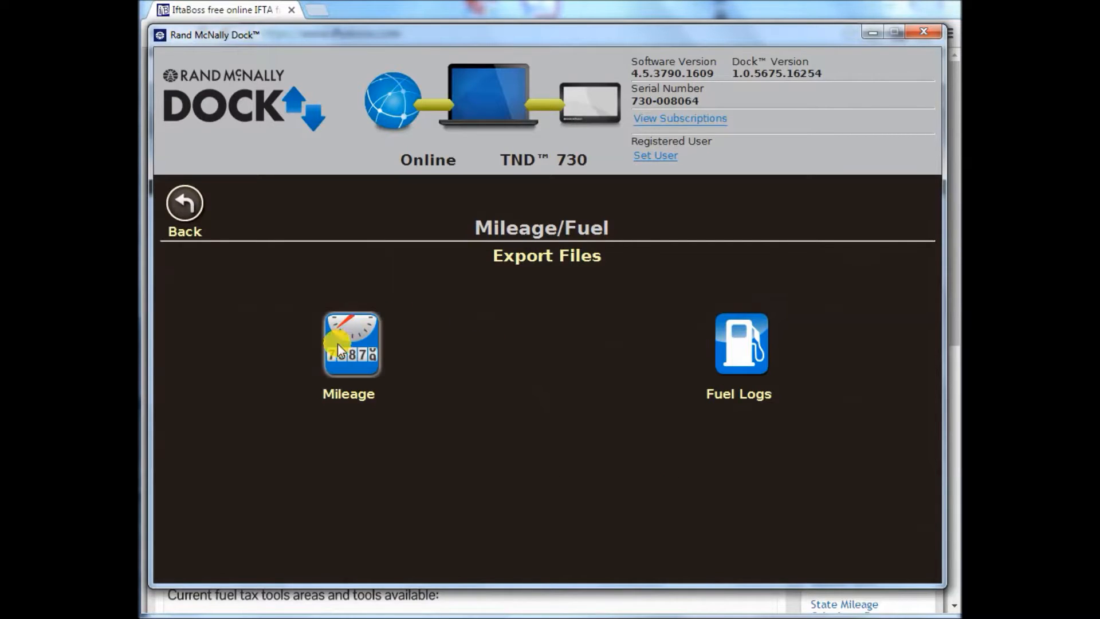
Save the Dock mileage export as Miles.csv in comma separated values format.
left_click(349, 344)
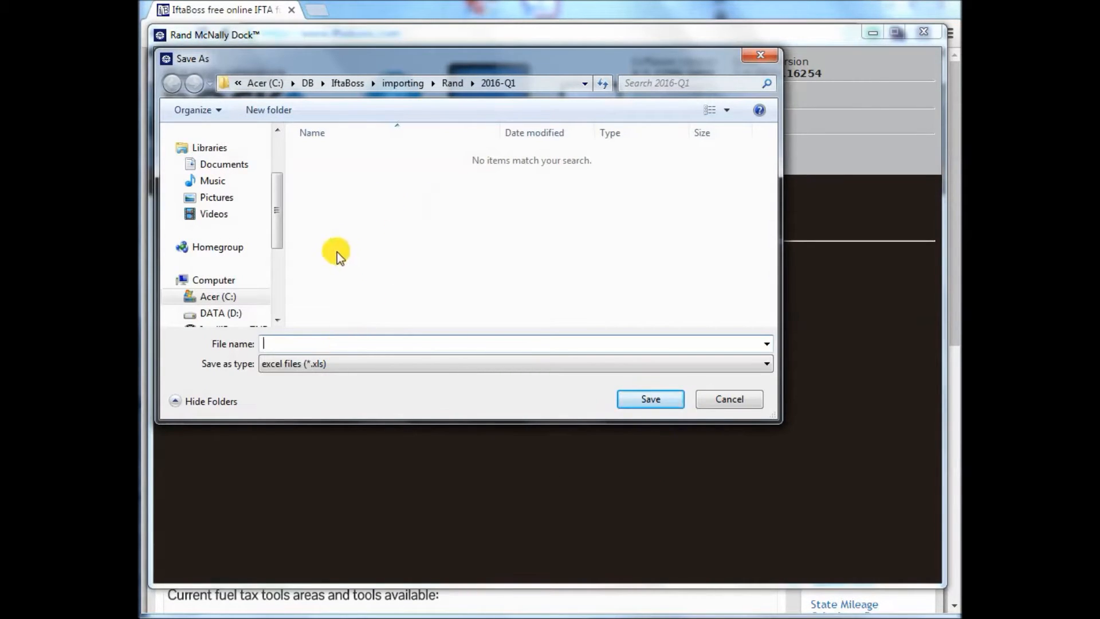
mouse_move(314, 325)
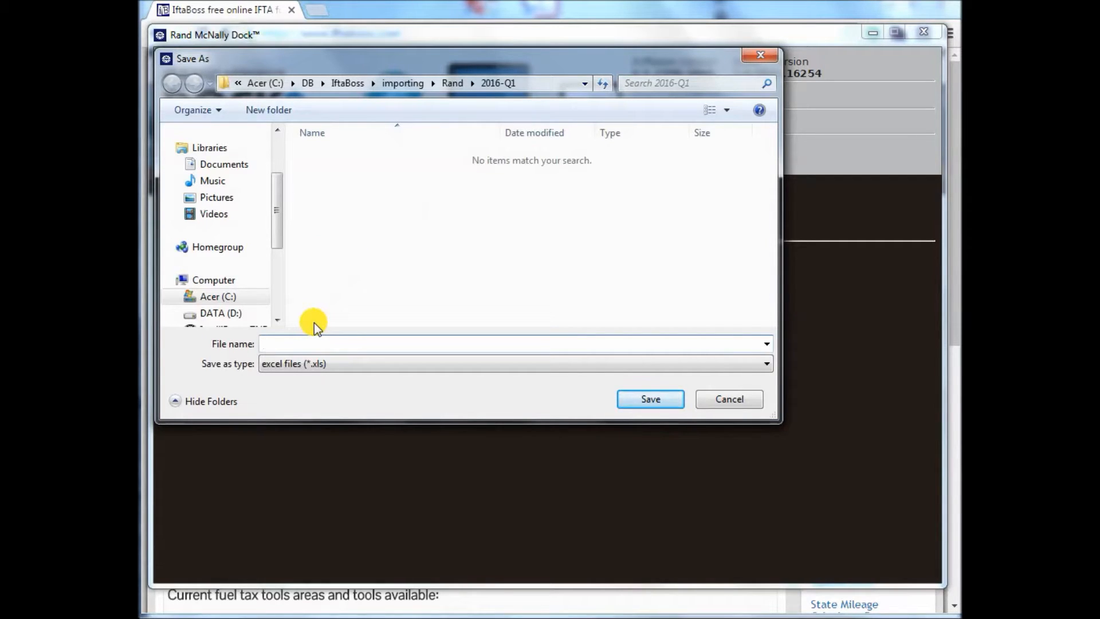
type("Mil")
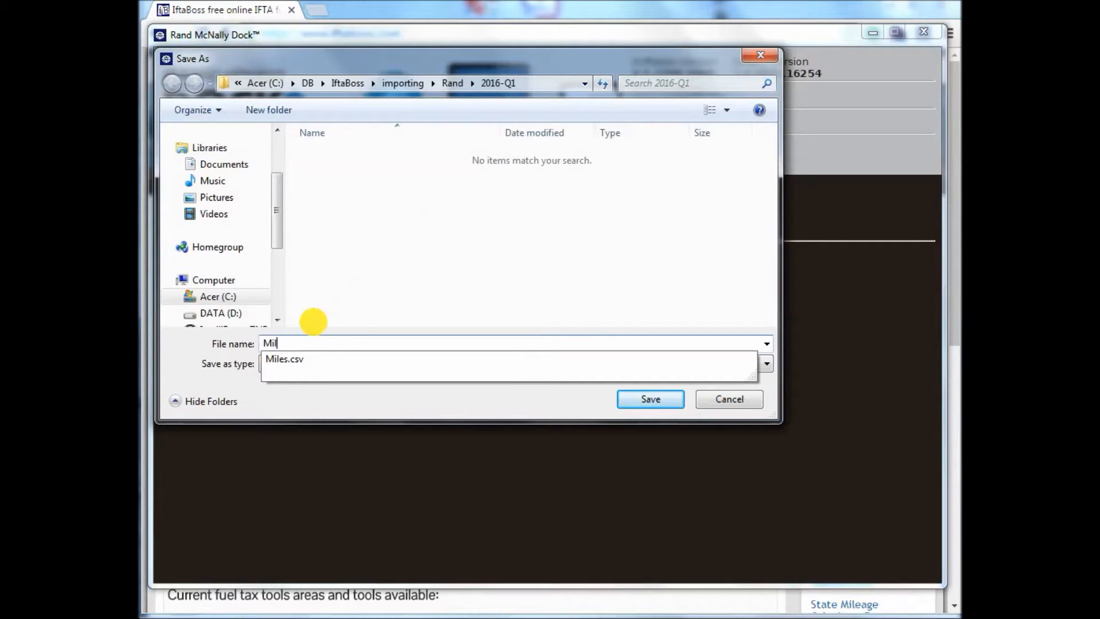
left_click(284, 359)
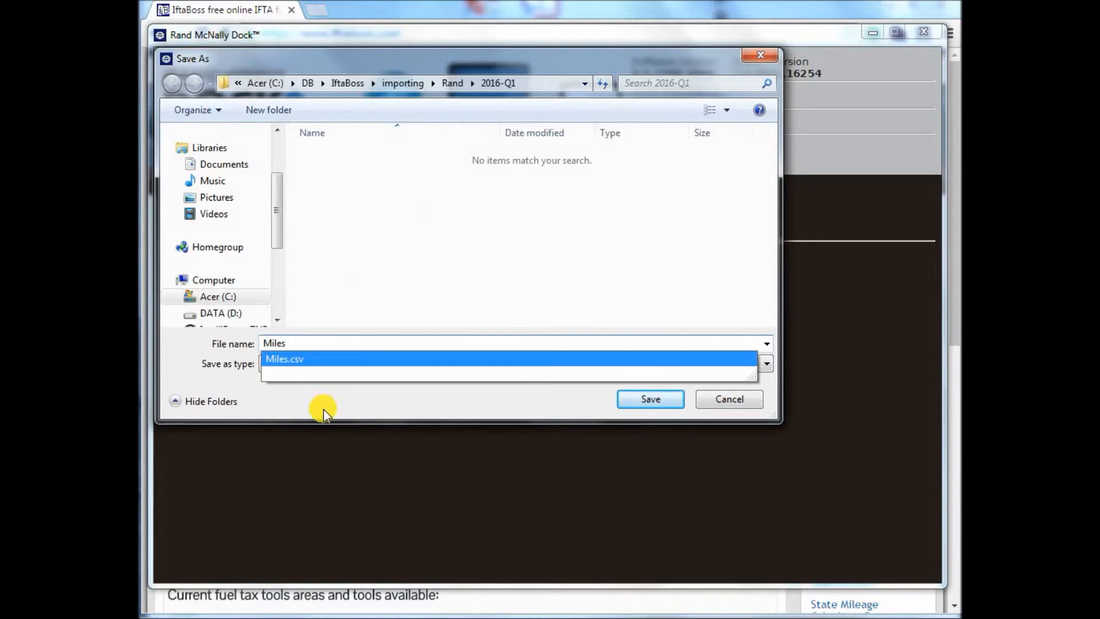
left_click(766, 363)
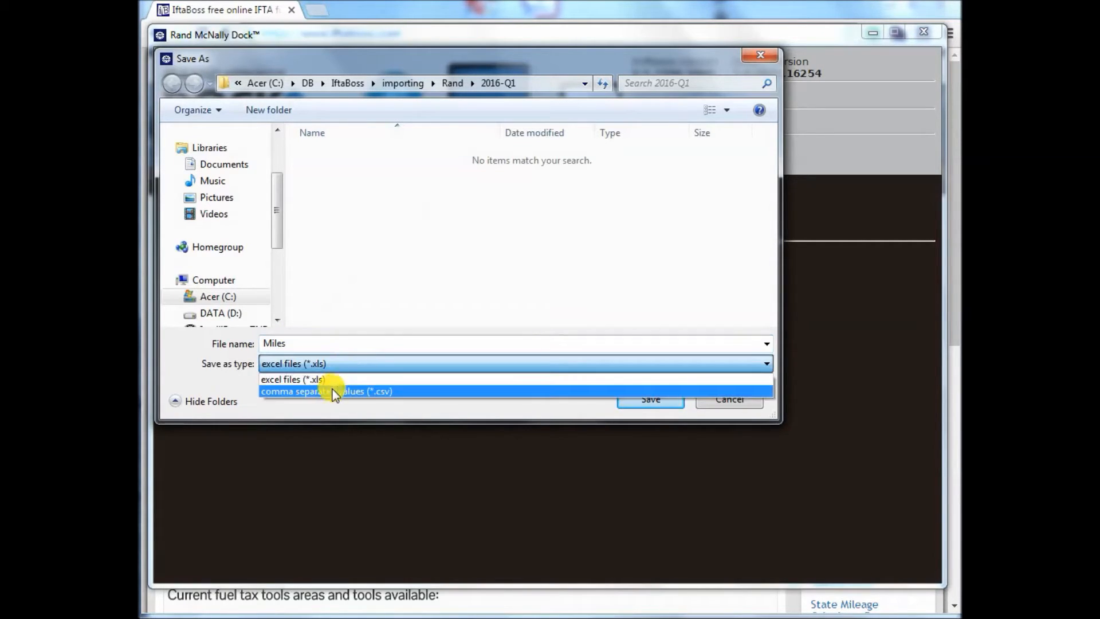
left_click(326, 391)
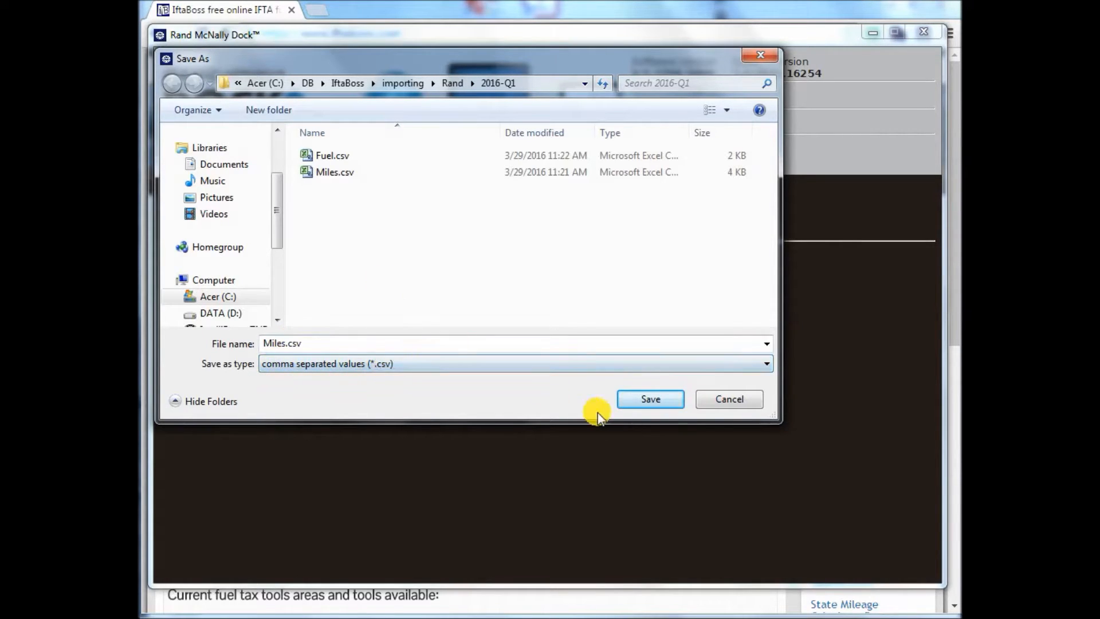
left_click(650, 399)
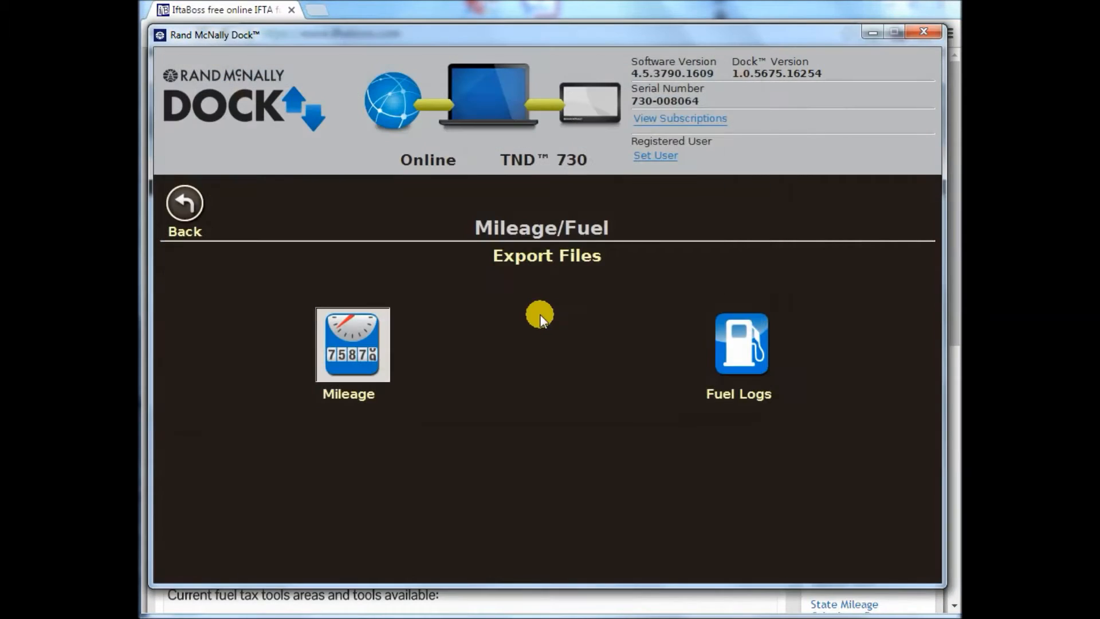
Save the Dock fuel logs export as Fuel.csv in CSV format, then return home.
left_click(352, 344)
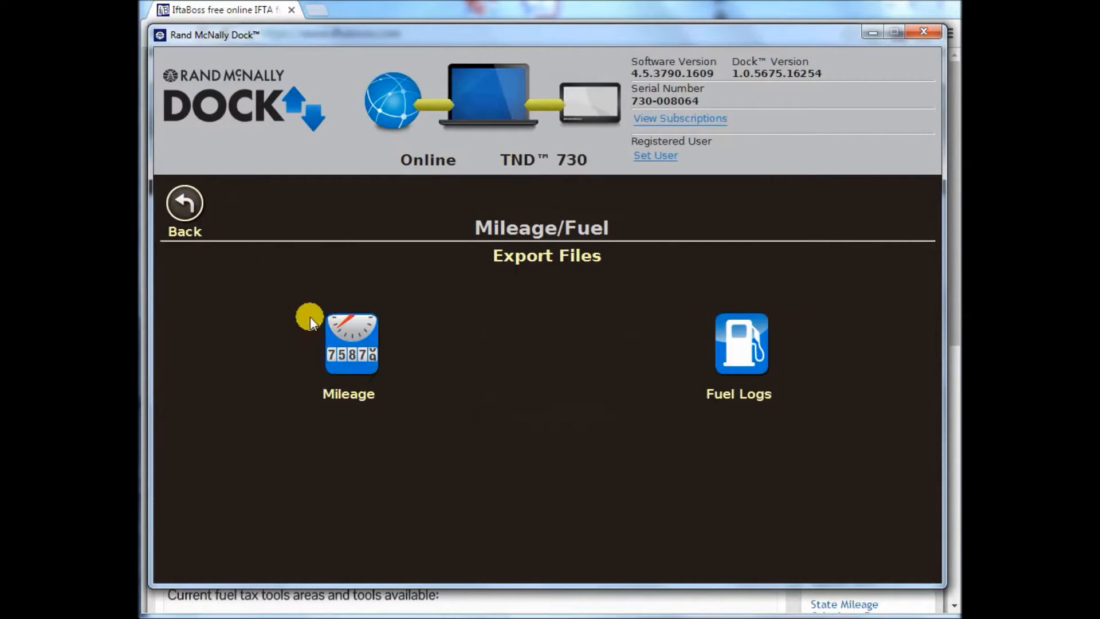
left_click(351, 343)
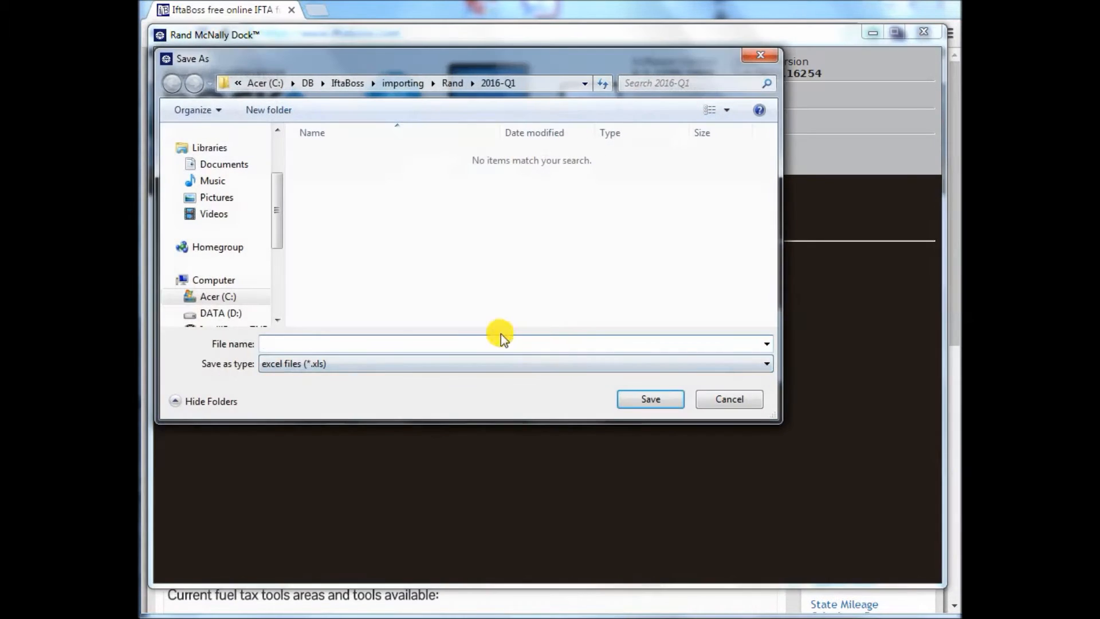
type("Fuel")
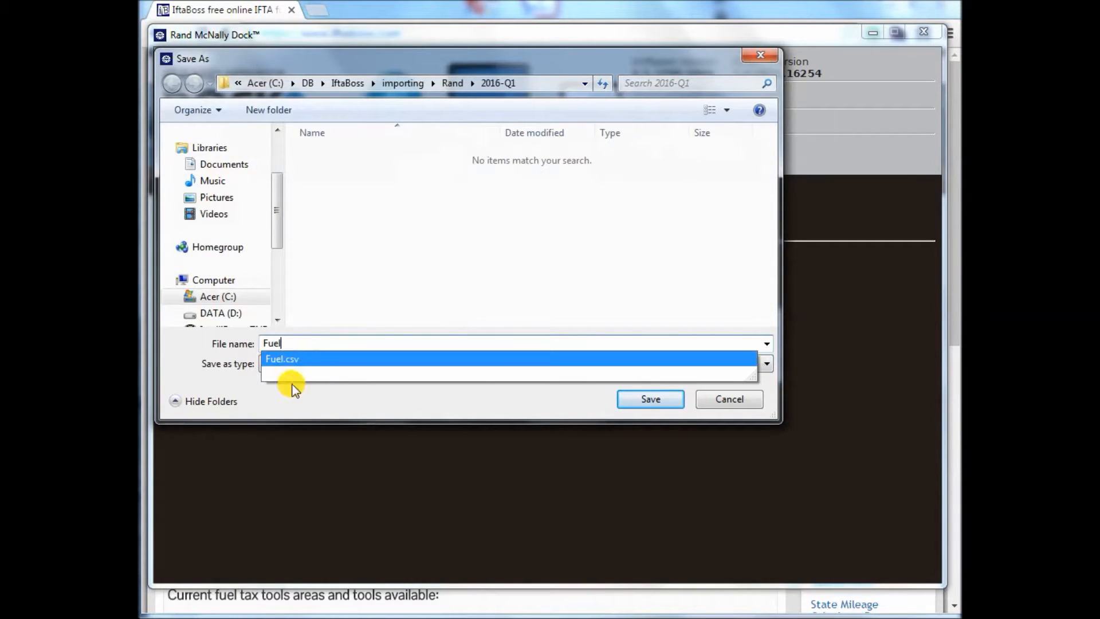
left_click(766, 363)
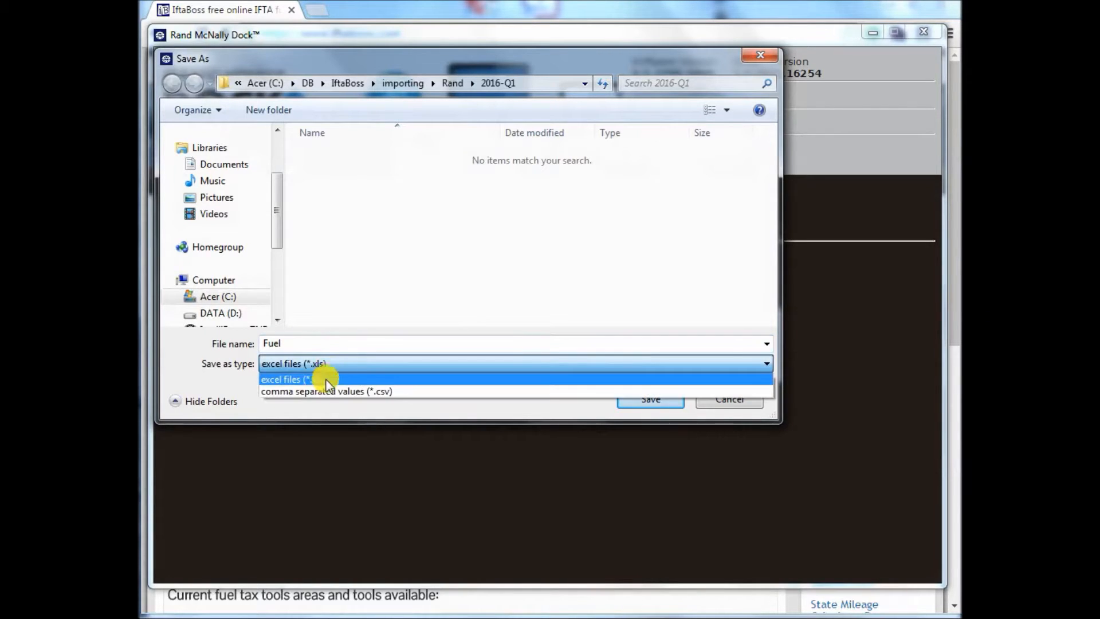
left_click(326, 391)
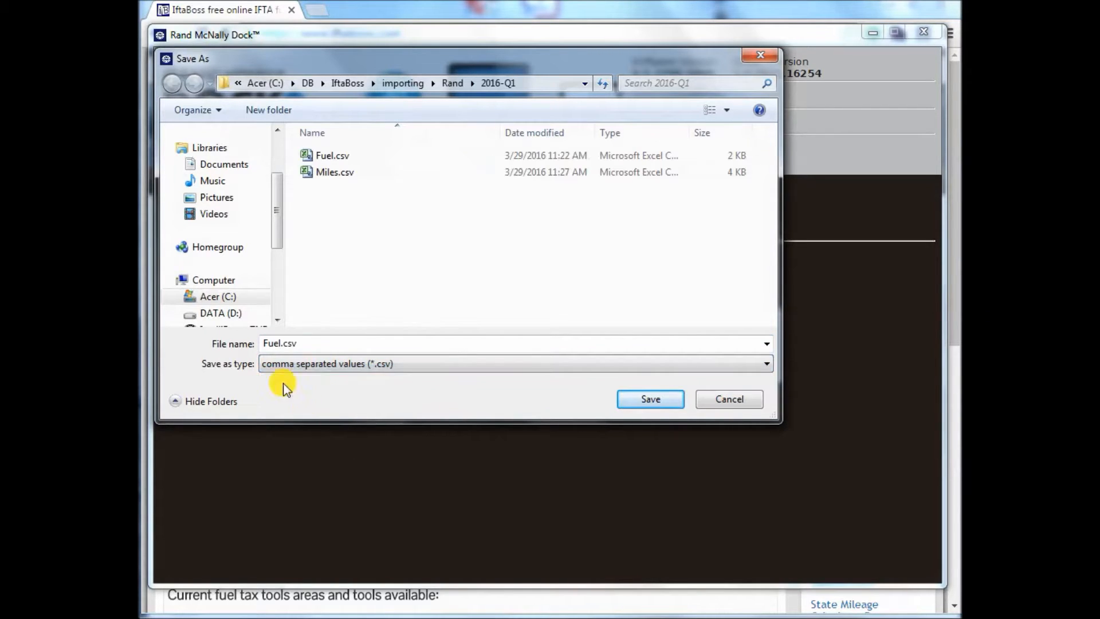
left_click(649, 399)
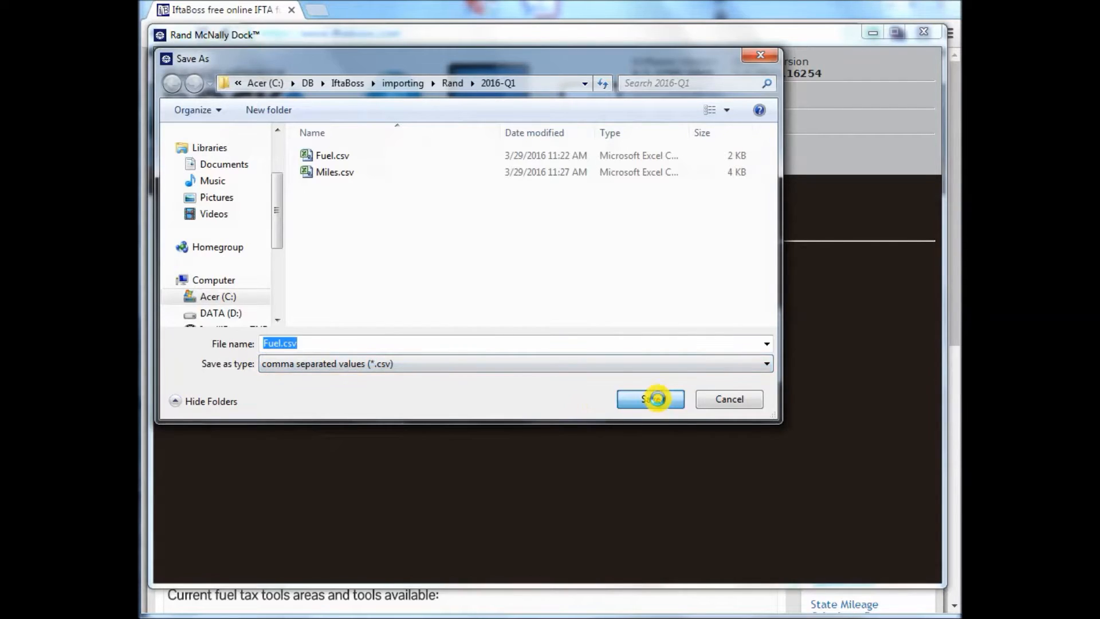
left_click(650, 399)
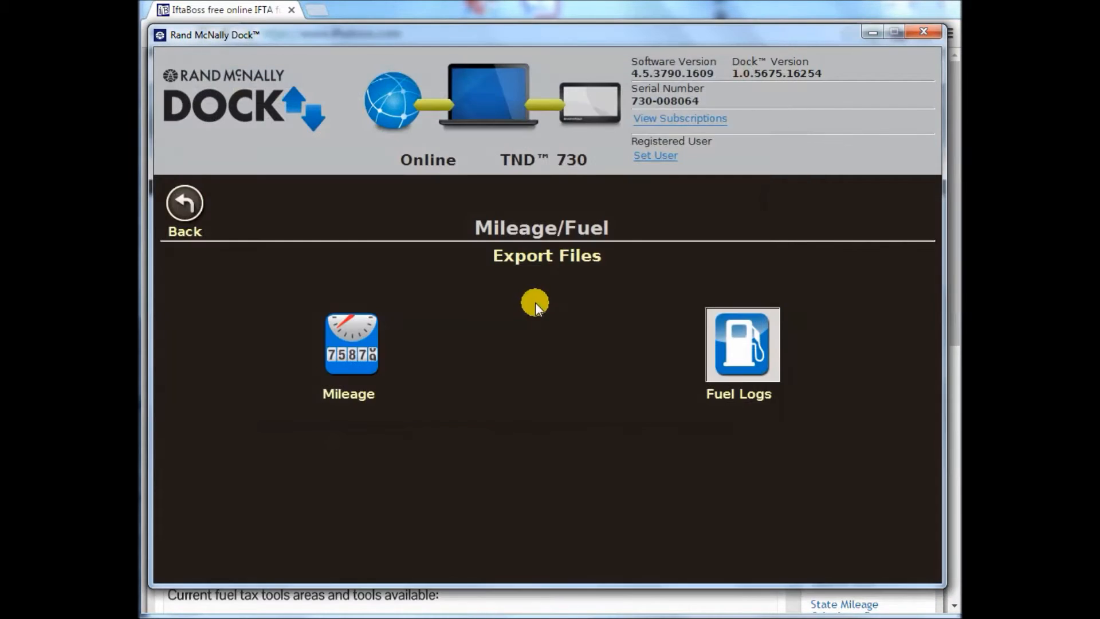
left_click(741, 344)
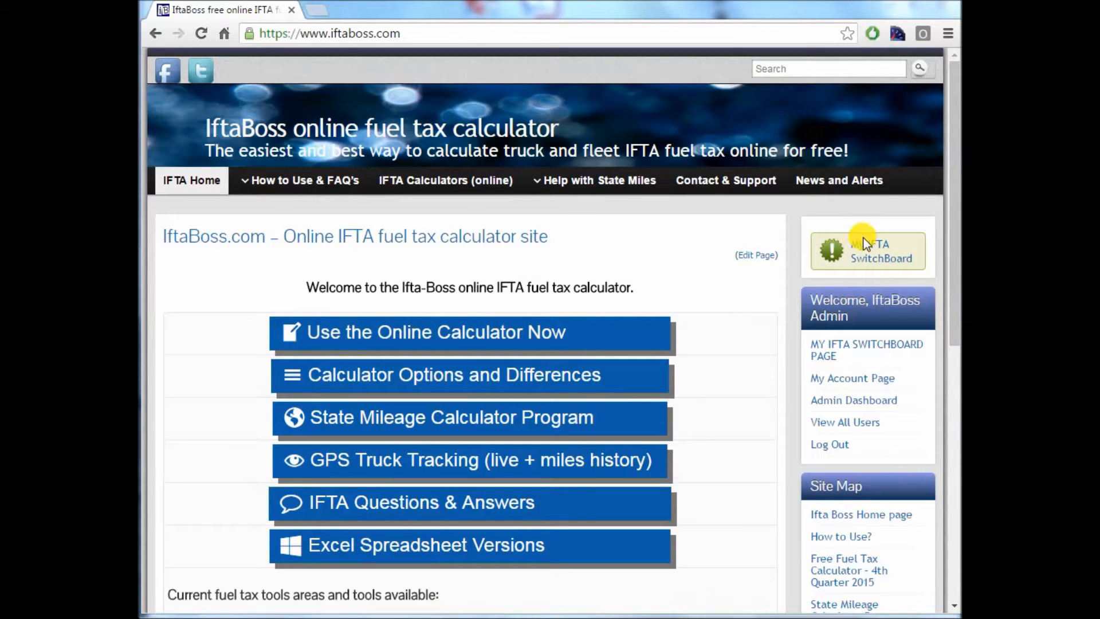
Open the My IFTA Switchboard for Don Jr Trucking on its Upload tab.
left_click(867, 251)
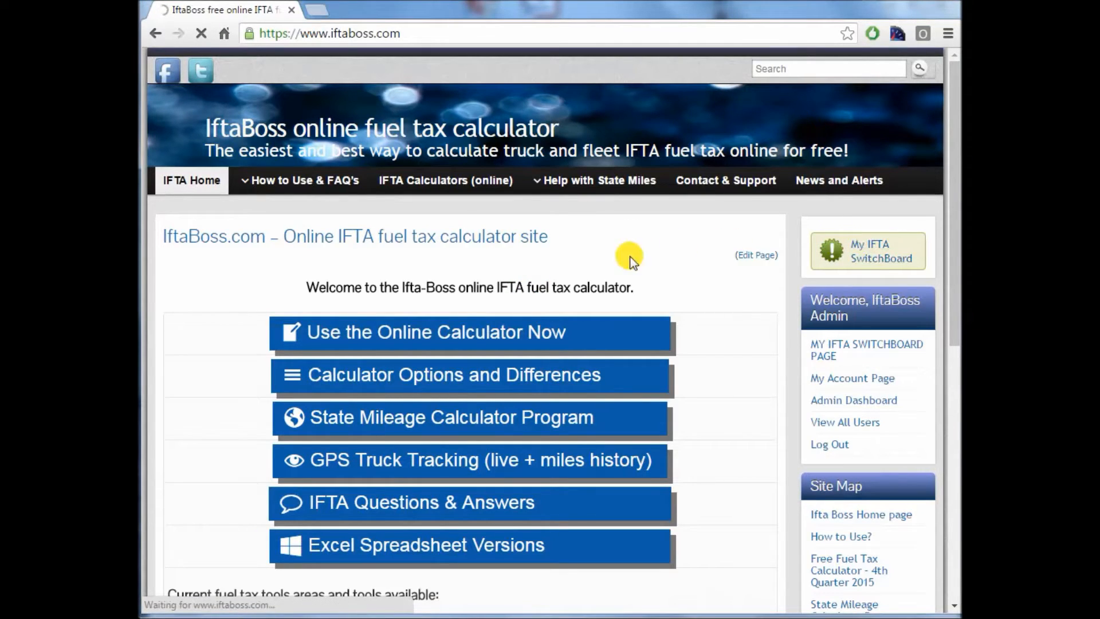
left_click(868, 251)
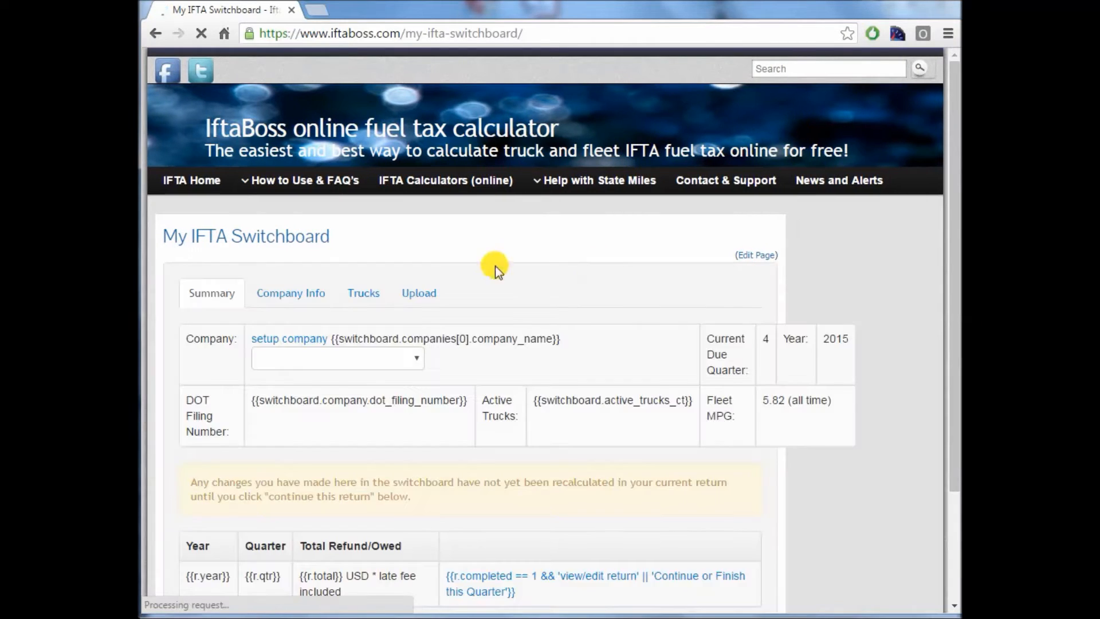
left_click(418, 293)
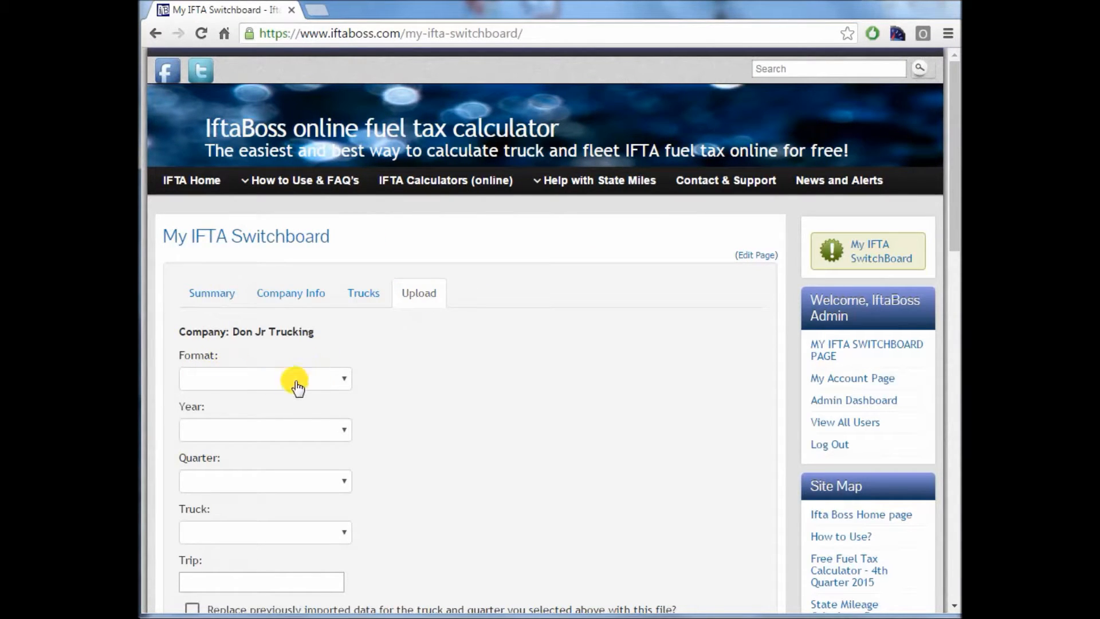
mouse_move(546, 511)
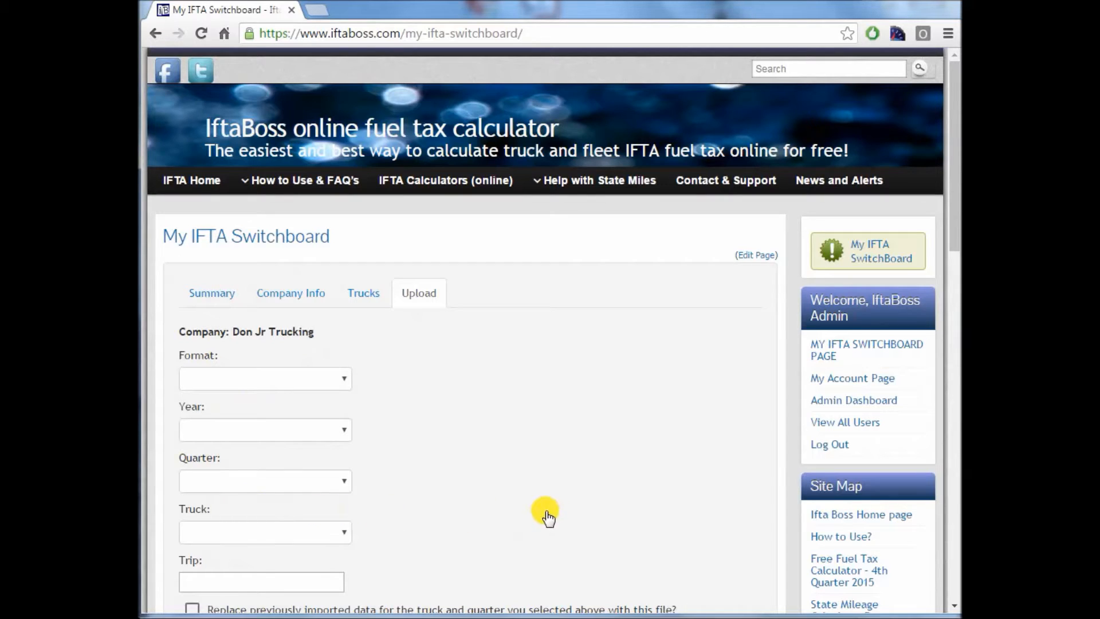
mouse_move(318, 364)
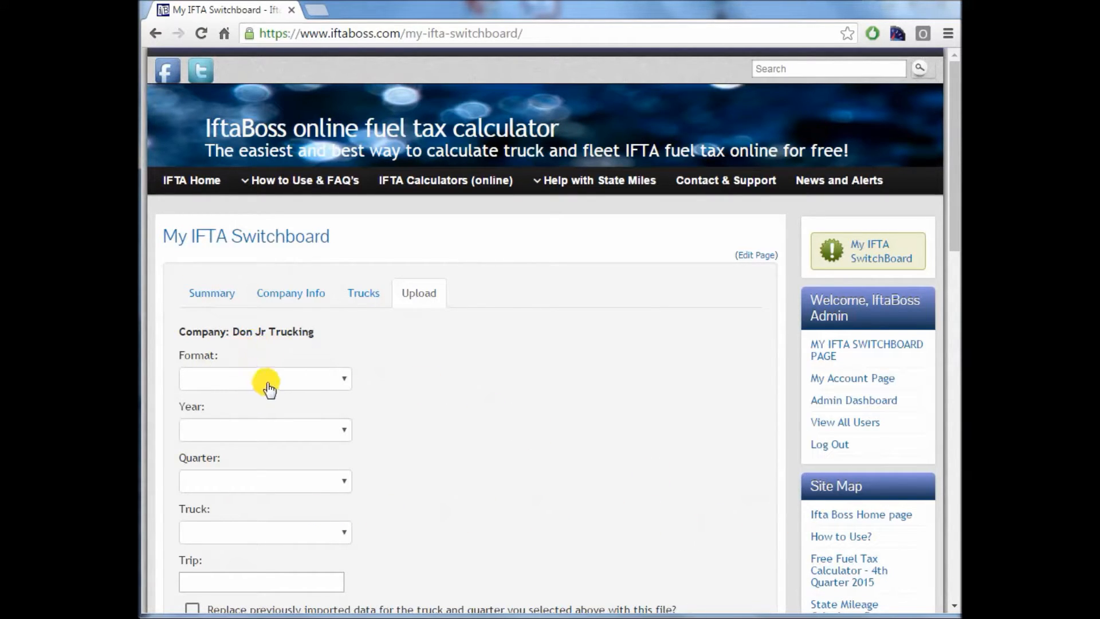
Set the upload to Rand format, year 2016, quarter 1, truck us1.
left_click(266, 378)
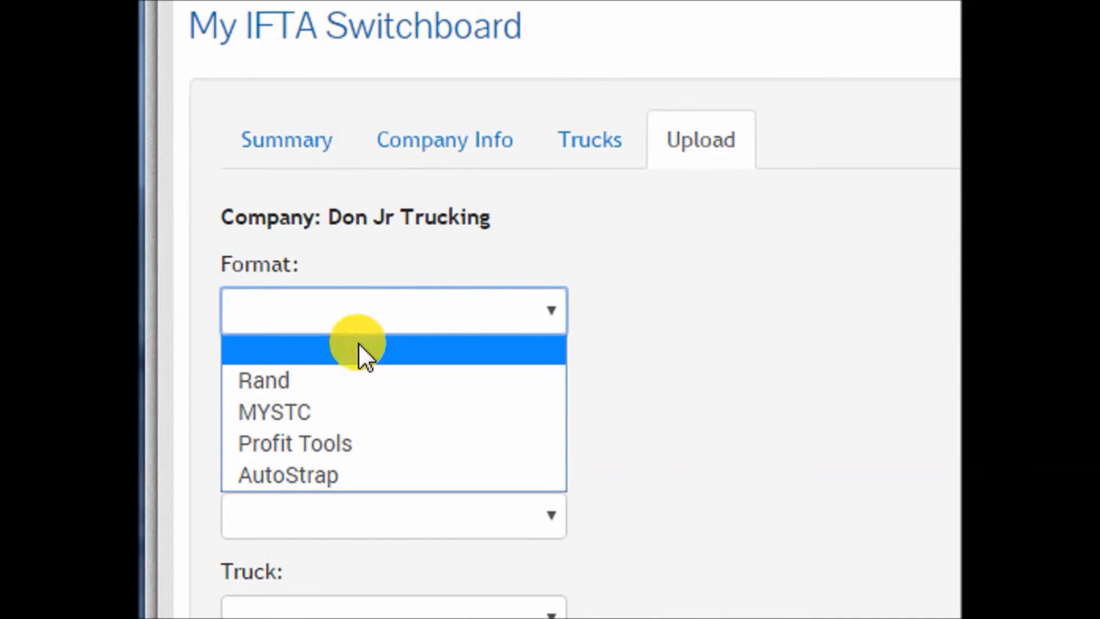
left_click(264, 379)
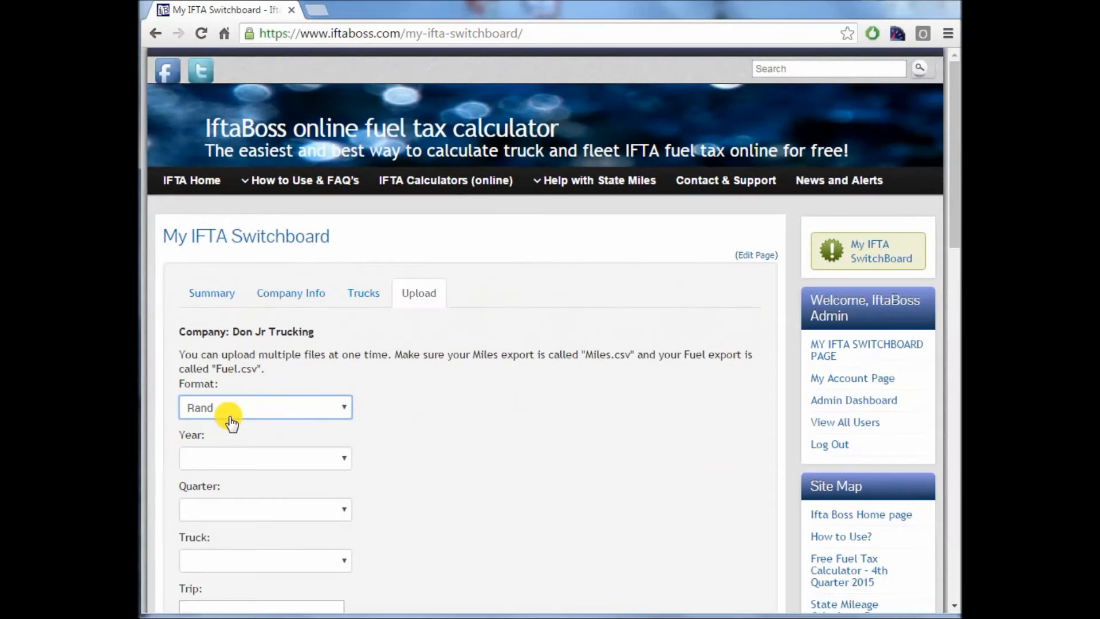
left_click(265, 457)
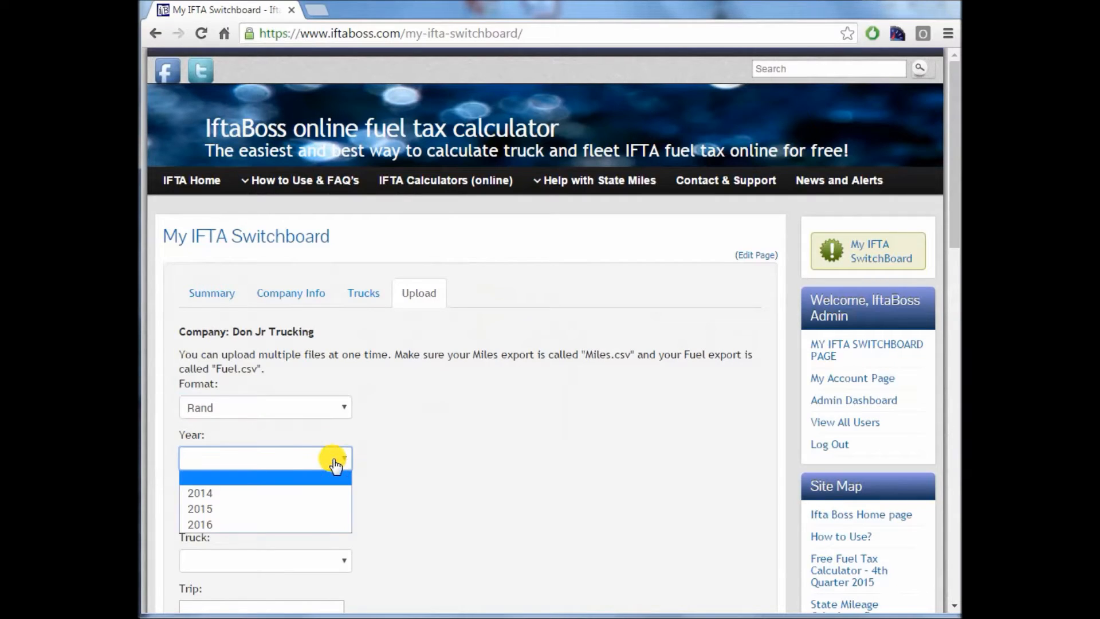
left_click(200, 524)
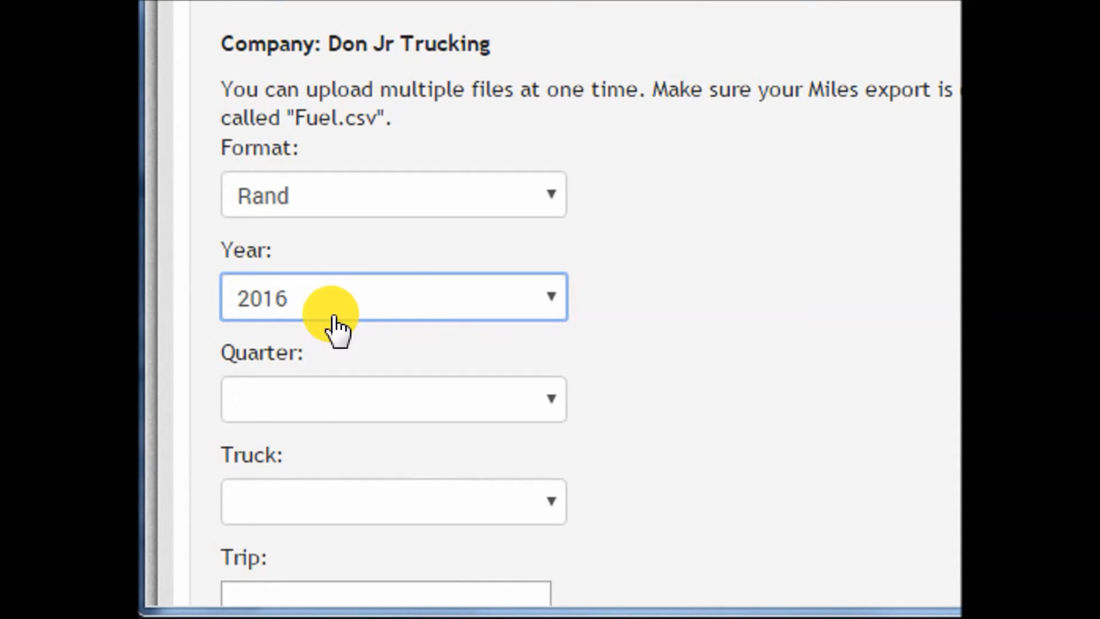
left_click(393, 399)
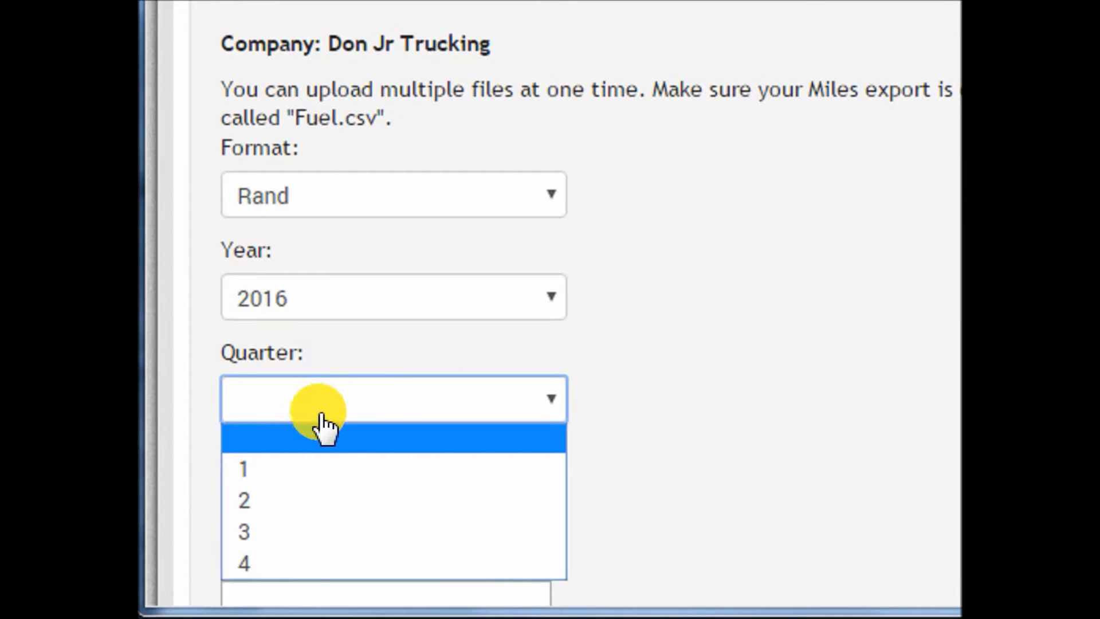
left_click(243, 469)
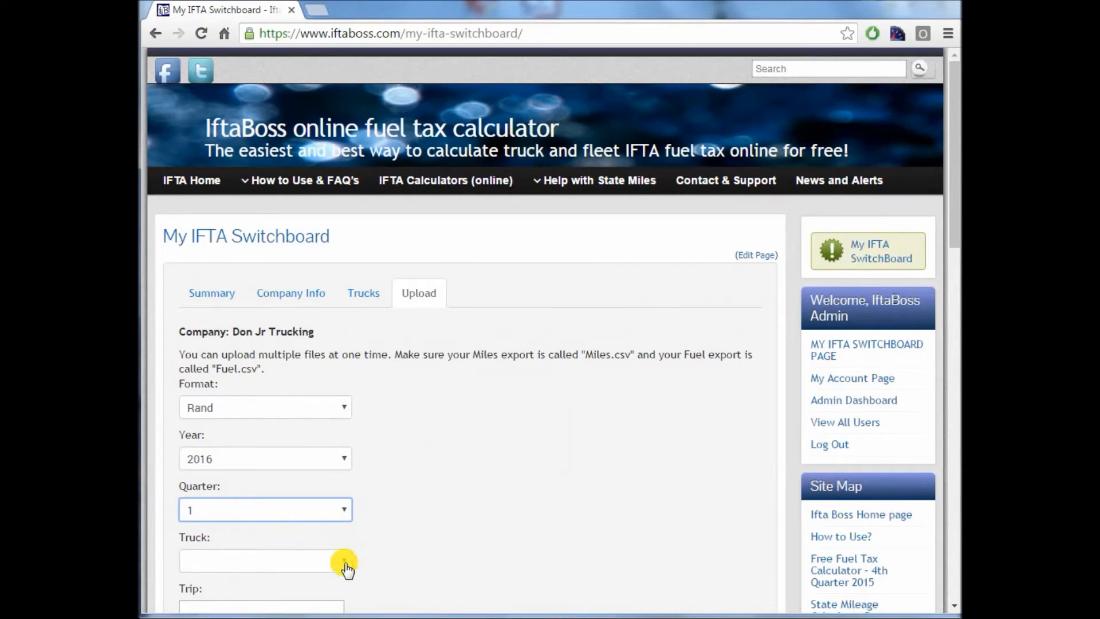
left_click(265, 560)
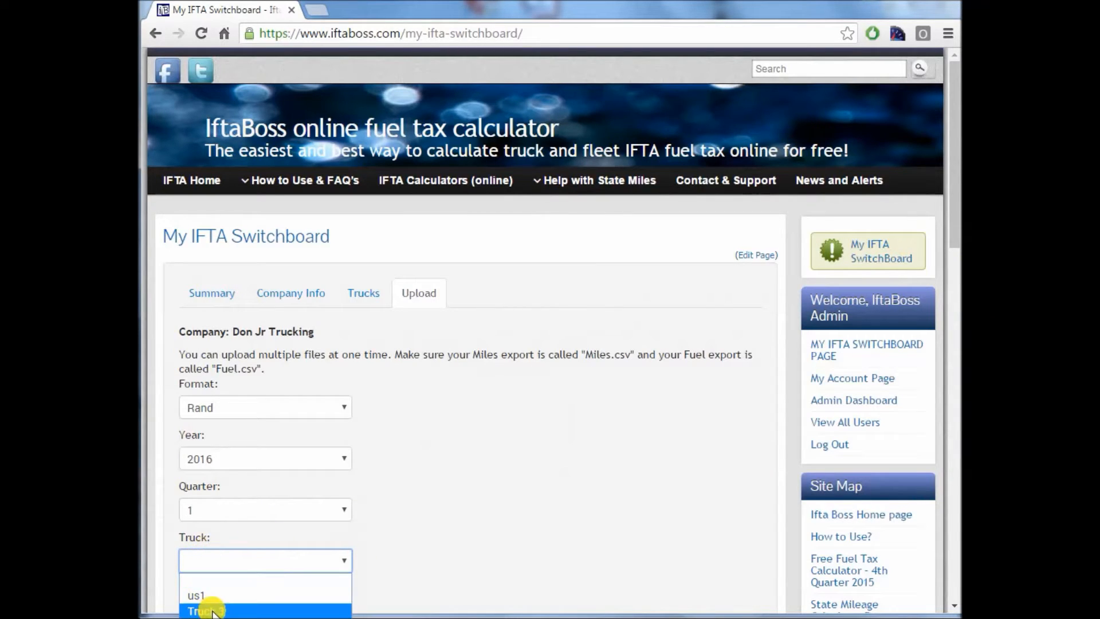
left_click(197, 594)
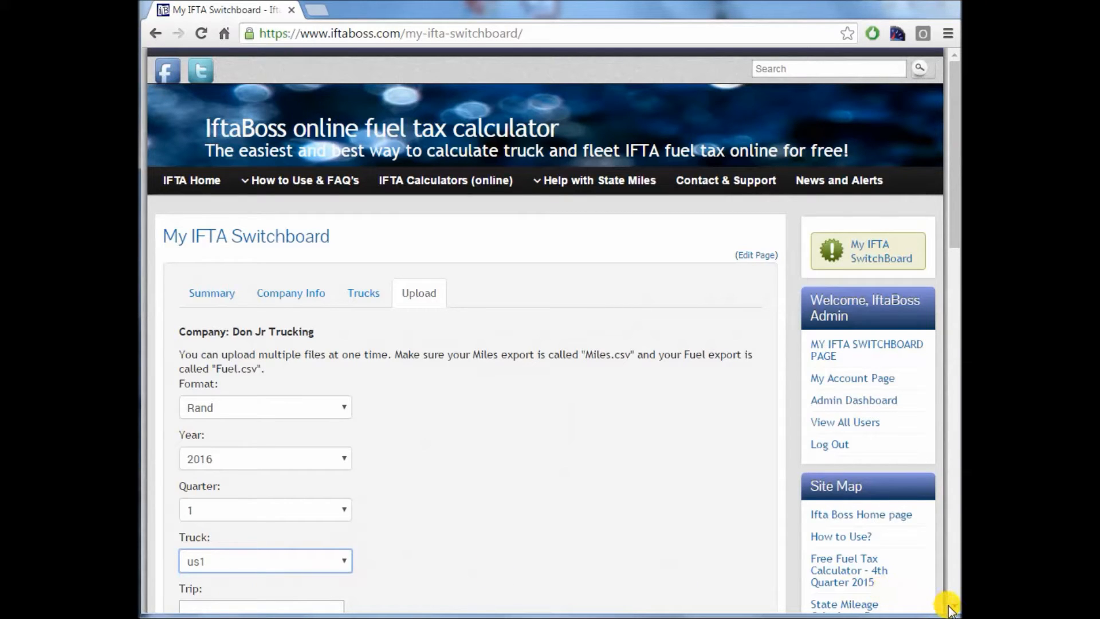
Name the trip Miles-US1-Q1-2016 and select Miles.csv for upload.
scroll("down", 3)
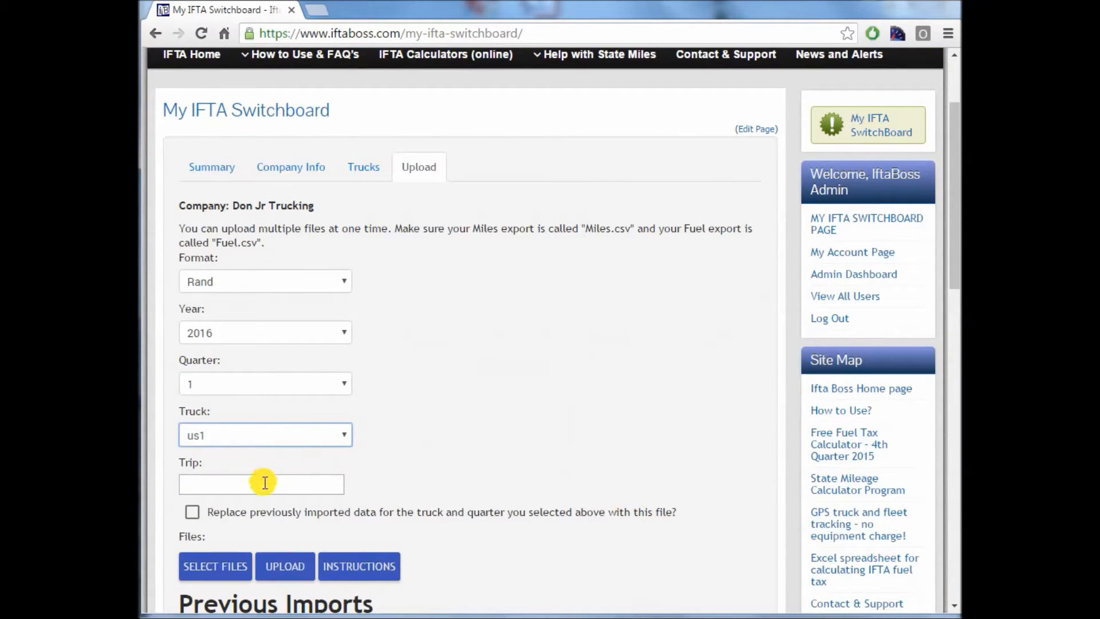
left_click(261, 484)
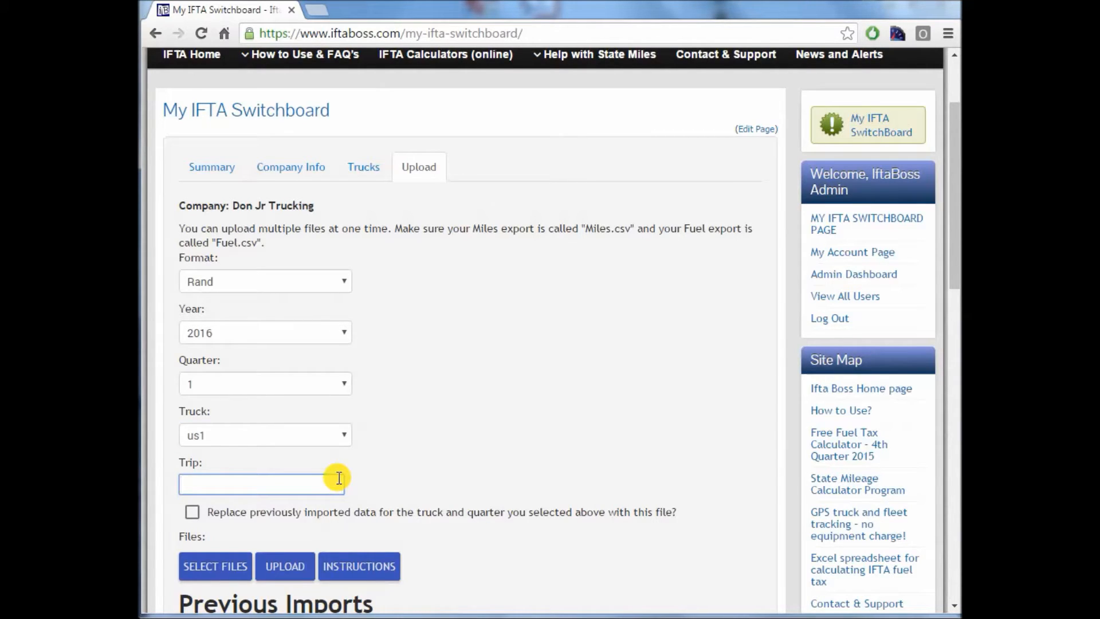
type("Miles")
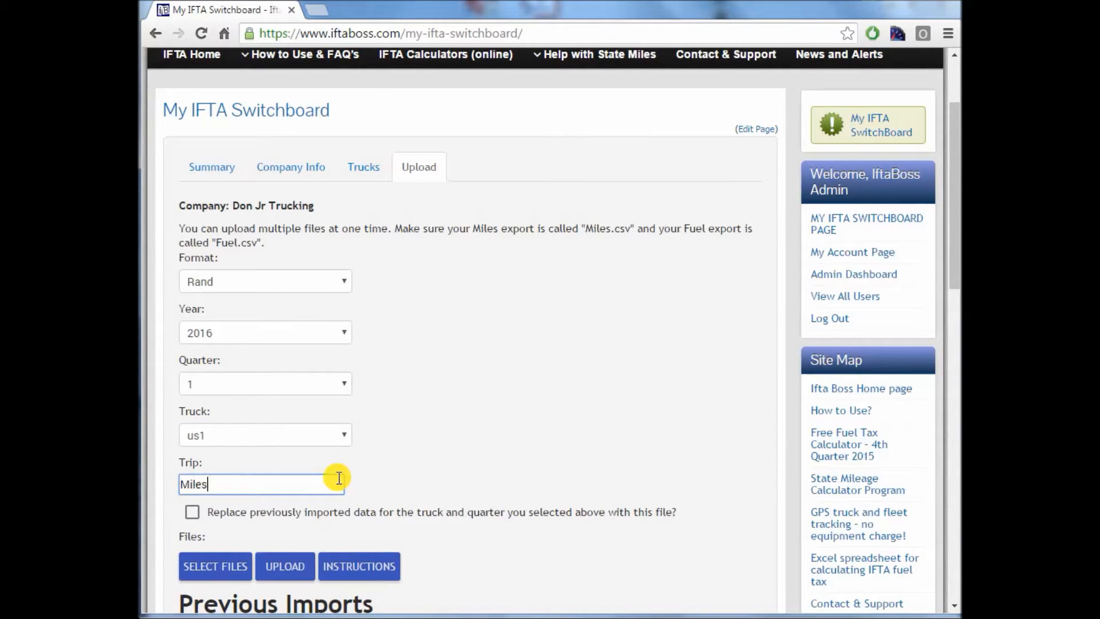
type("-US1-")
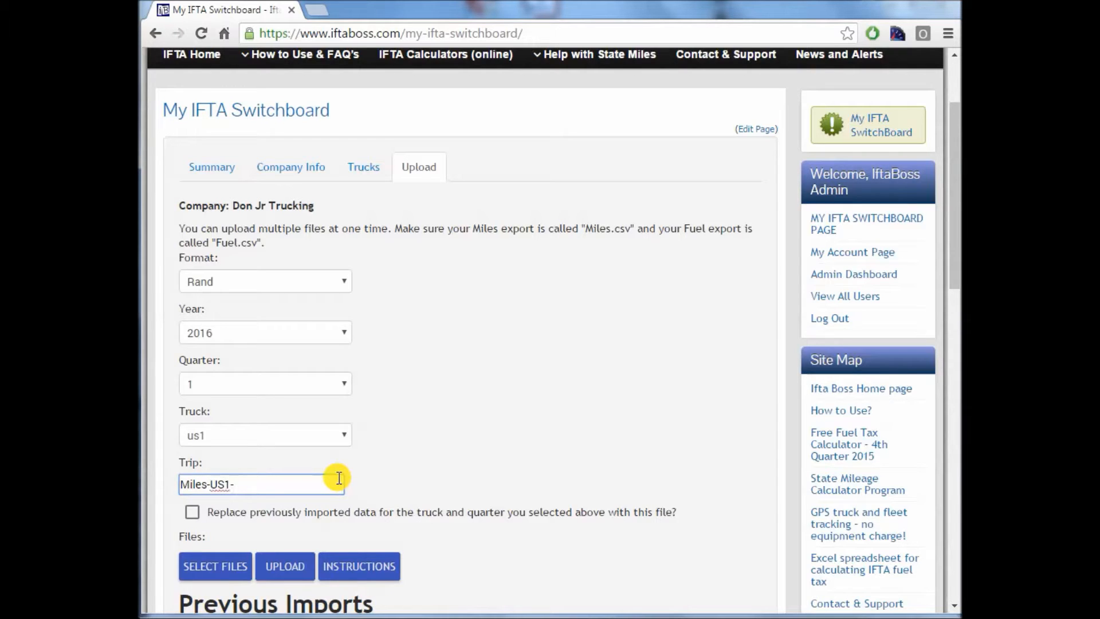
type("Q1-")
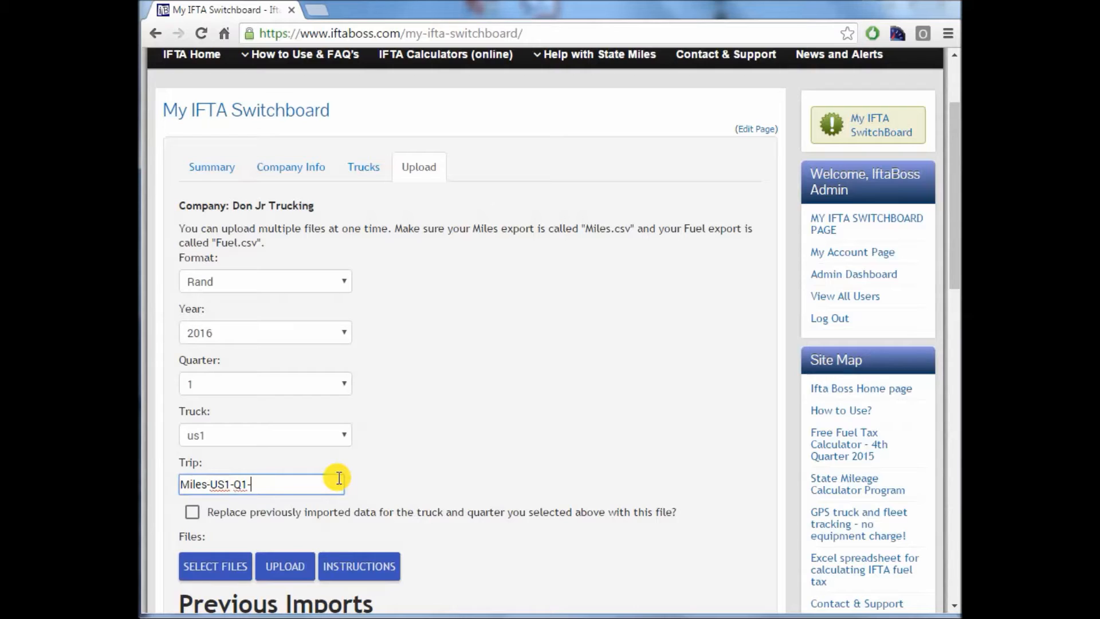
type("2016")
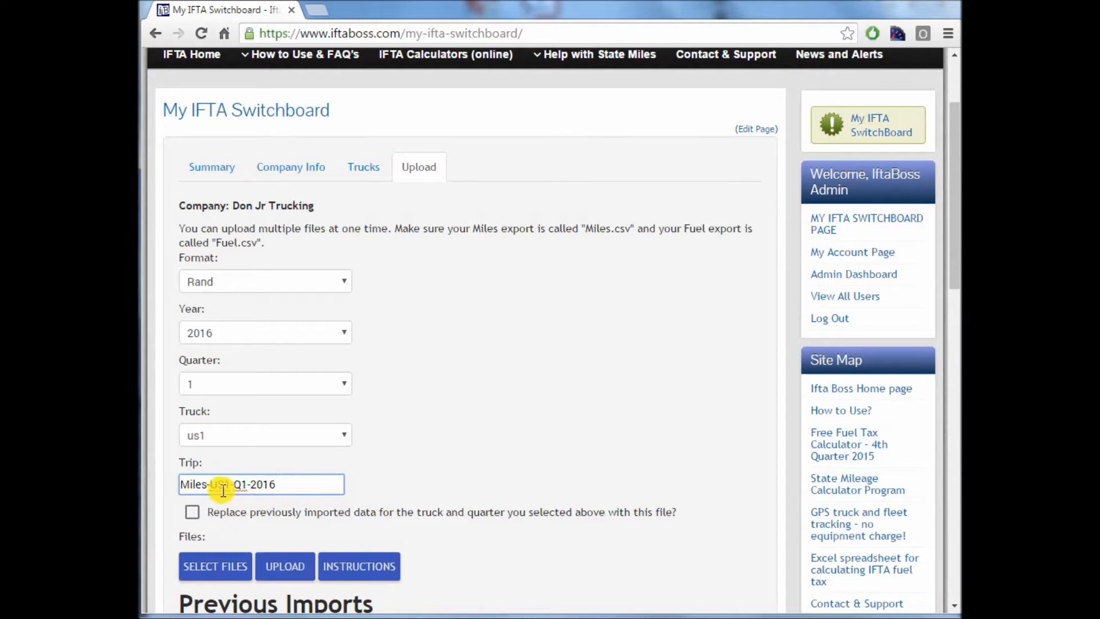
left_click(215, 566)
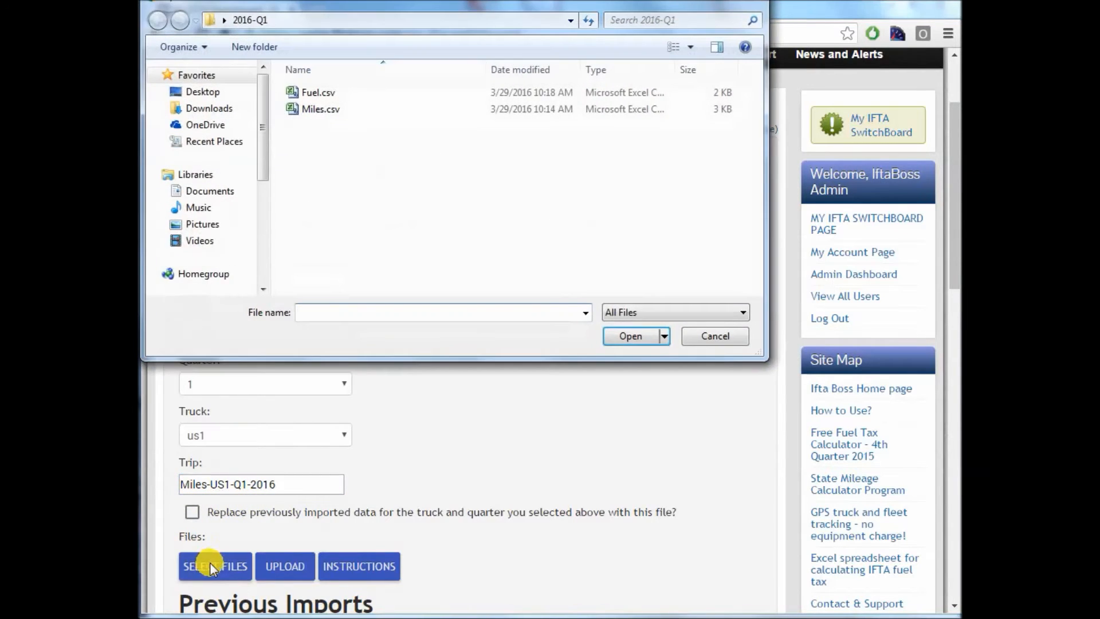
left_click(321, 108)
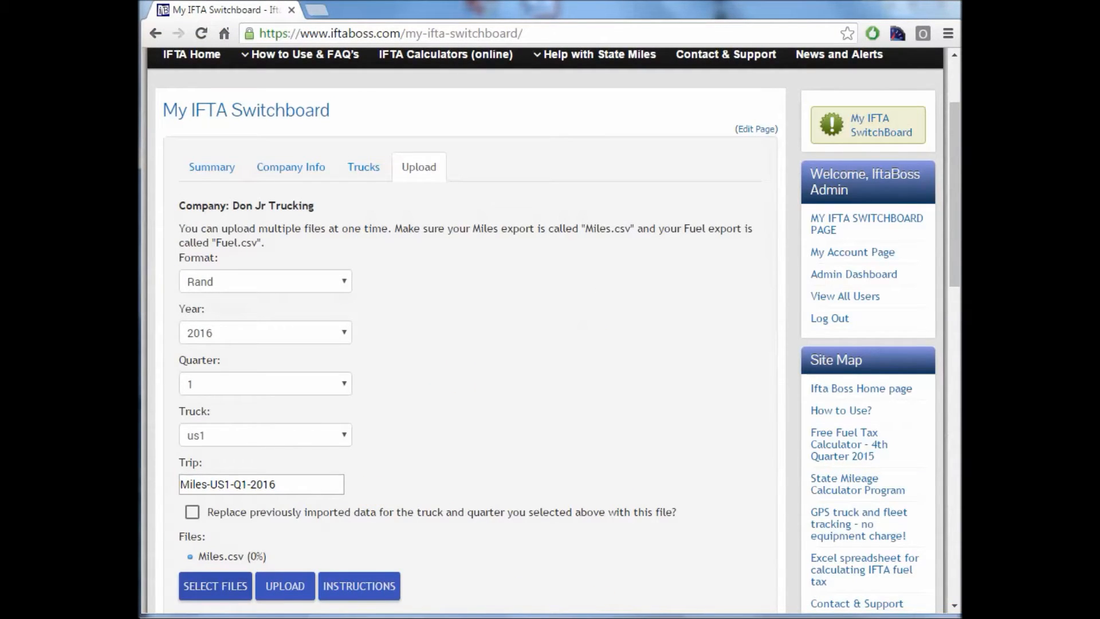
scroll("down", 3)
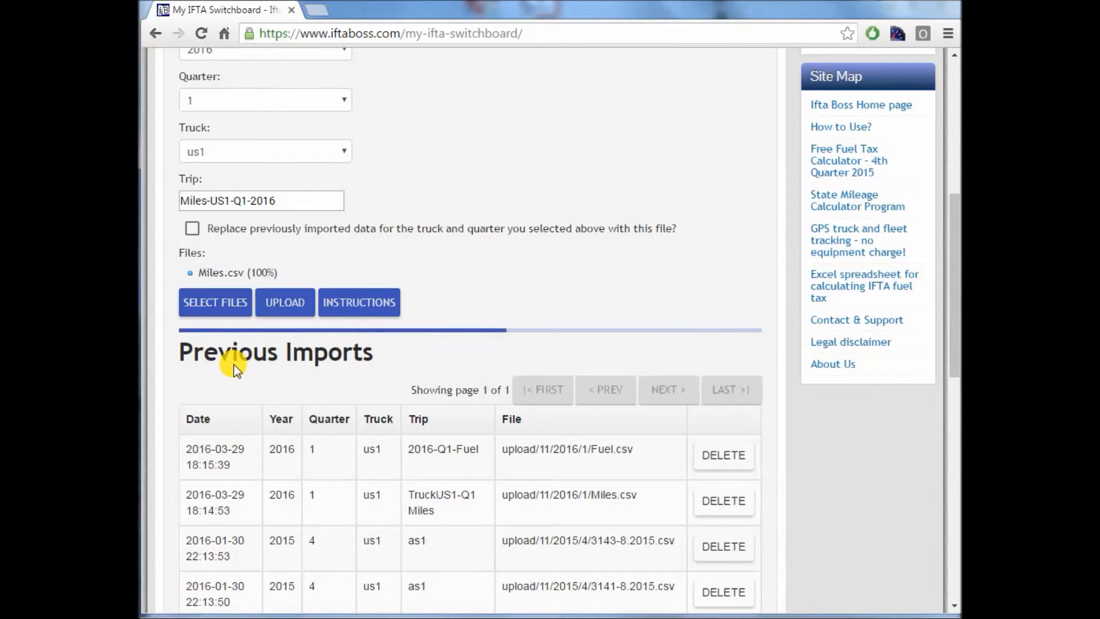
Upload Fuel.csv for truck us1 under trip name Fuel-US1-2016-Q1.
left_click(284, 302)
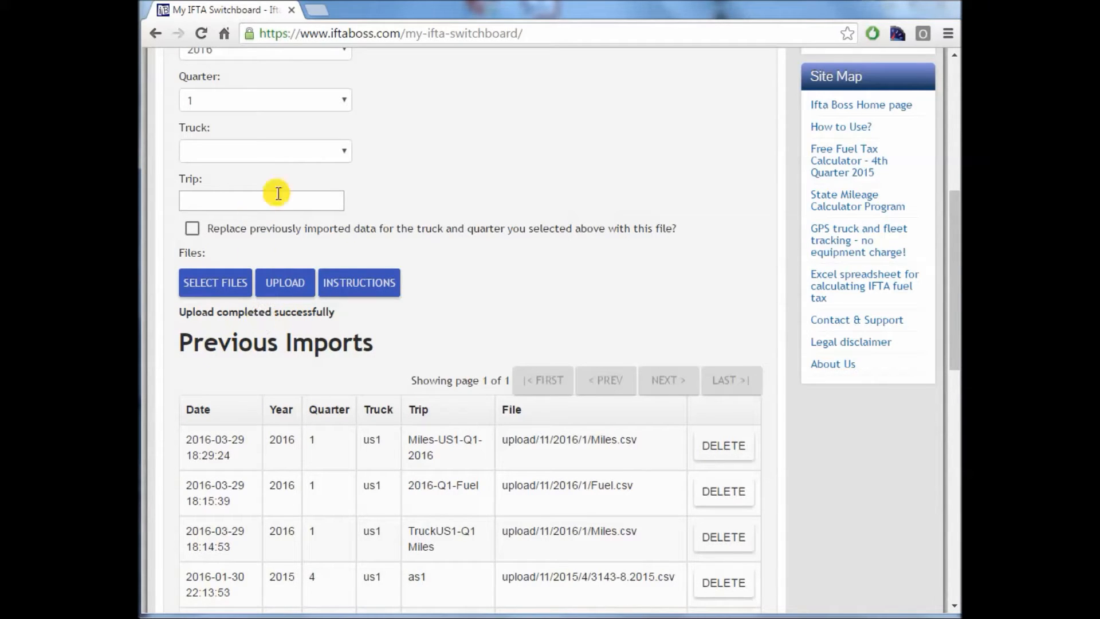
mouse_move(700, 105)
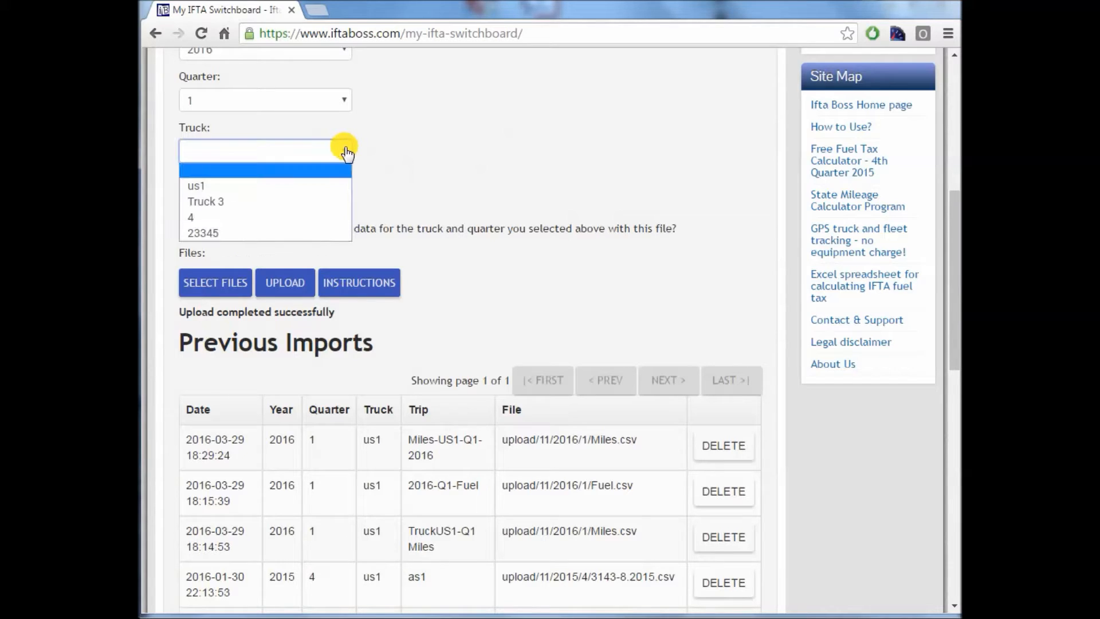
left_click(196, 185)
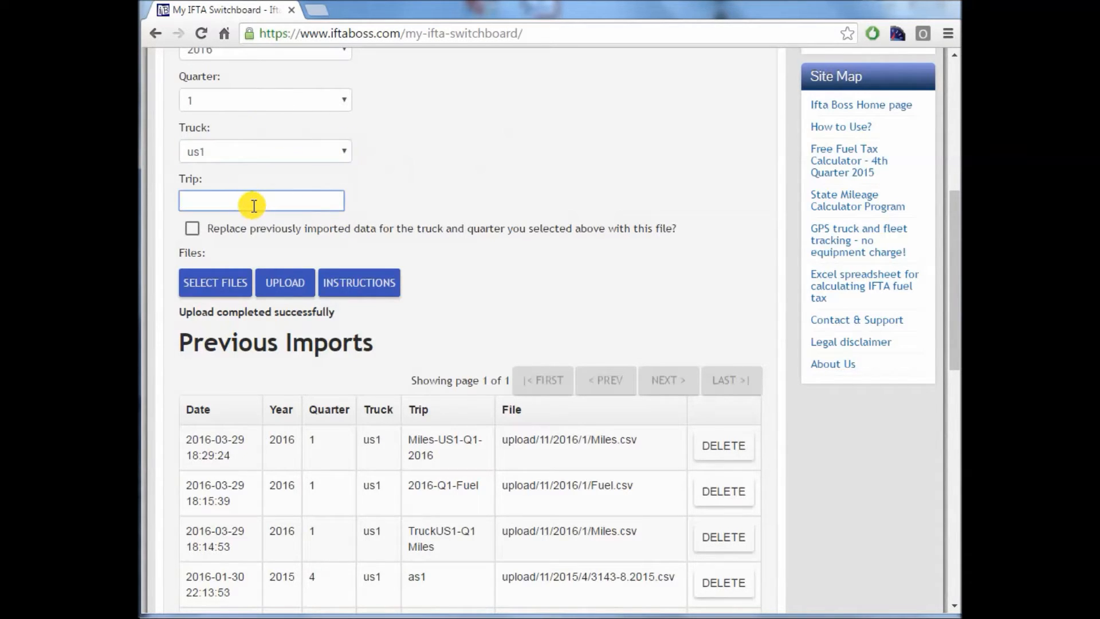
left_click(261, 200)
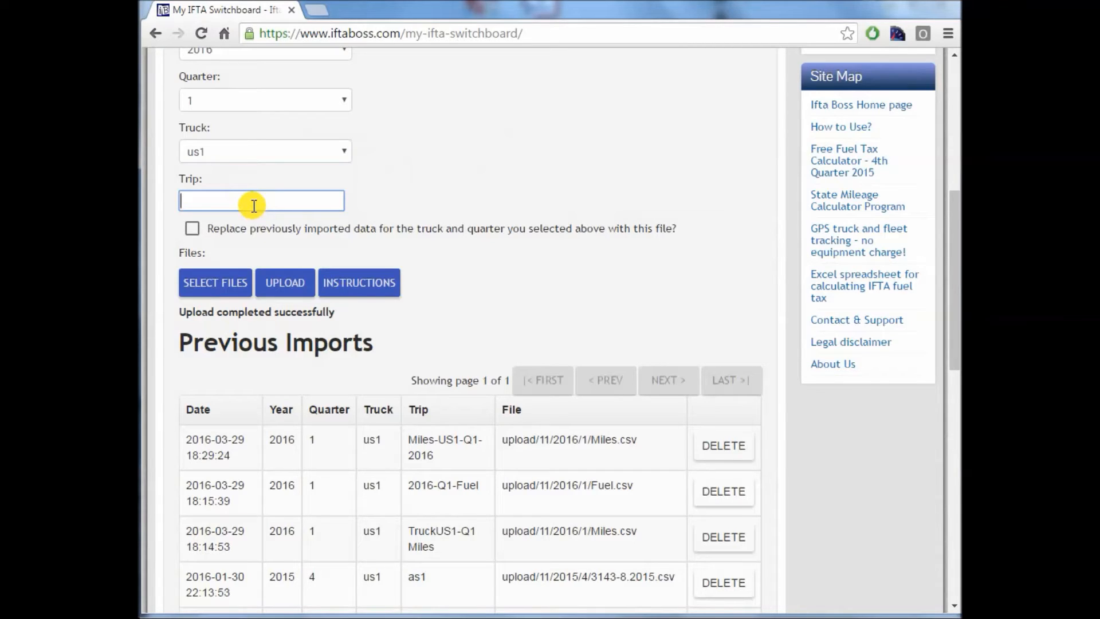
type("Fuel-")
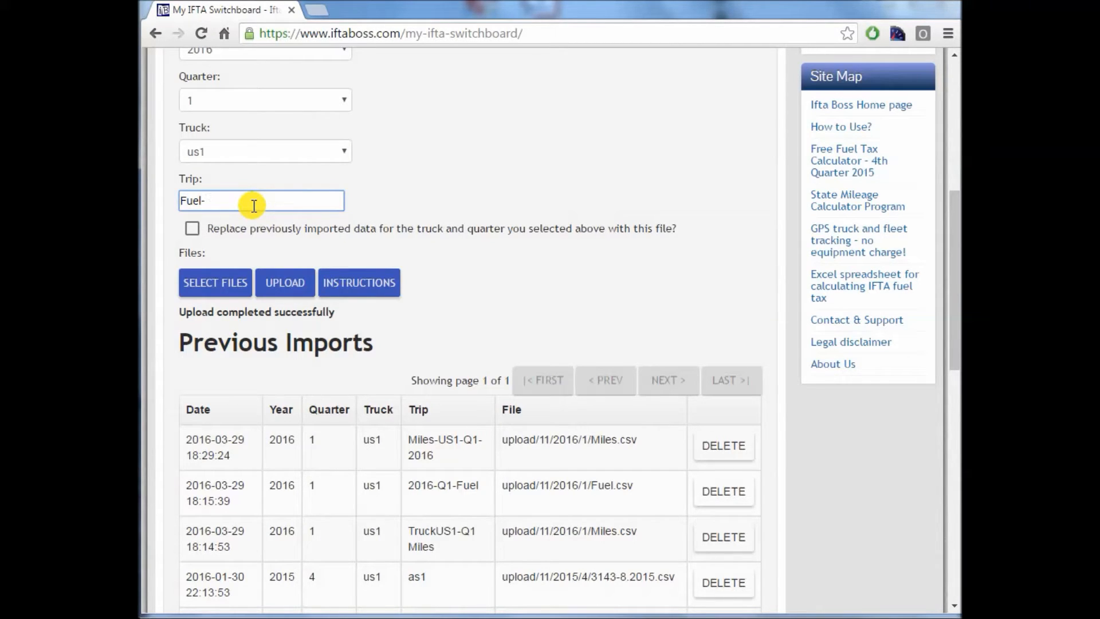
type("US1-")
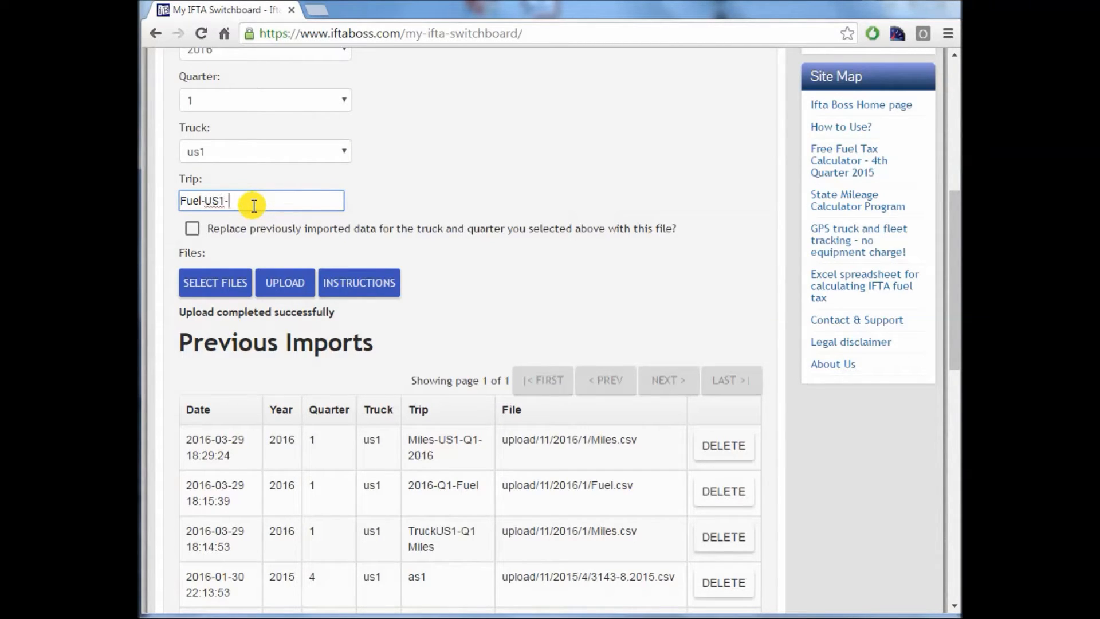
type("2016")
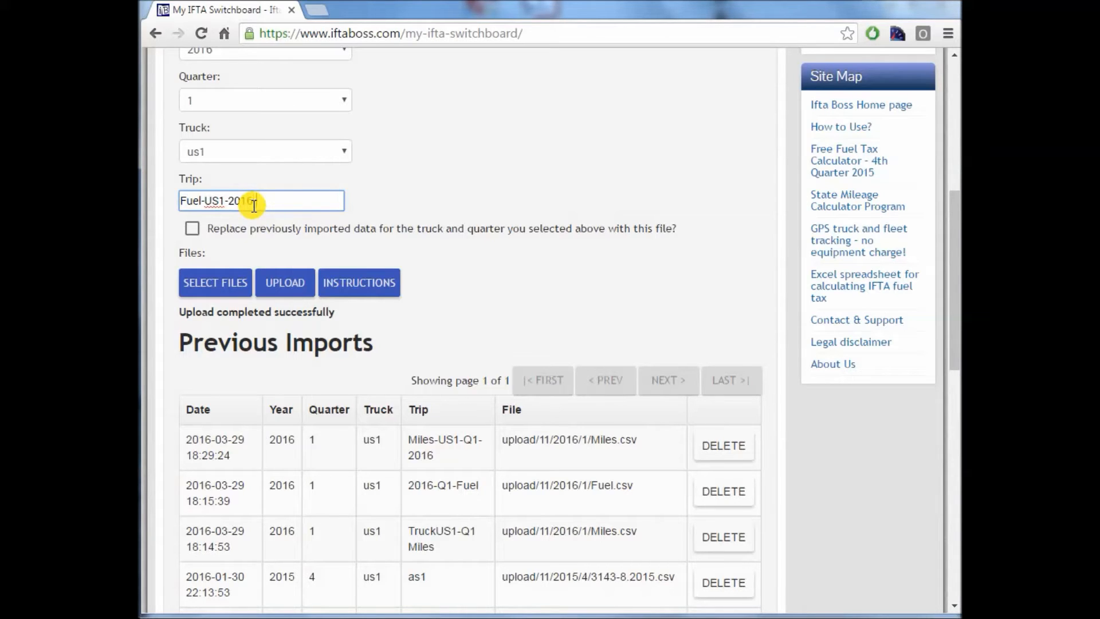
type("-Q1")
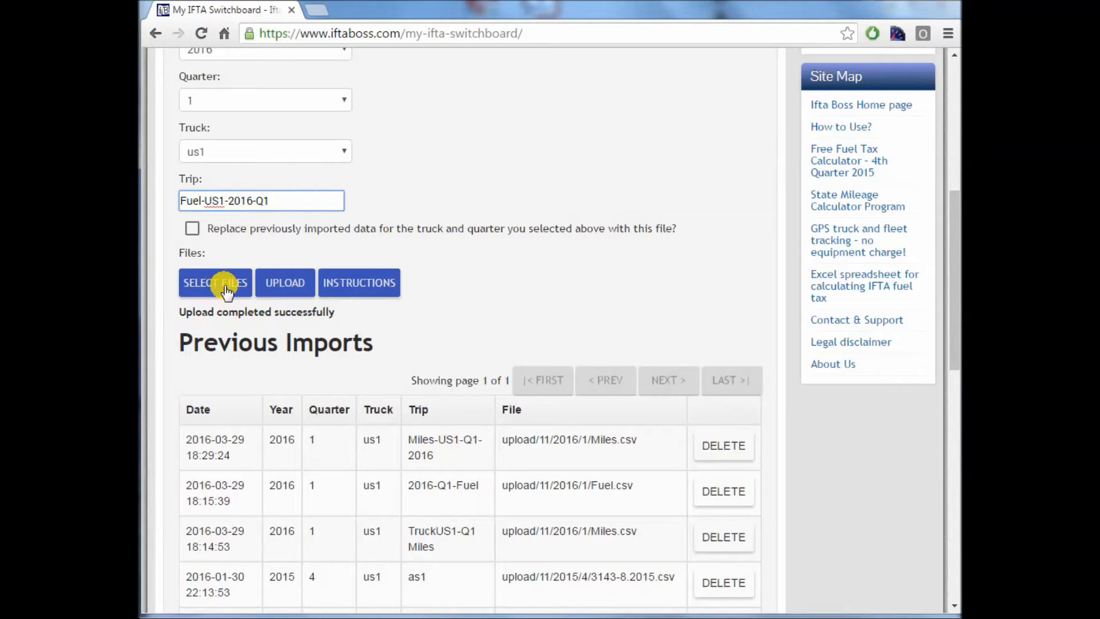
left_click(215, 282)
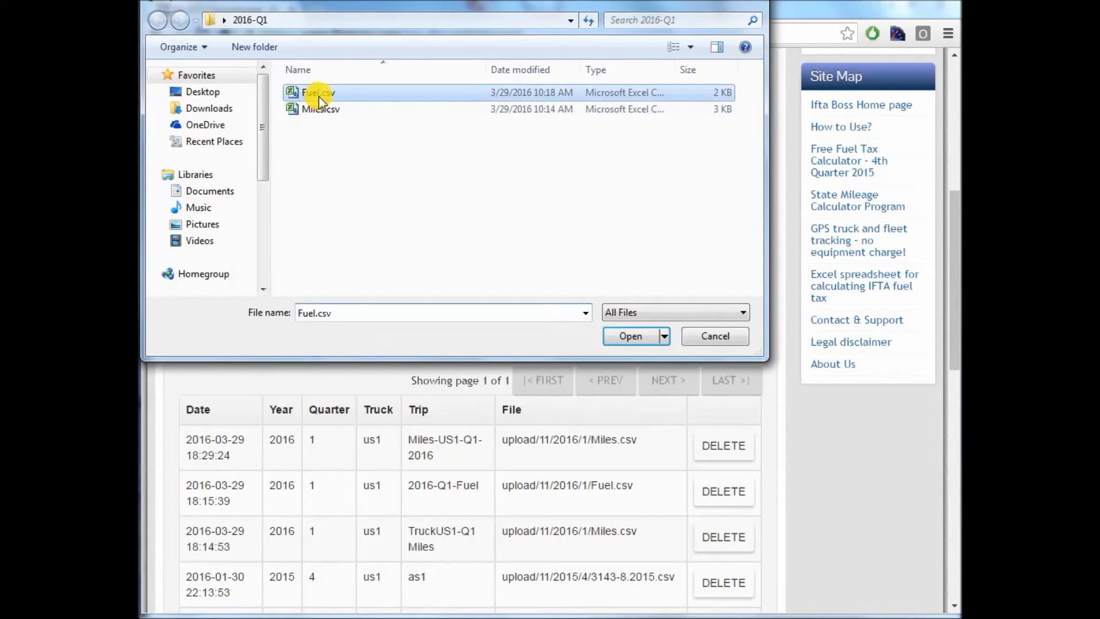
left_click(629, 335)
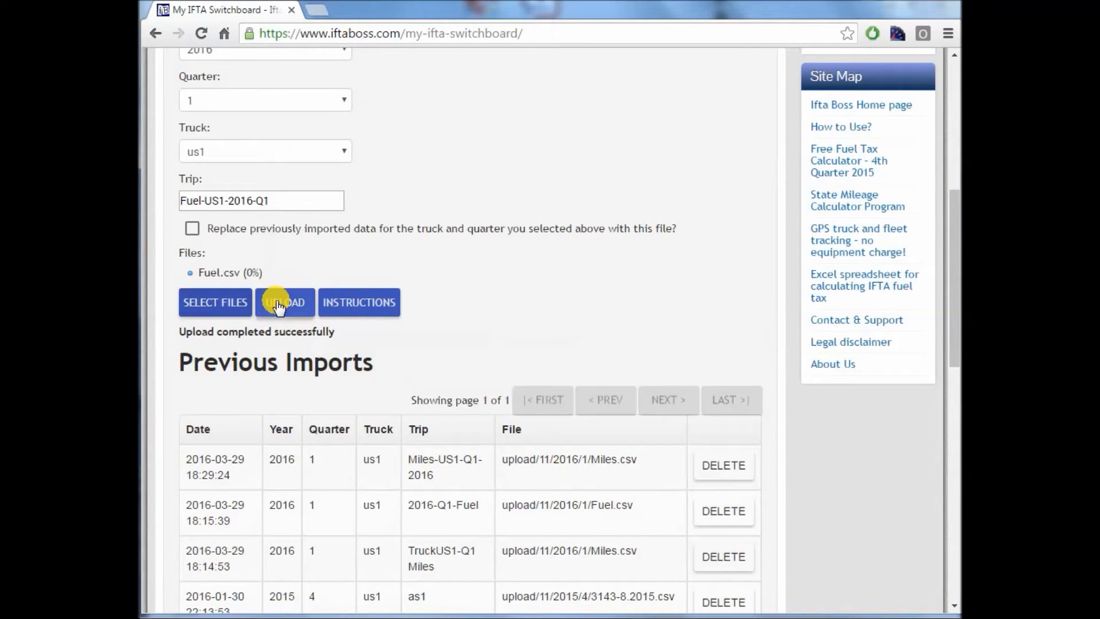
left_click(285, 302)
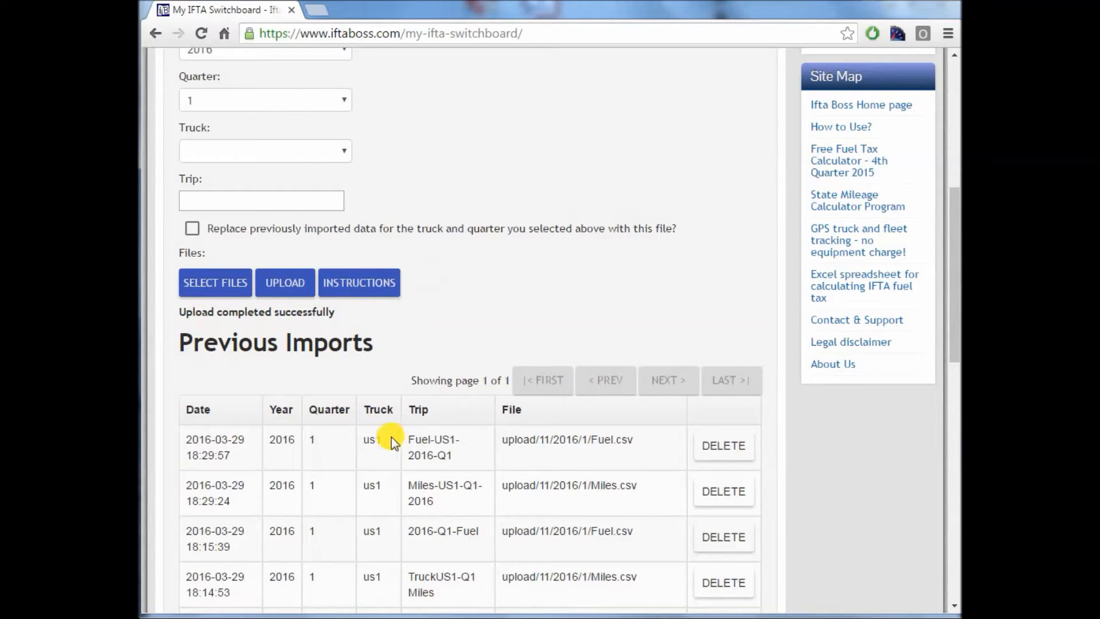
mouse_move(576, 547)
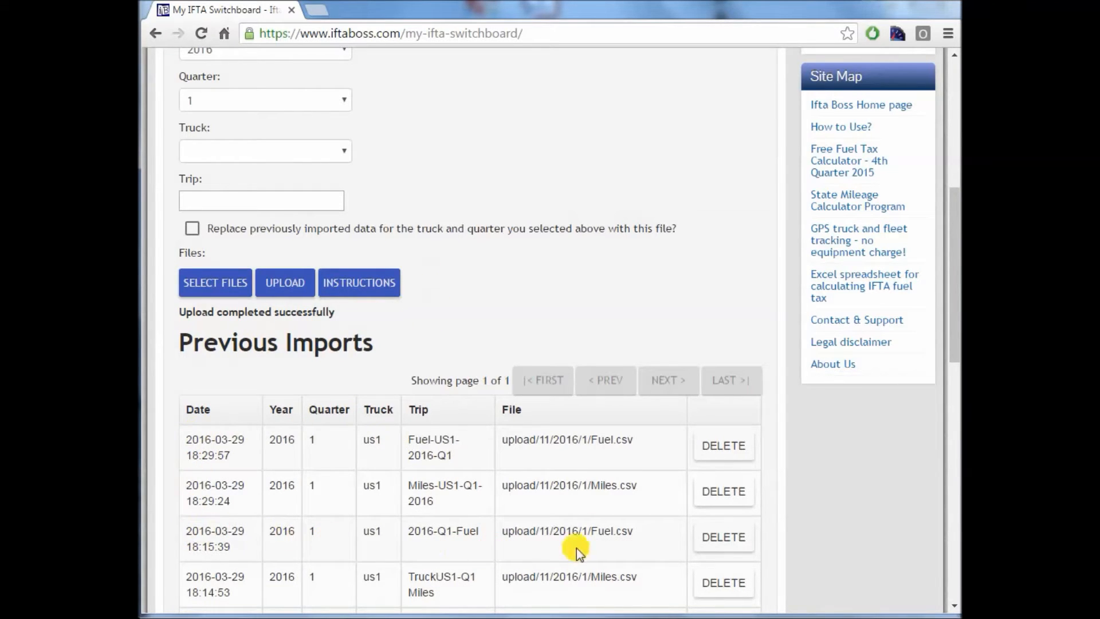
mouse_move(506, 519)
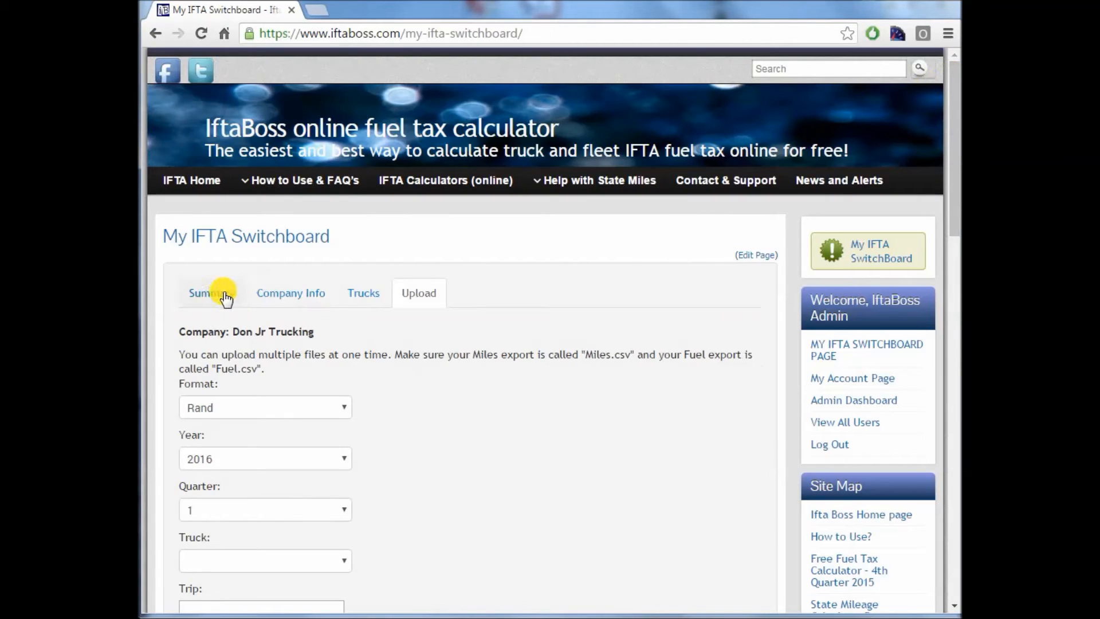
View the Summary tab showing the 2016 Q1 return at 48.15 USD.
left_click(208, 293)
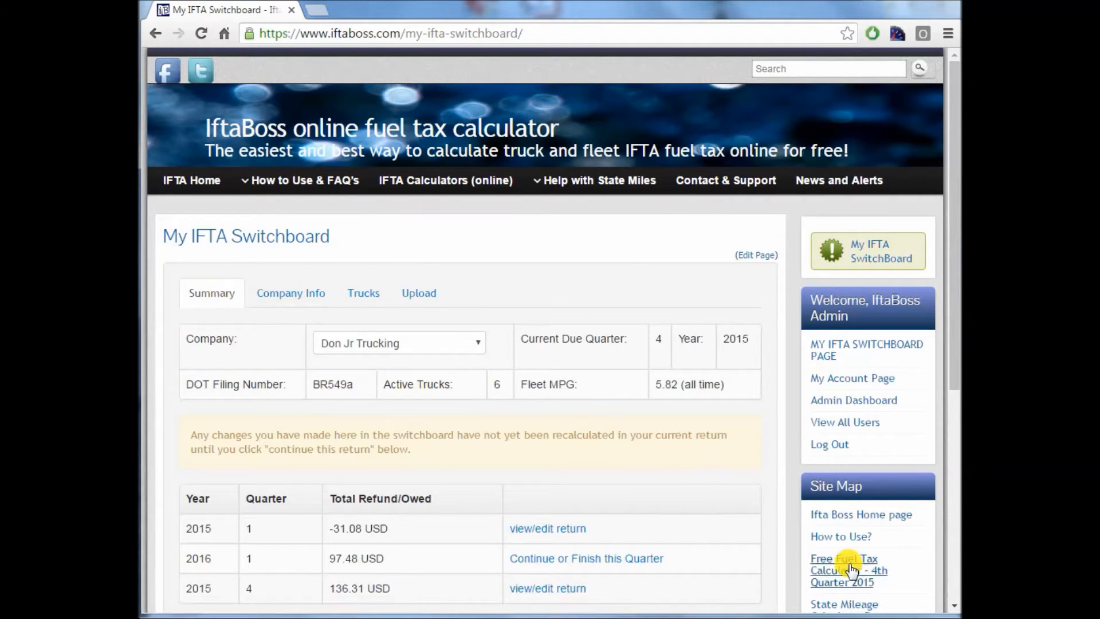
scroll("down", 3)
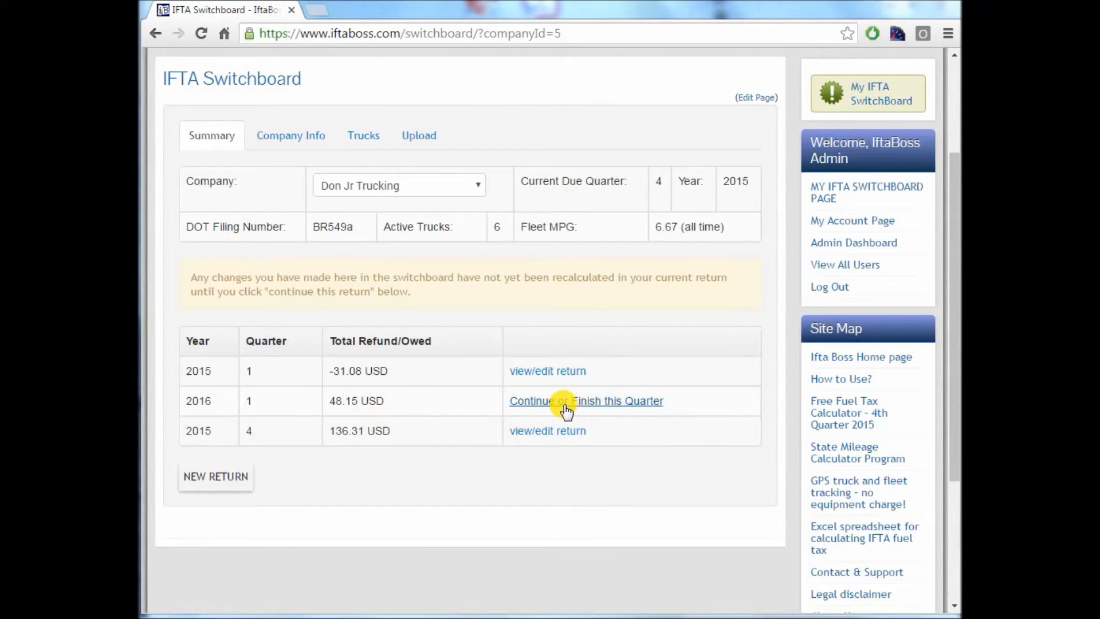
Continue the 2016 Q1 return and scroll through Trips, Mileage and Diesel summaries.
left_click(585, 400)
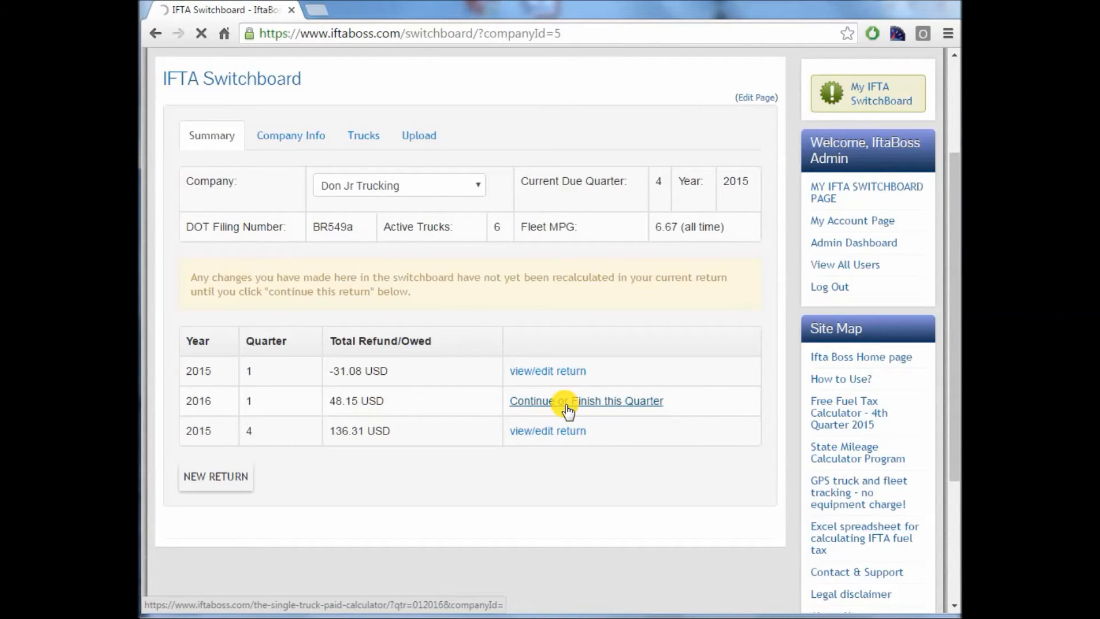
left_click(586, 400)
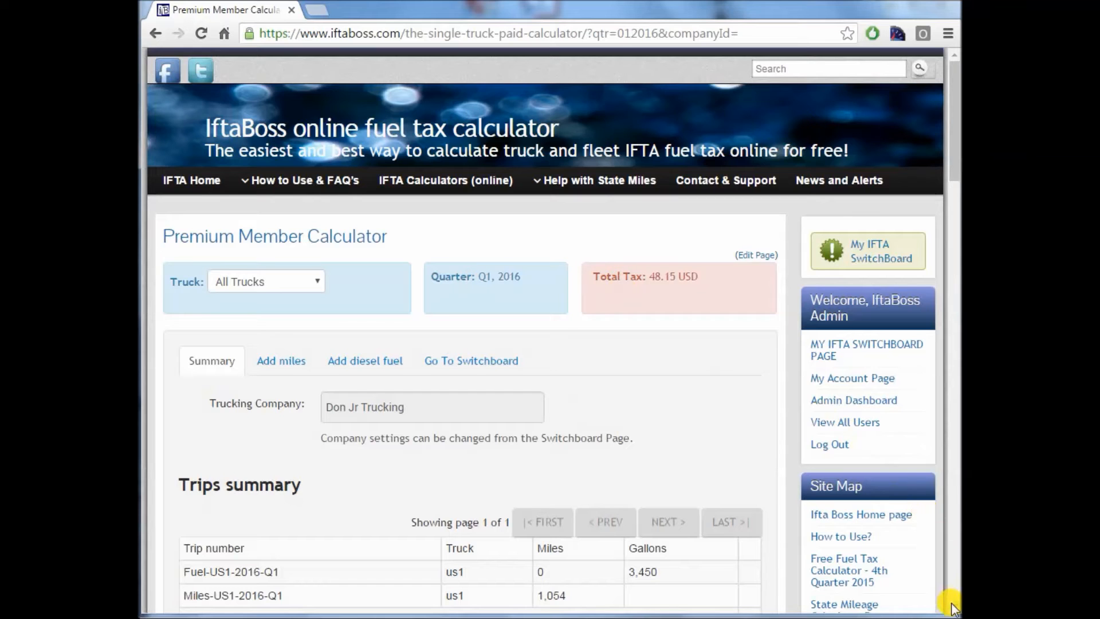
scroll("down", 3)
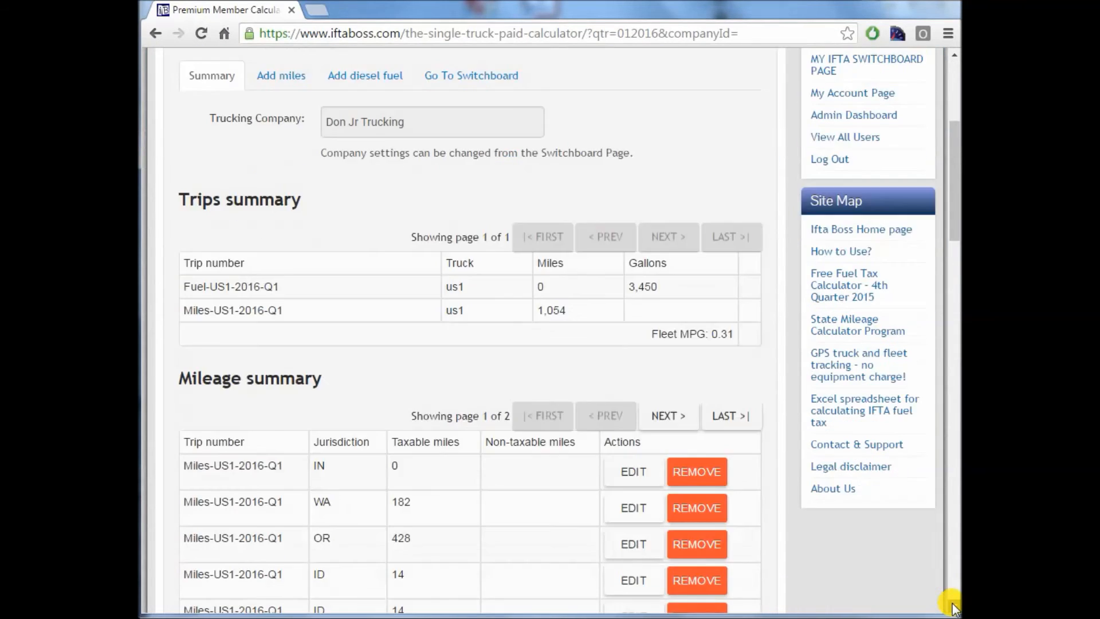
scroll("down", 3)
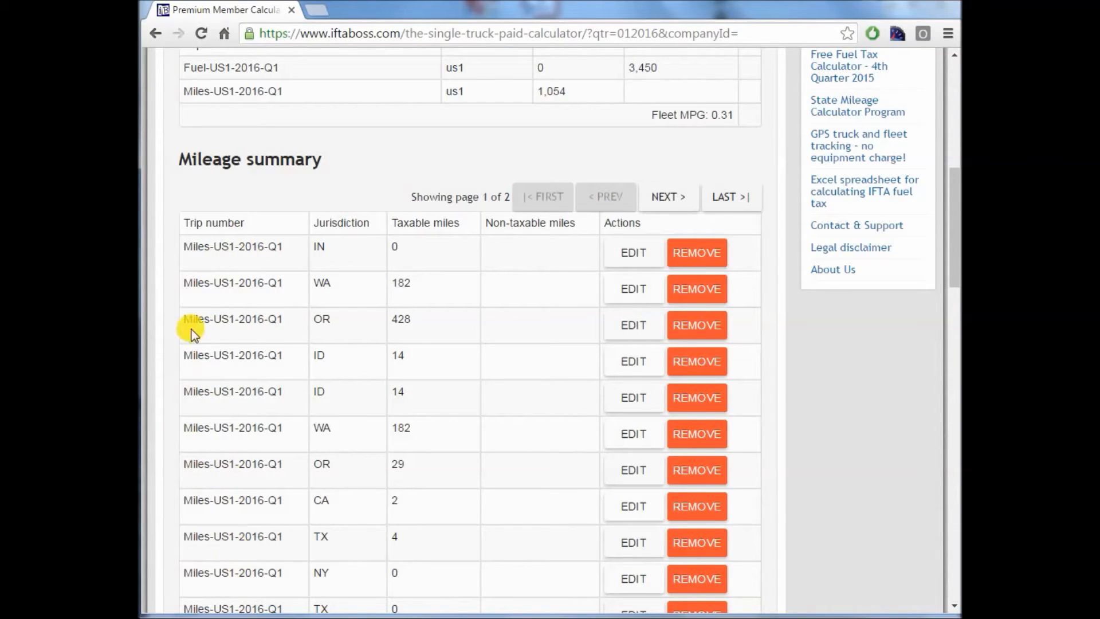
mouse_move(309, 403)
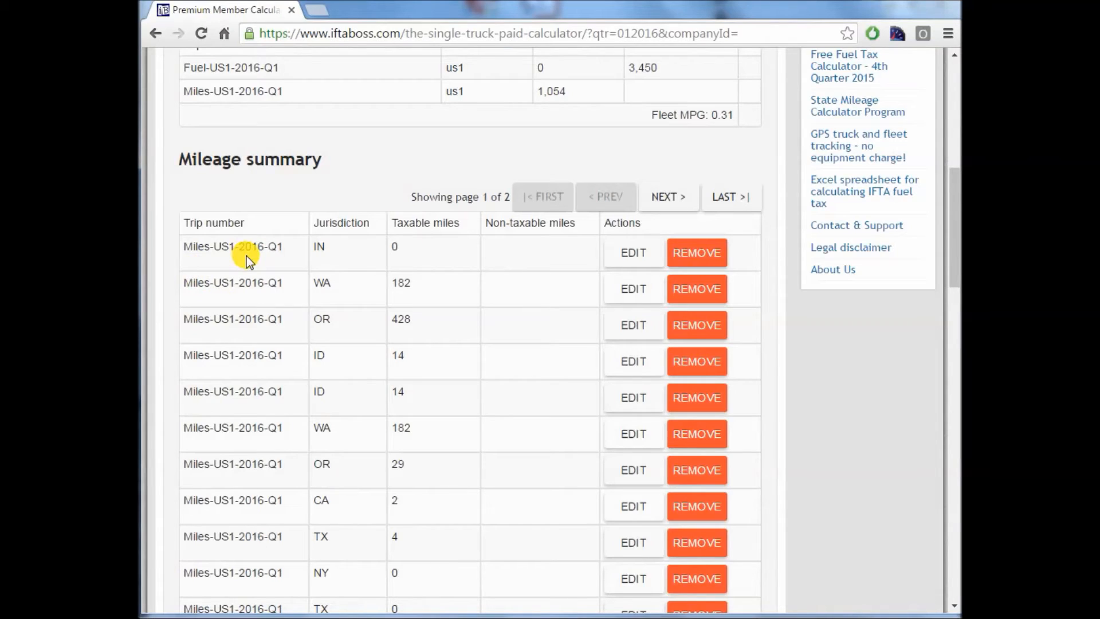
mouse_move(692, 214)
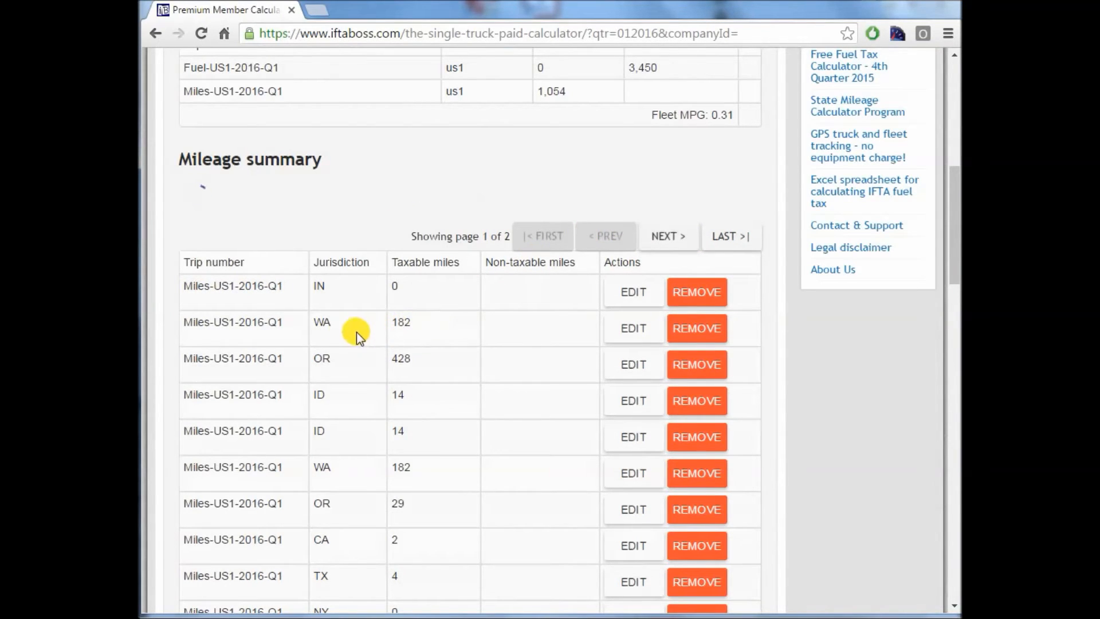
scroll("down", 3)
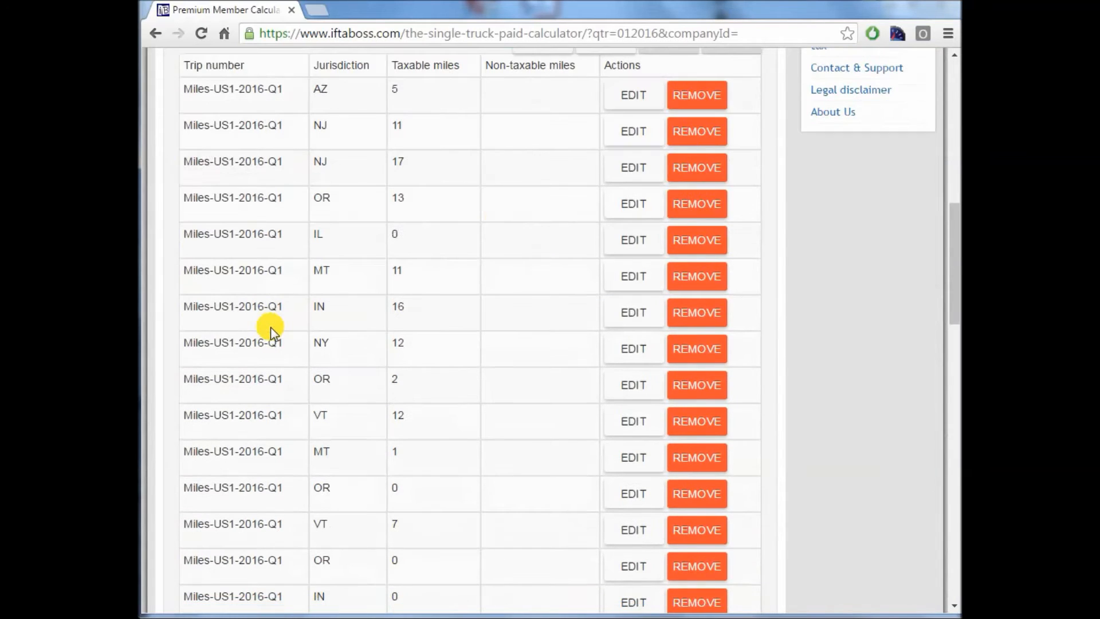
scroll("down", 3)
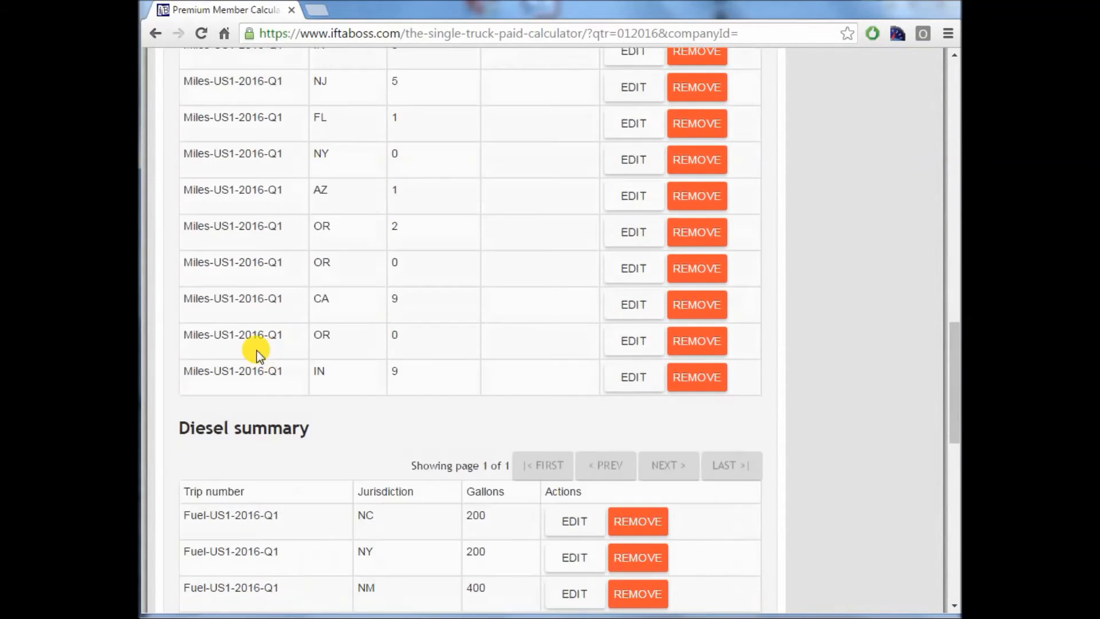
scroll("down", 3)
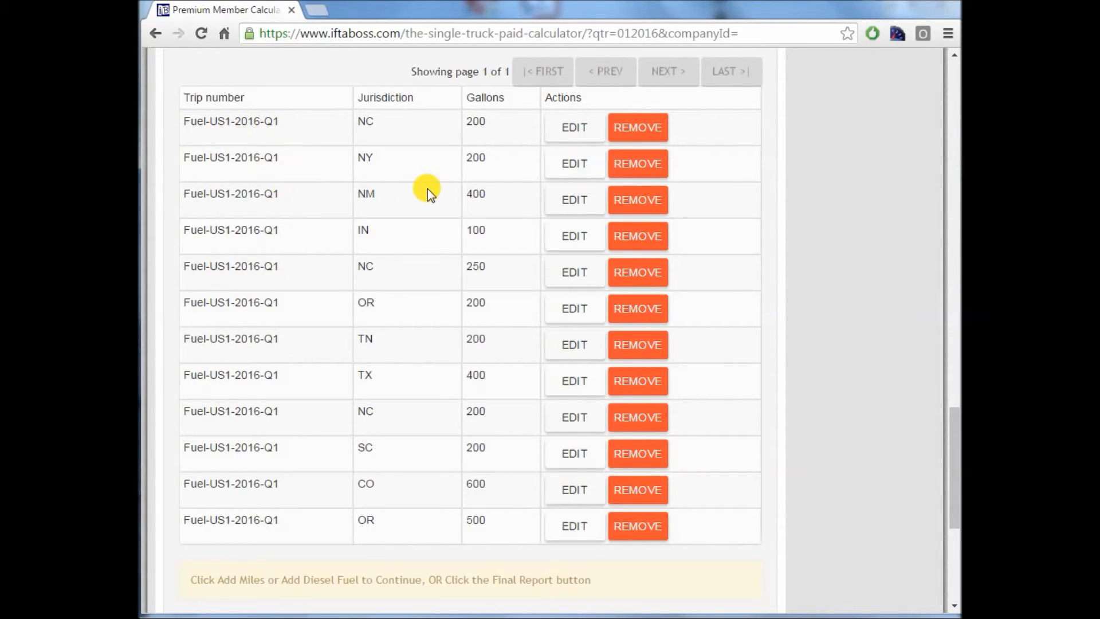
Change the first NC diesel row from 200 to 124 gallons and save.
left_click(573, 127)
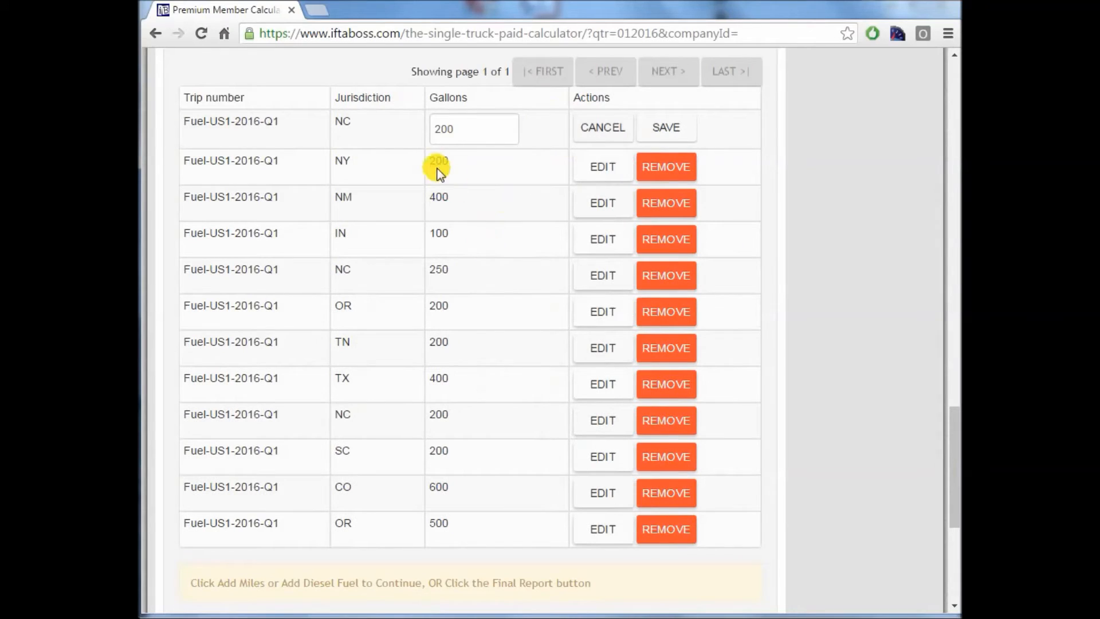
left_click(474, 128)
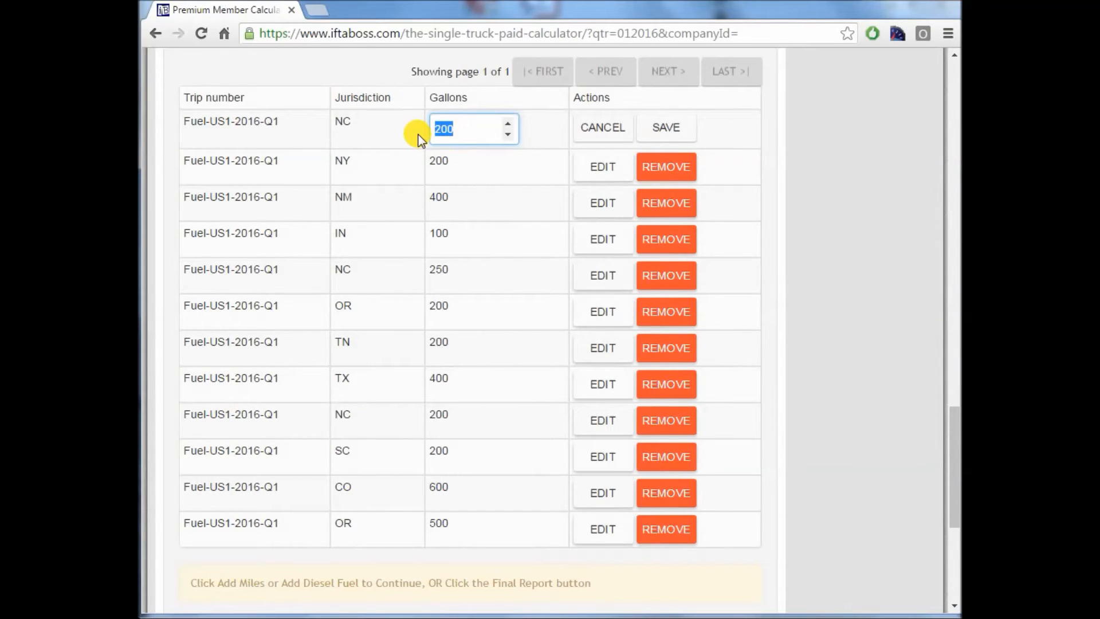
type("124")
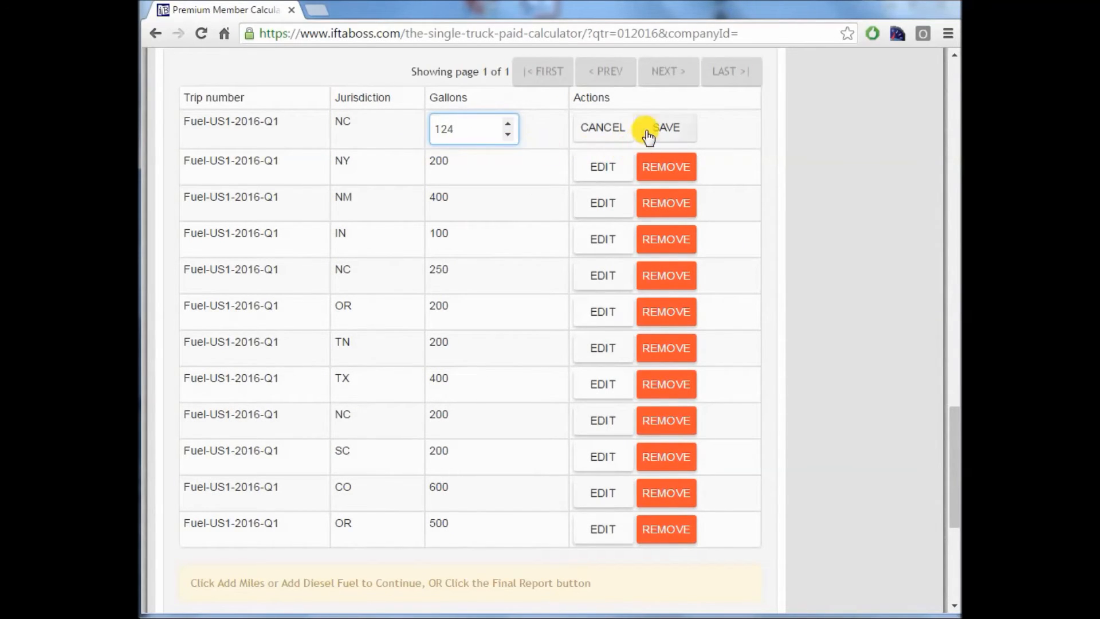
left_click(665, 127)
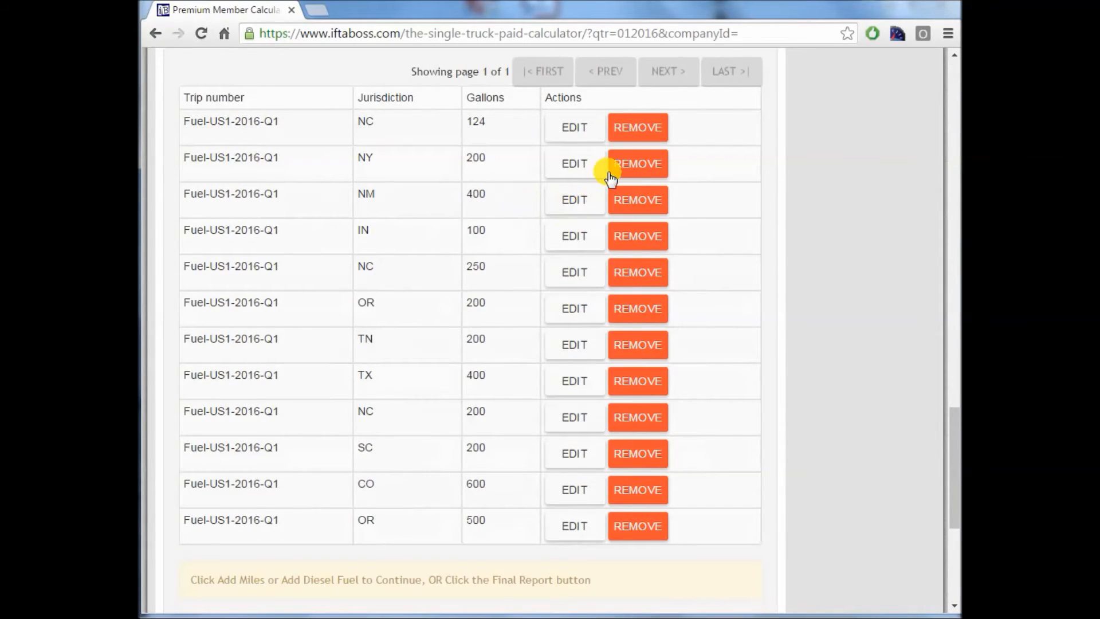
left_click(637, 163)
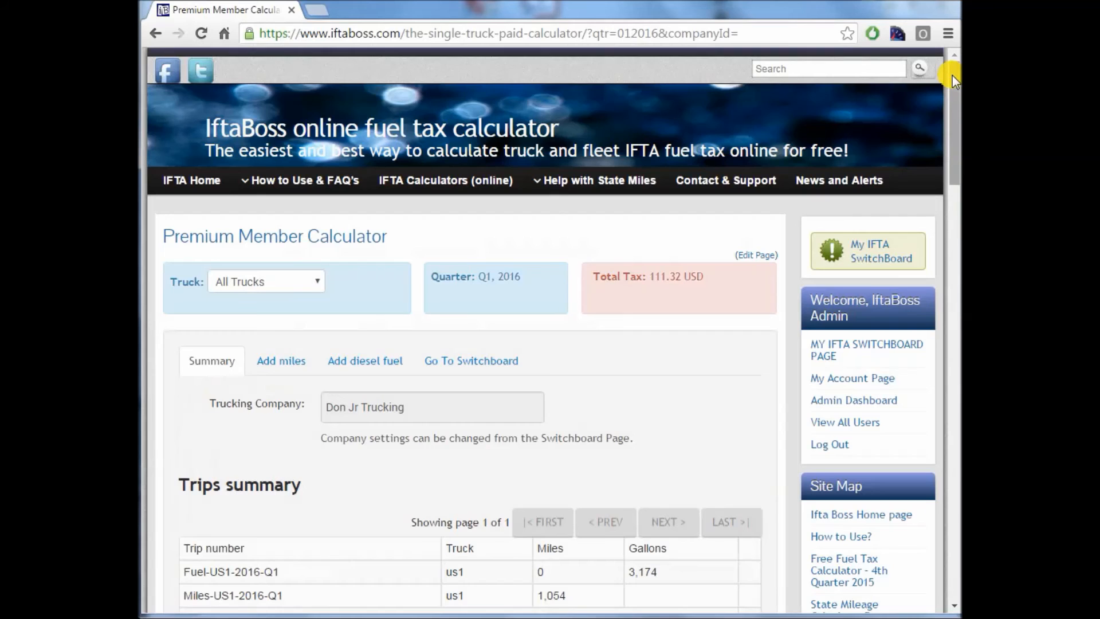
mouse_move(274, 422)
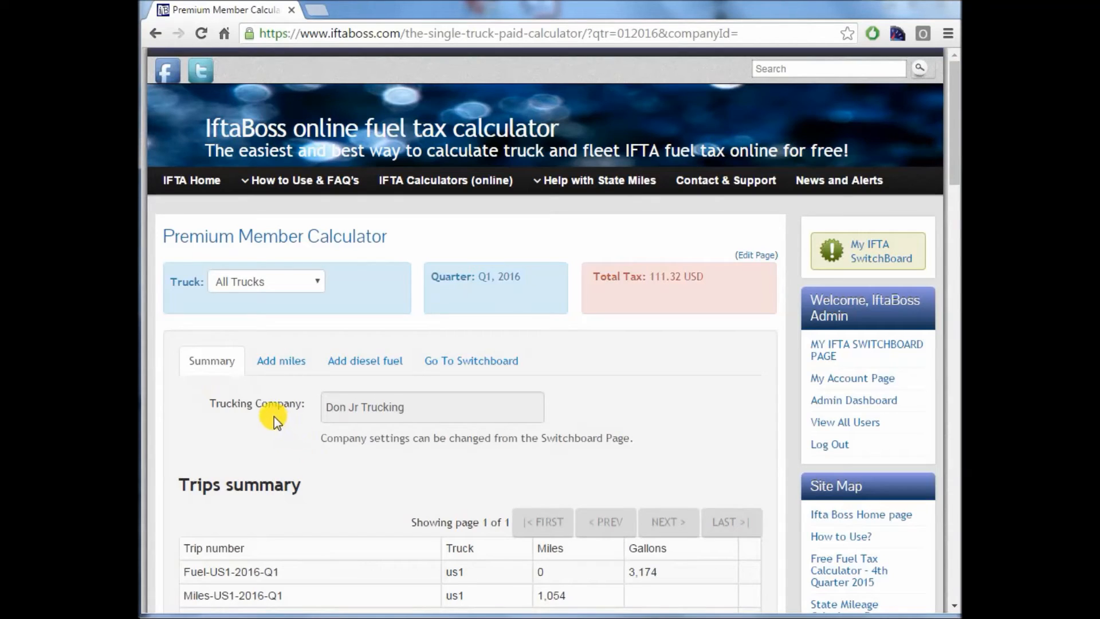
Add an Idaho entry of 2000 taxable miles to trip Miles-US1-2016-Q1.
left_click(281, 360)
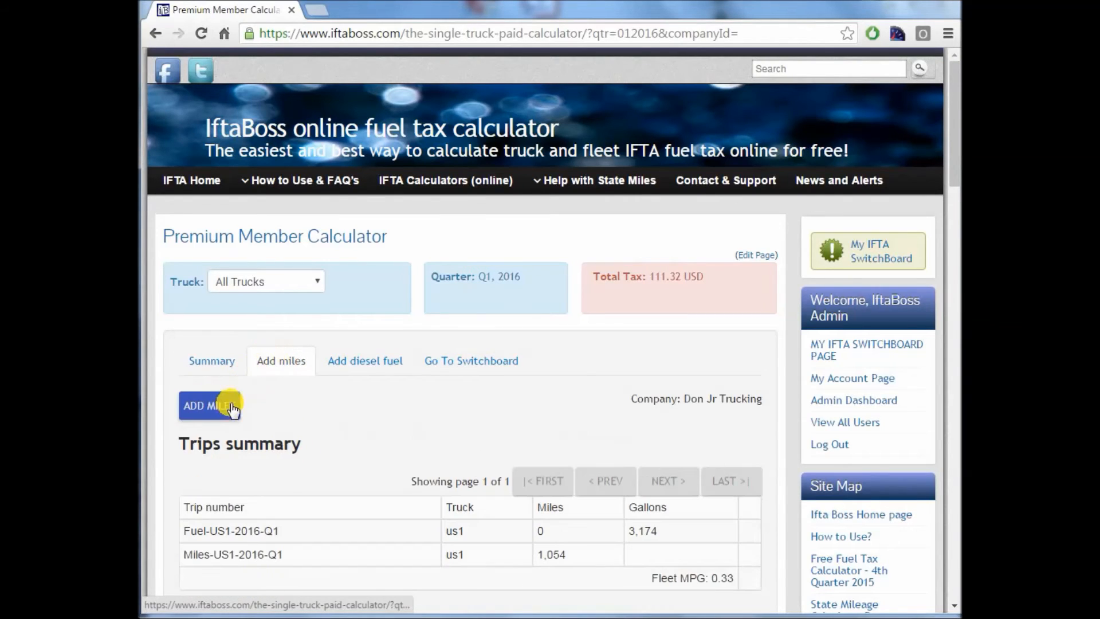
left_click(210, 406)
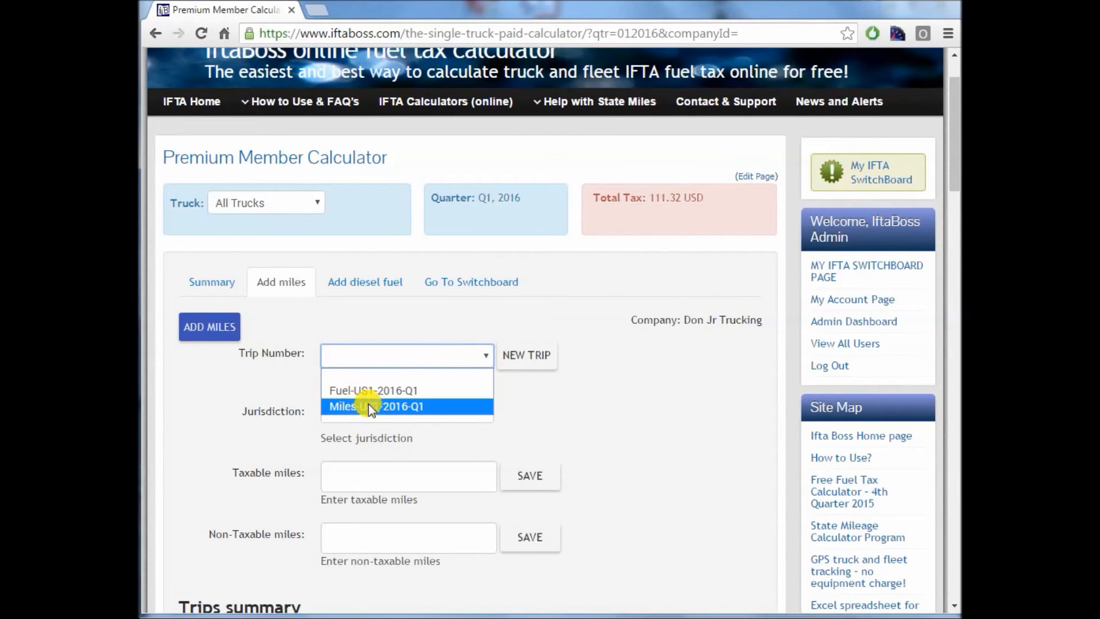
mouse_move(372, 390)
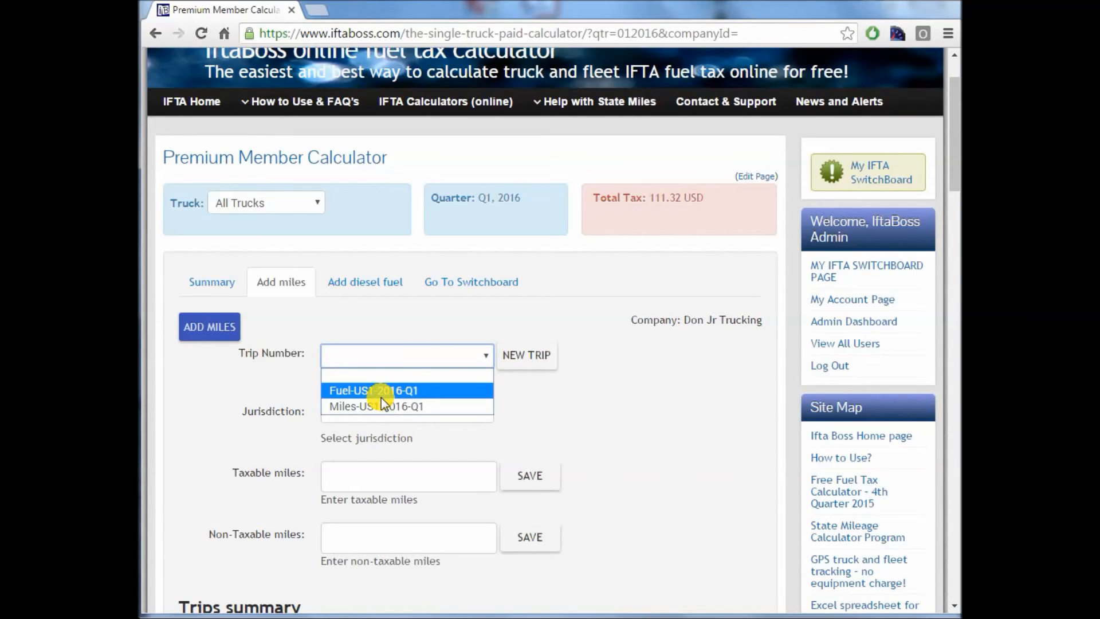
left_click(377, 407)
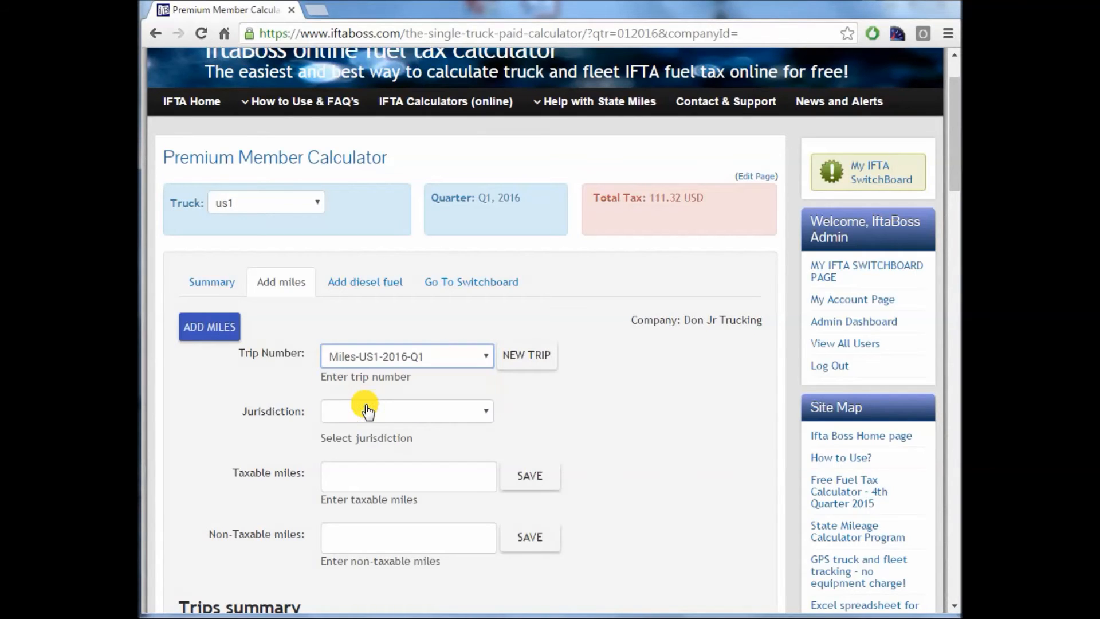
left_click(403, 410)
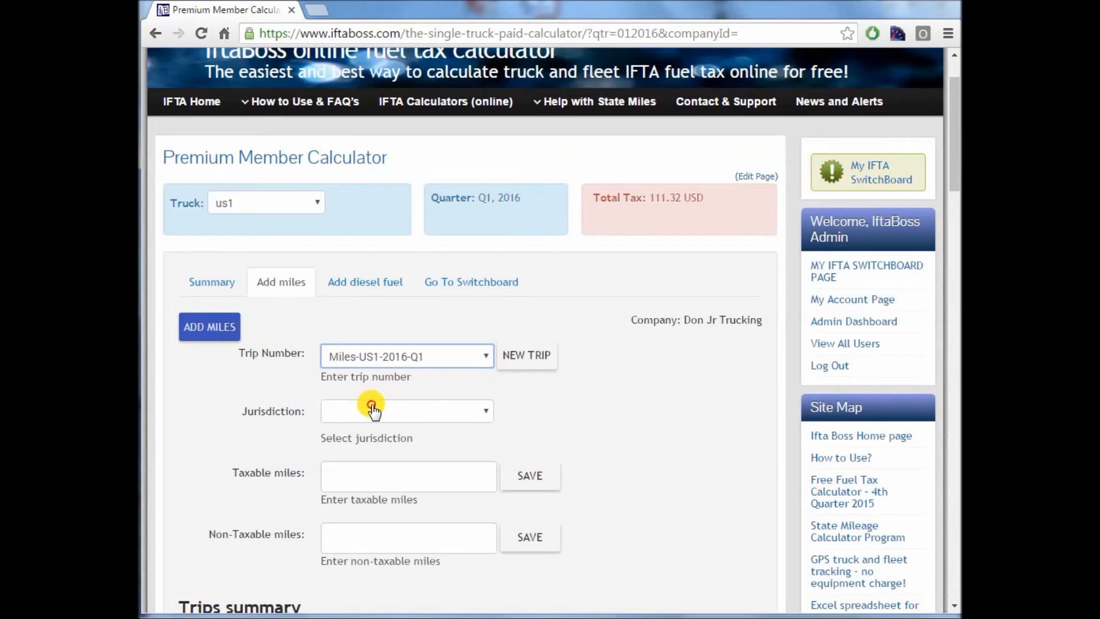
left_click(407, 411)
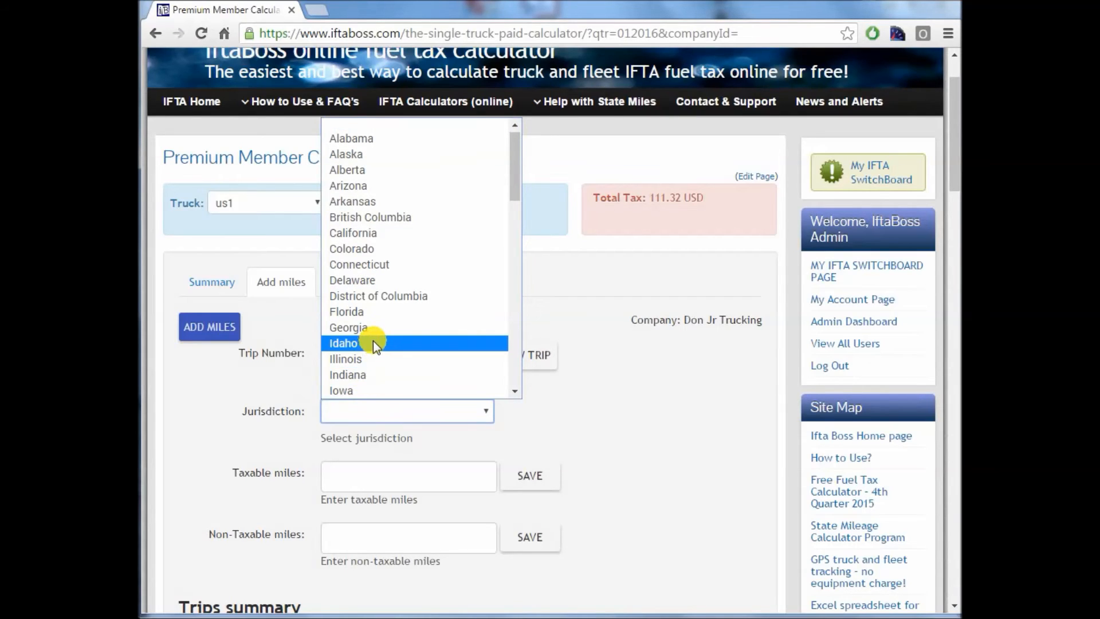
left_click(344, 343)
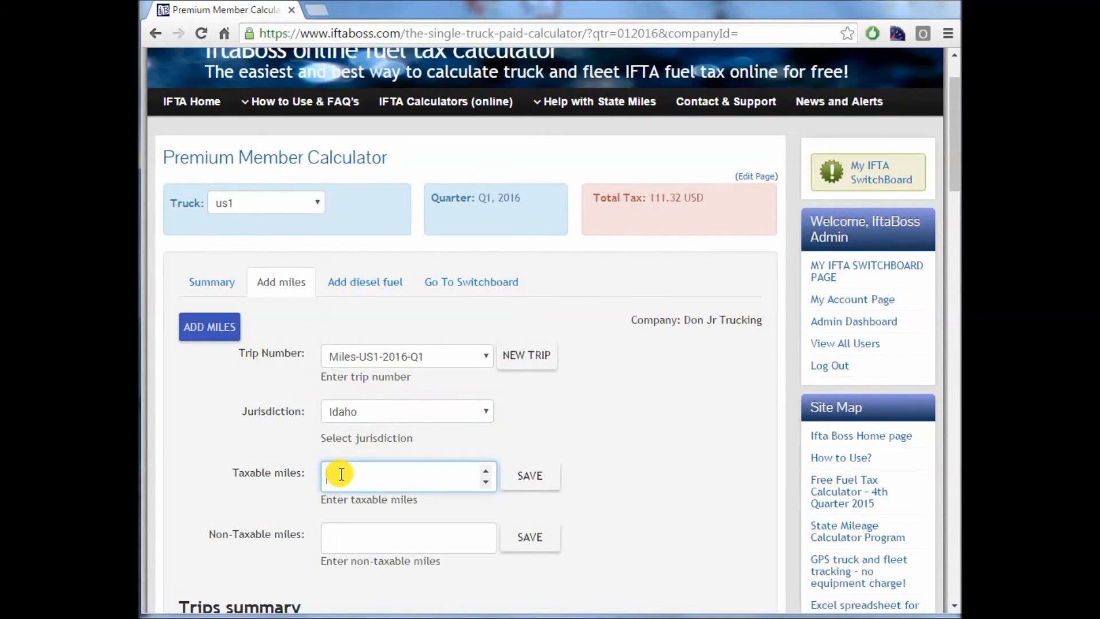
type("2000")
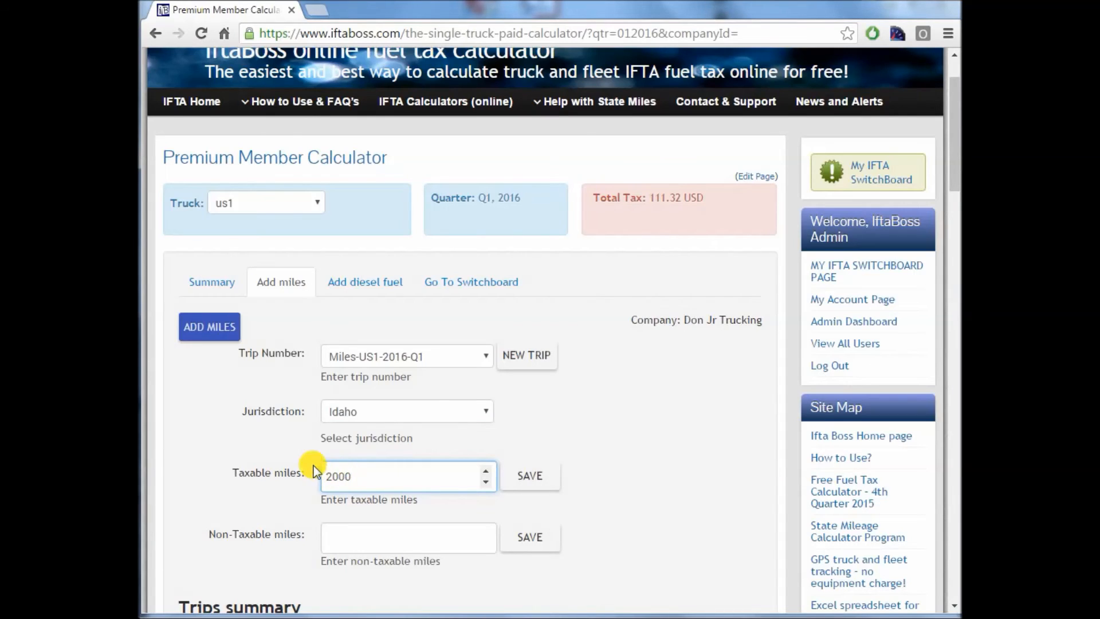
left_click(529, 475)
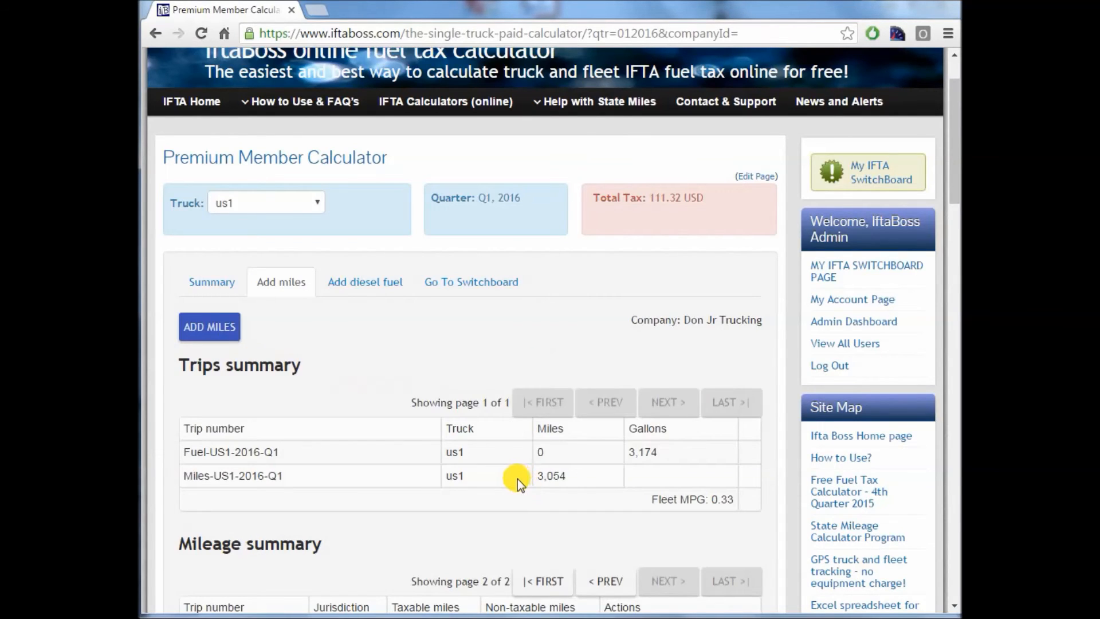
Scroll the mileage summary down to confirm the Idaho 2,000-mile row.
scroll("down", 3)
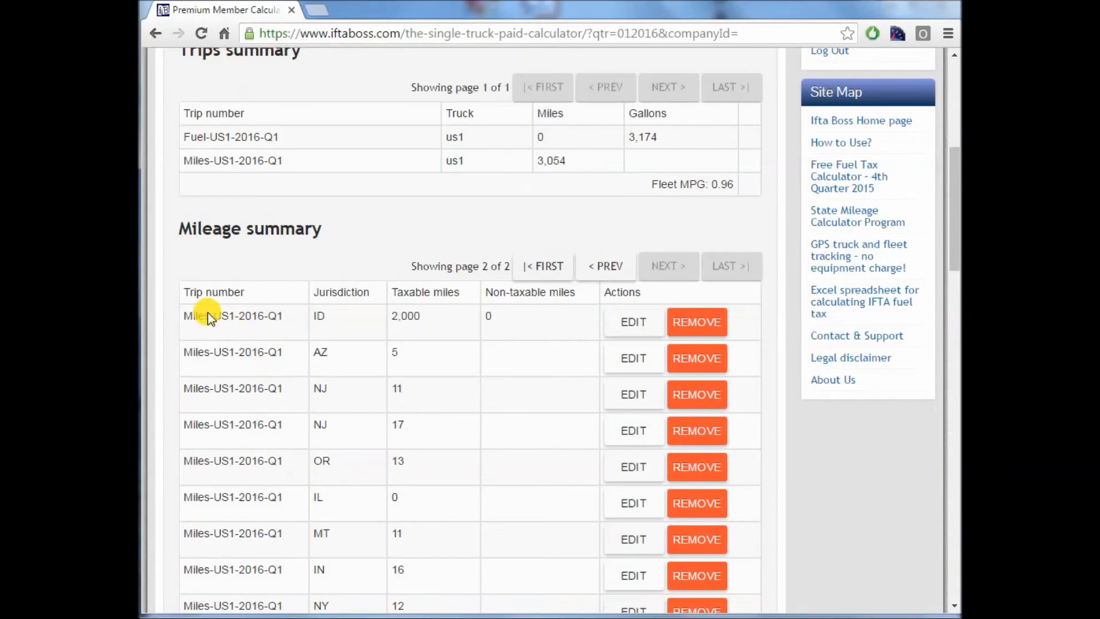
mouse_move(331, 330)
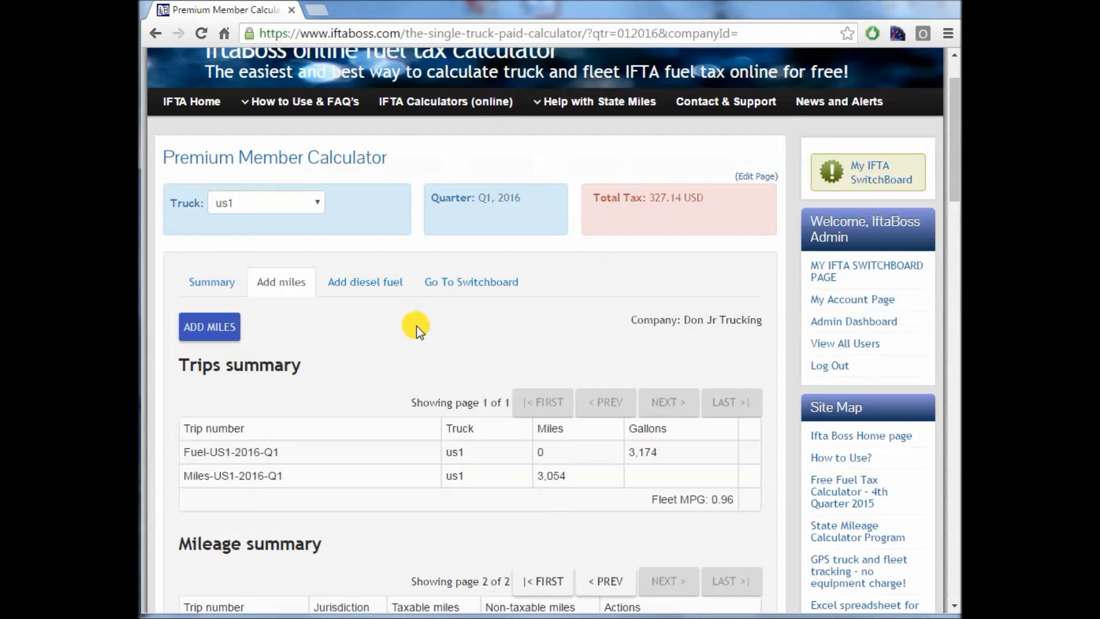
mouse_move(681, 201)
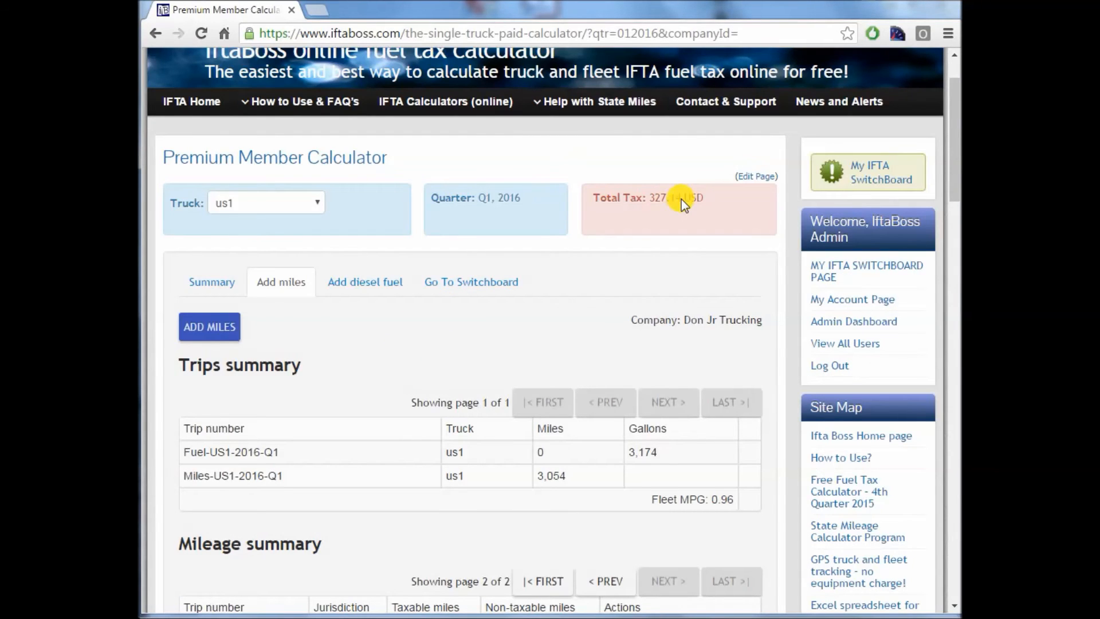
mouse_move(471, 281)
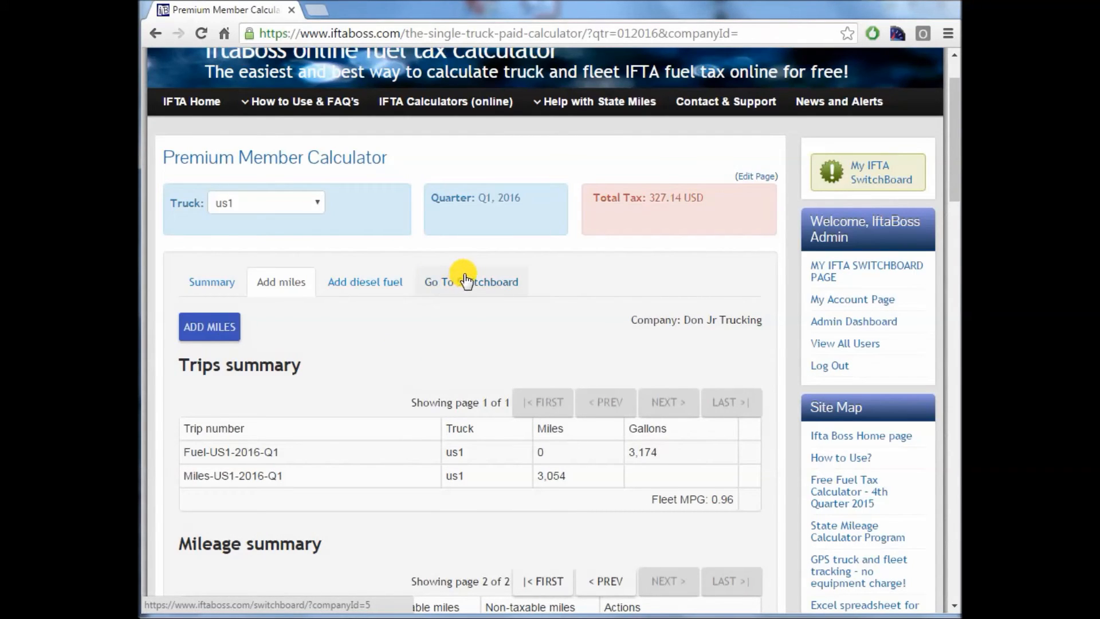
Return to the switchboard's upload section and choose the Rand import format.
left_click(471, 282)
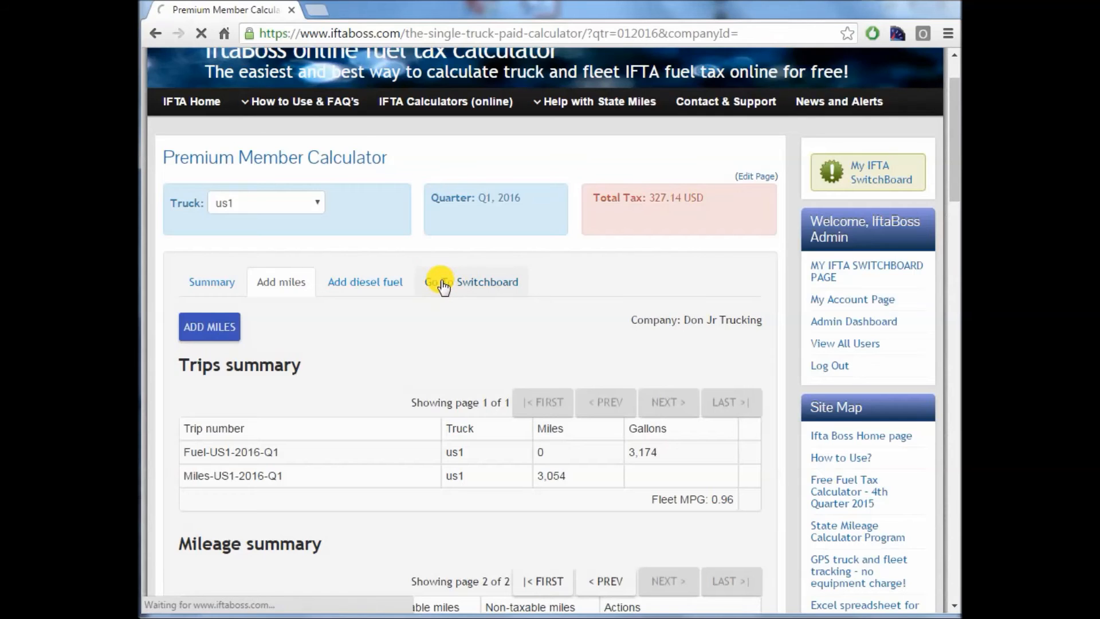
left_click(440, 281)
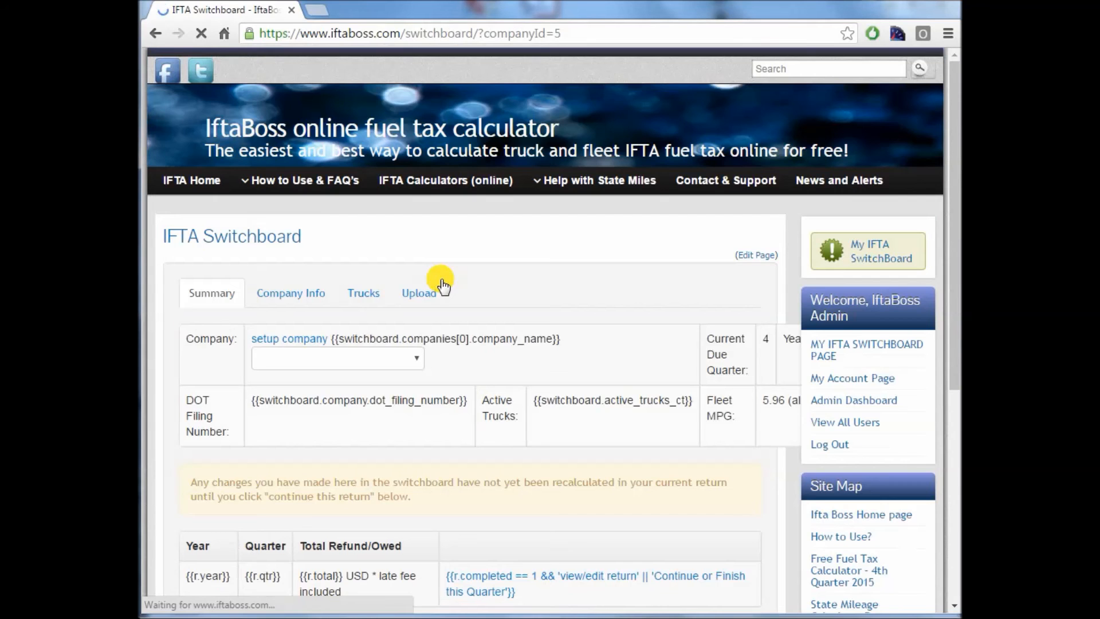
left_click(419, 293)
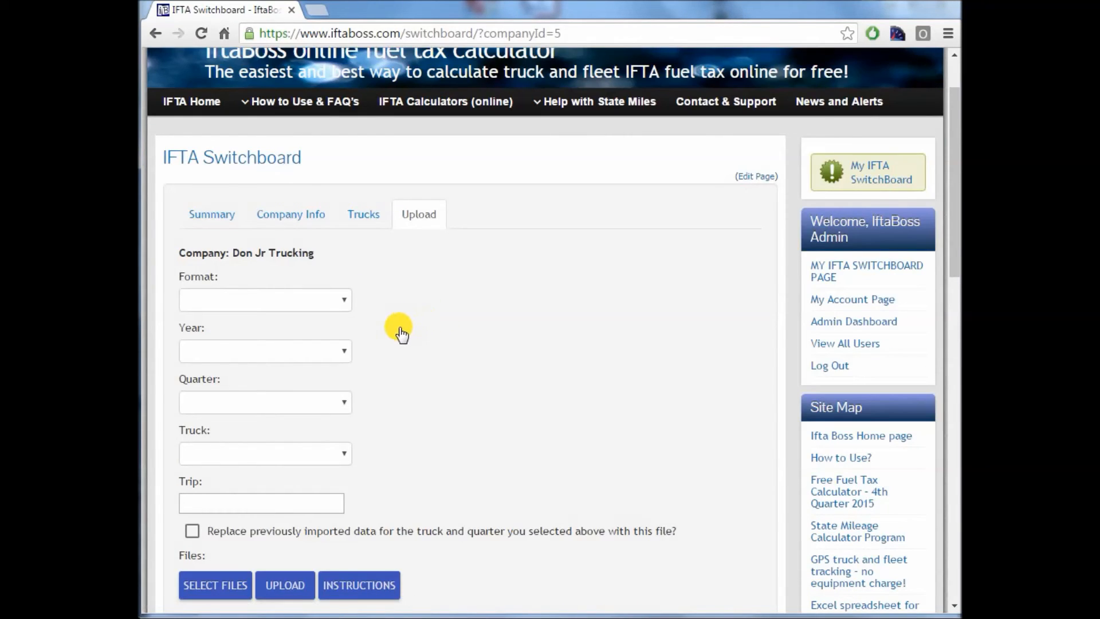
left_click(264, 300)
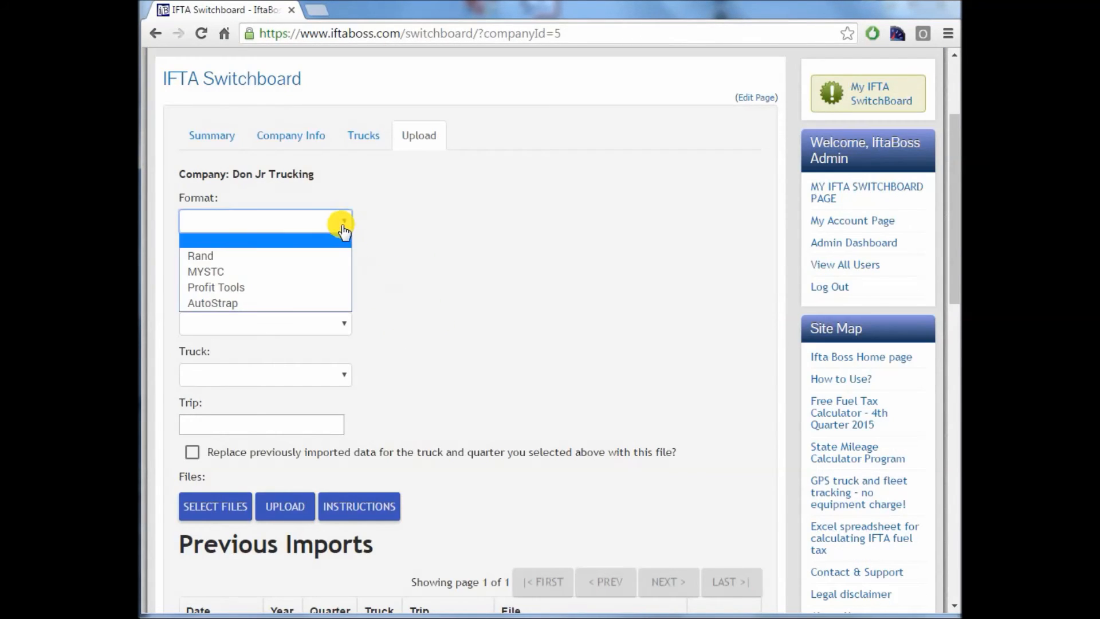
left_click(200, 256)
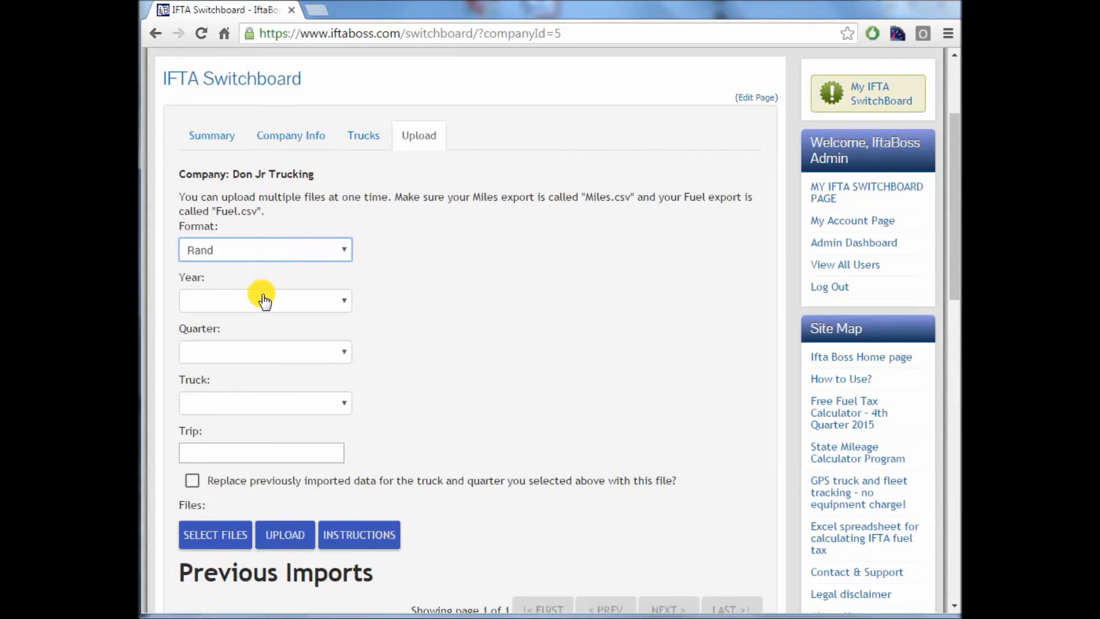
Set year 2016, quarter 1, truck us1 and trip name MilesFuel-US1-2016-Q1.
left_click(265, 300)
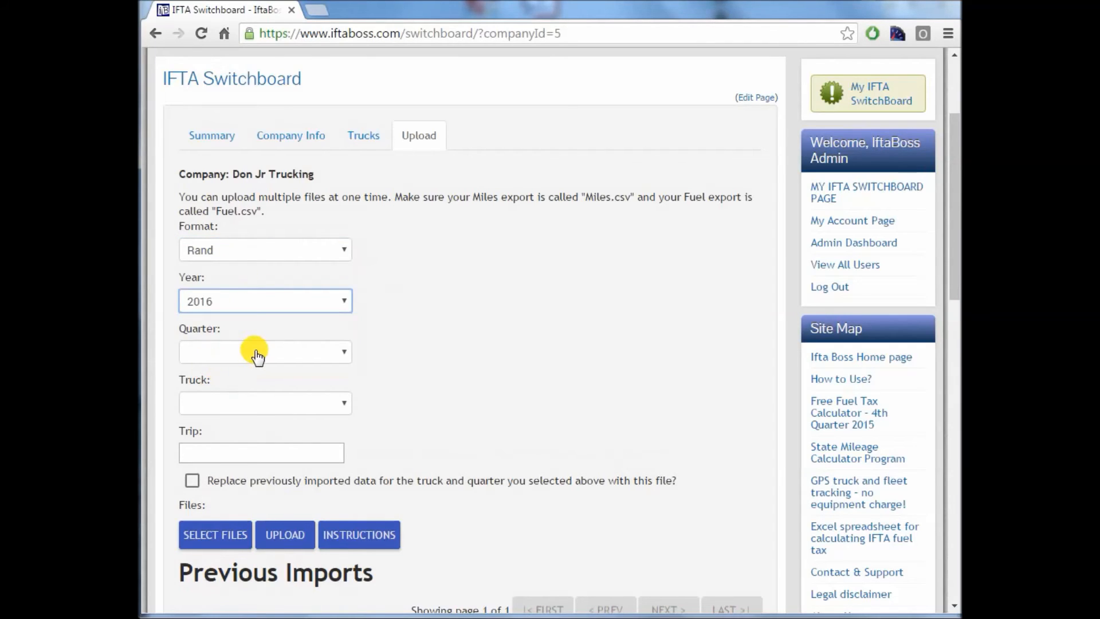
left_click(265, 352)
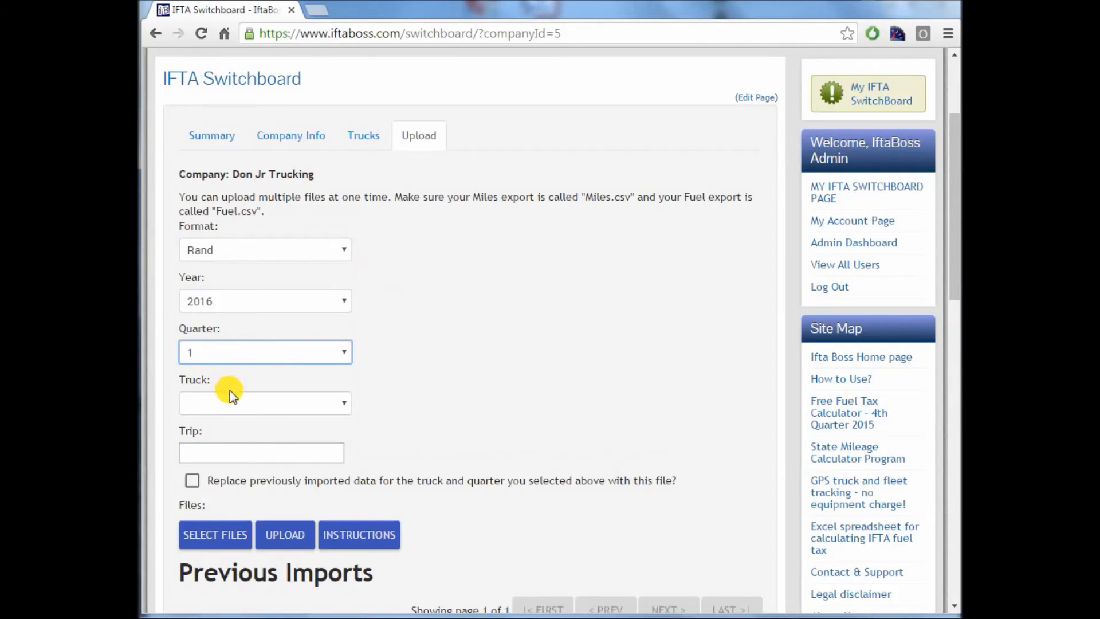
left_click(265, 402)
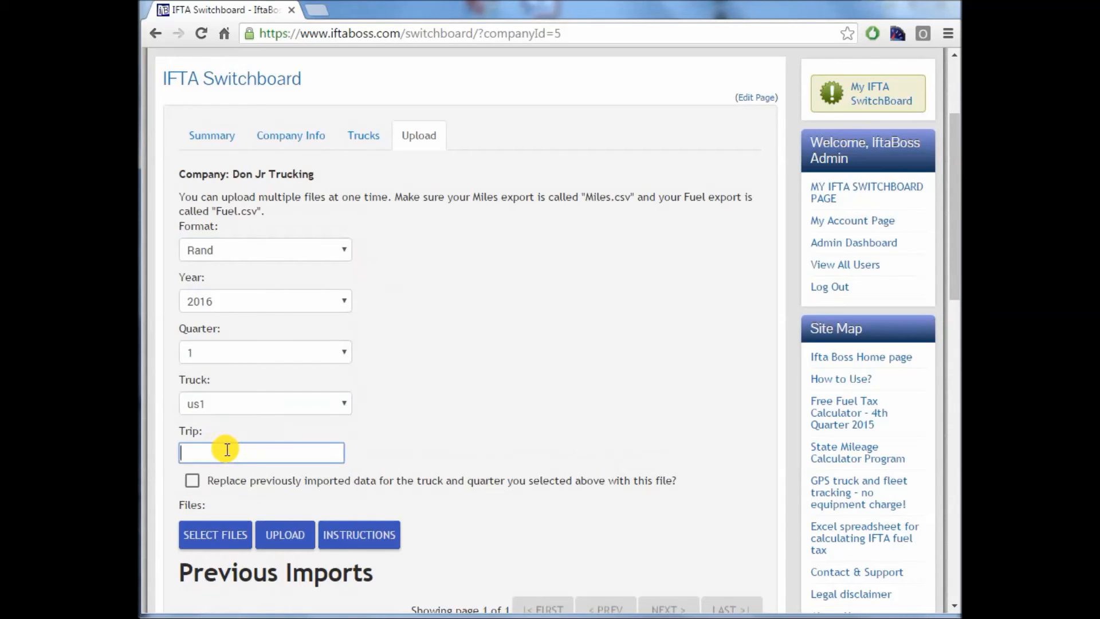
type("MilesFuel")
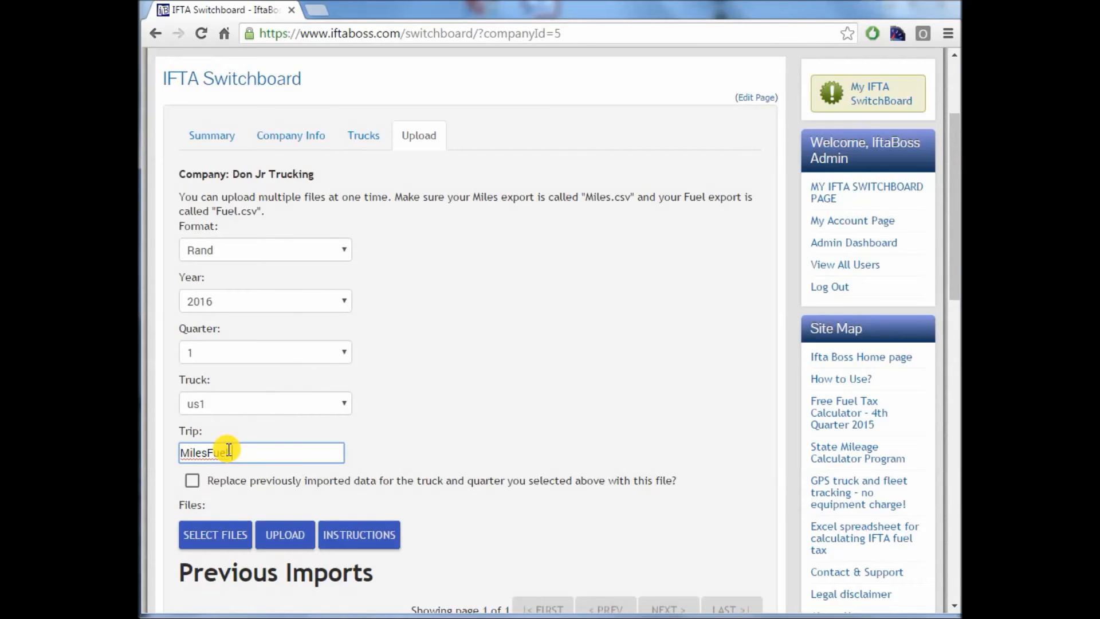
type("_US1")
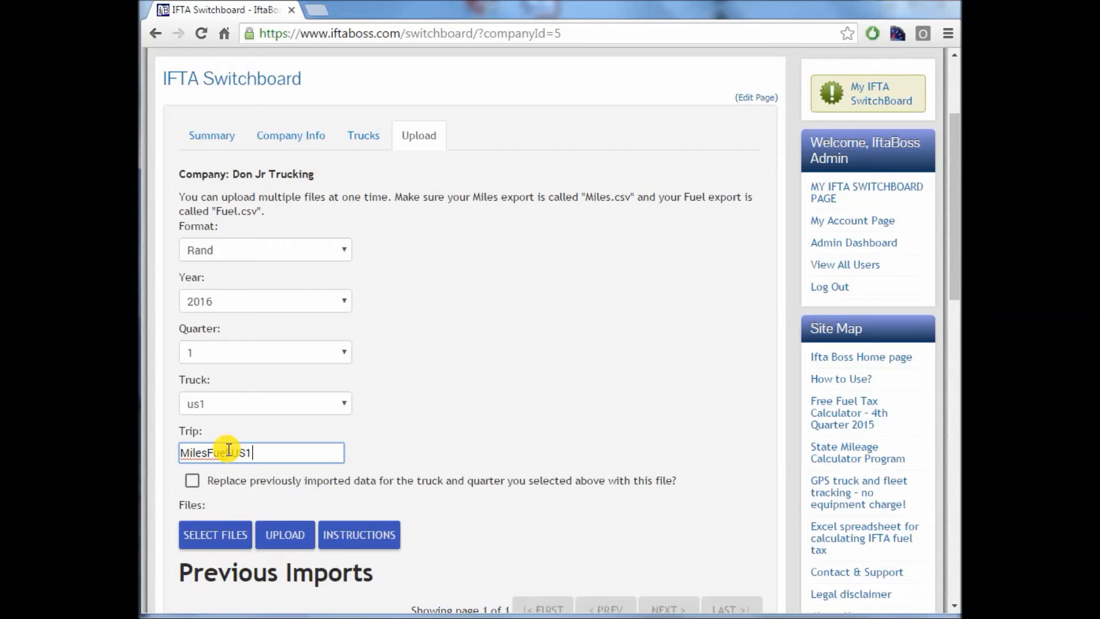
type("-2016")
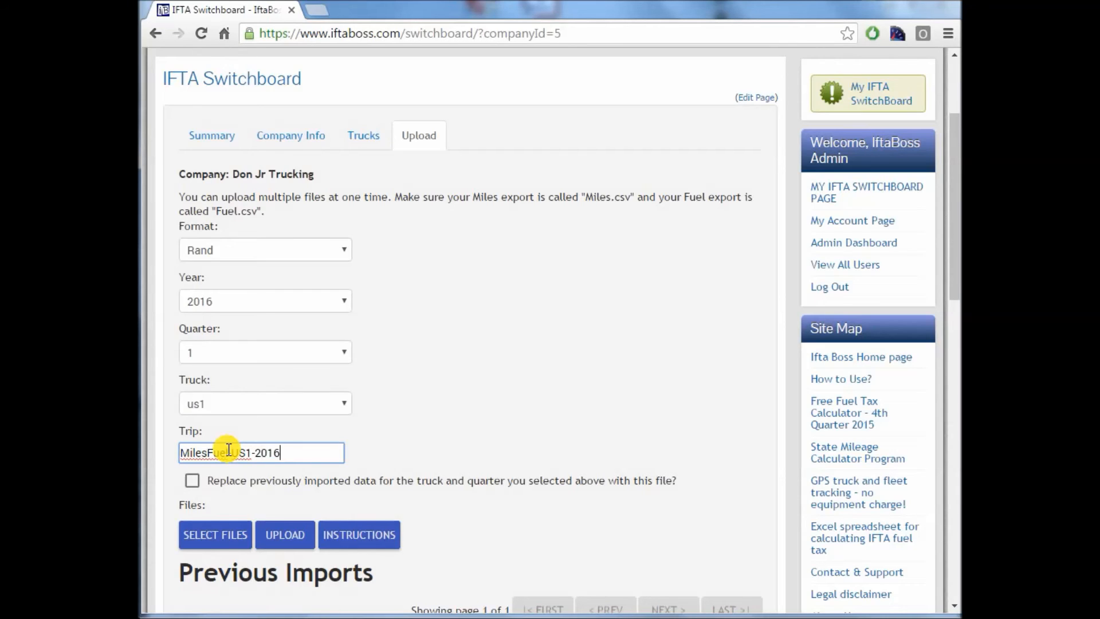
type("-Q1")
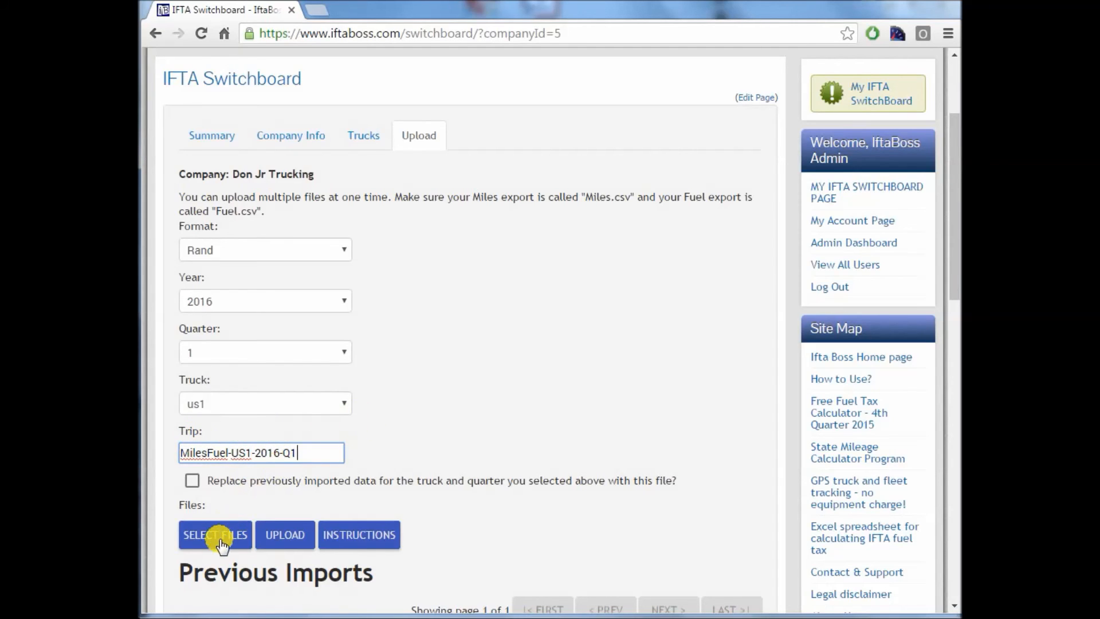
Select Fuel.csv and Miles.csv together from the 2016-Q1 folder and queue them.
left_click(215, 535)
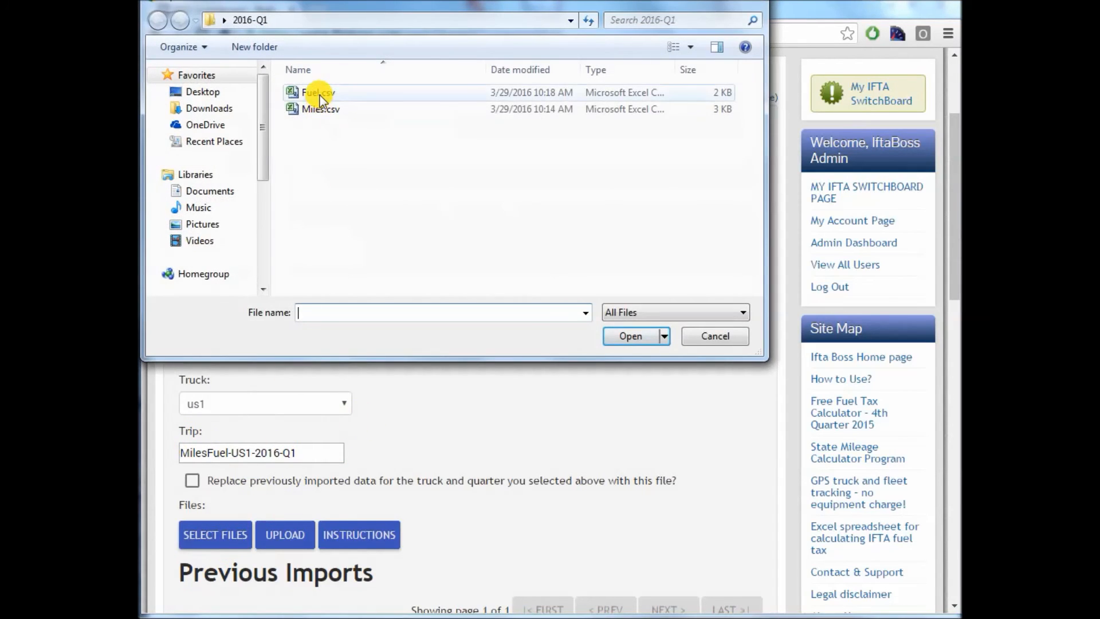
left_click(317, 91)
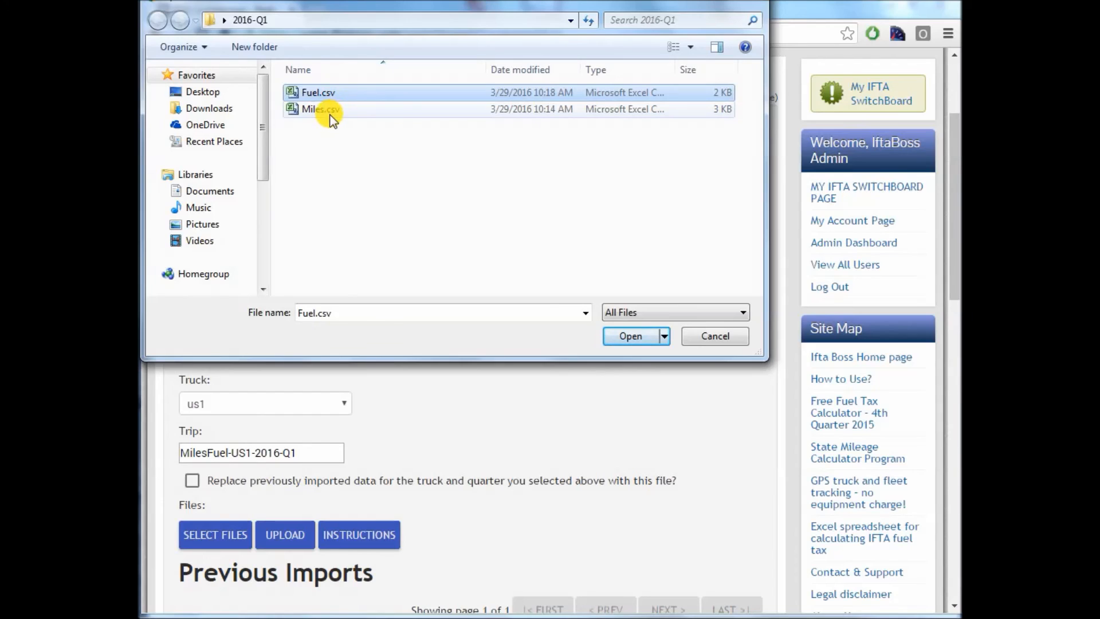
left_click(320, 109)
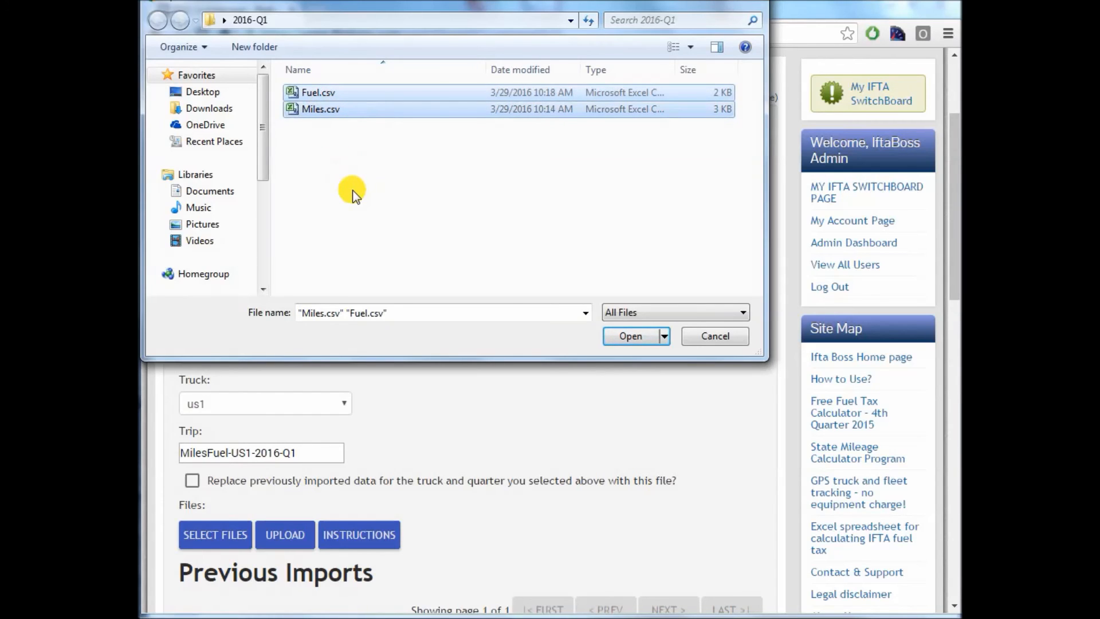
mouse_move(500, 261)
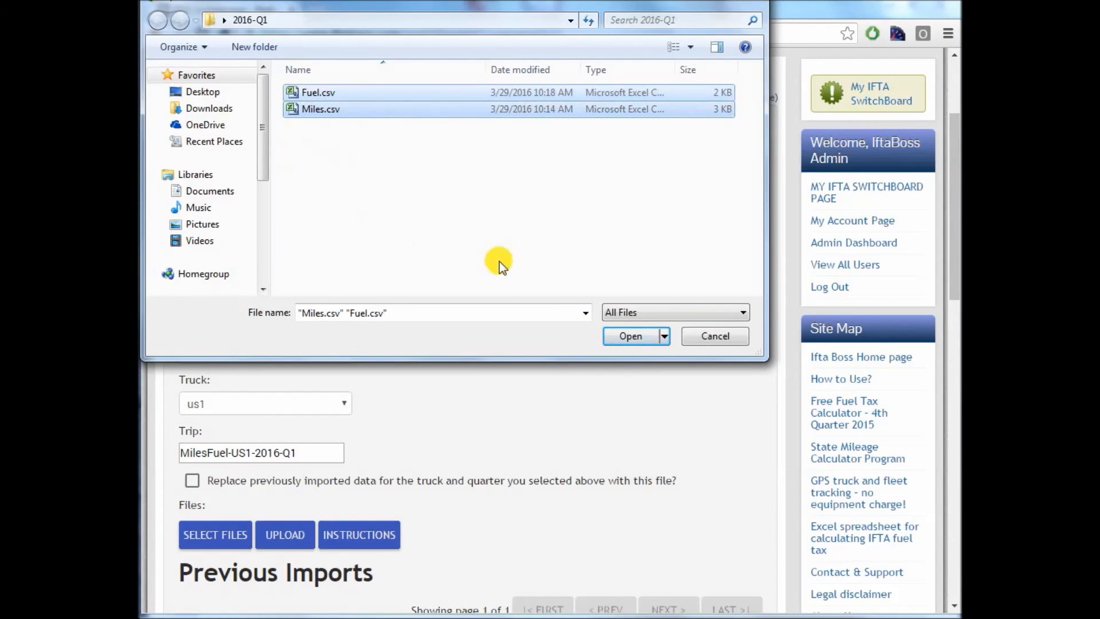
left_click(629, 335)
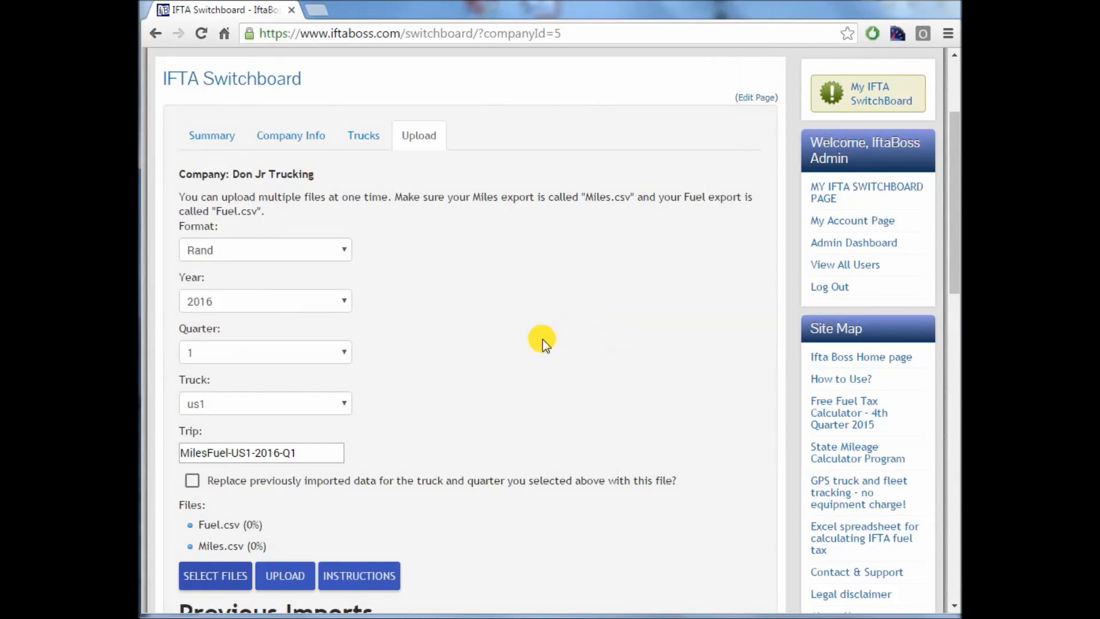
Upload the queued Fuel.csv and Miles.csv under trip MilesFuel-US1-2016-Q1.
scroll("down", 3)
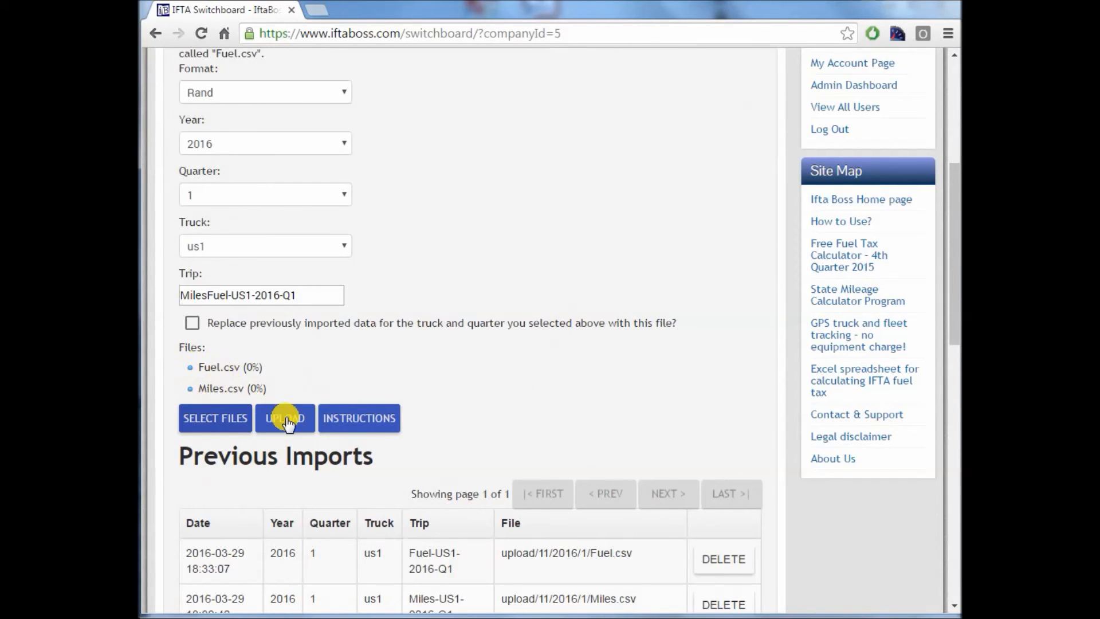
left_click(284, 417)
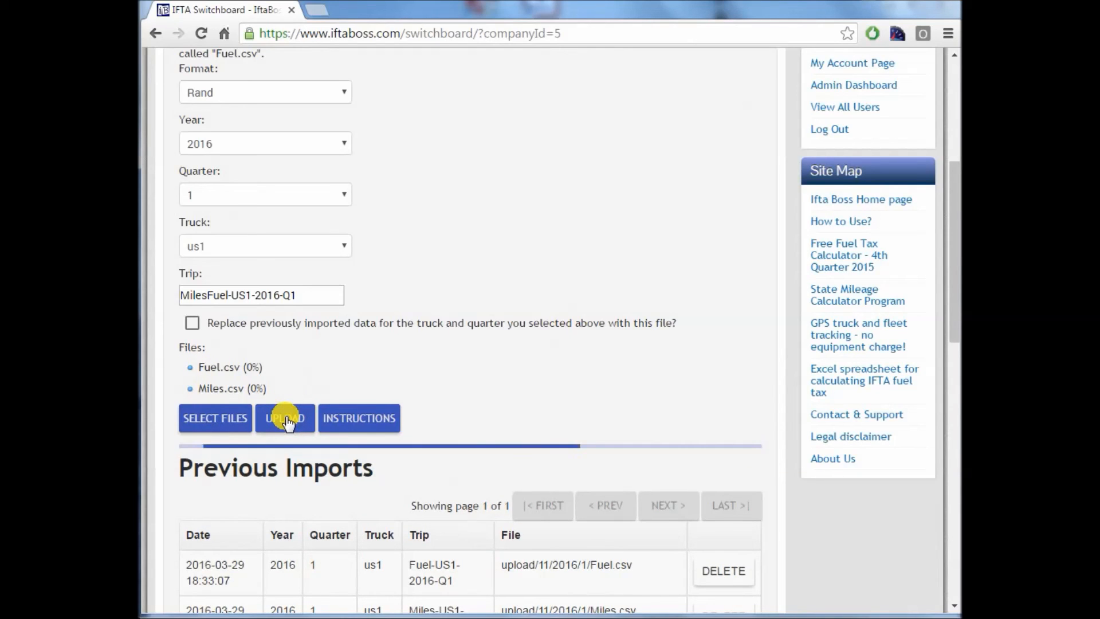
left_click(284, 418)
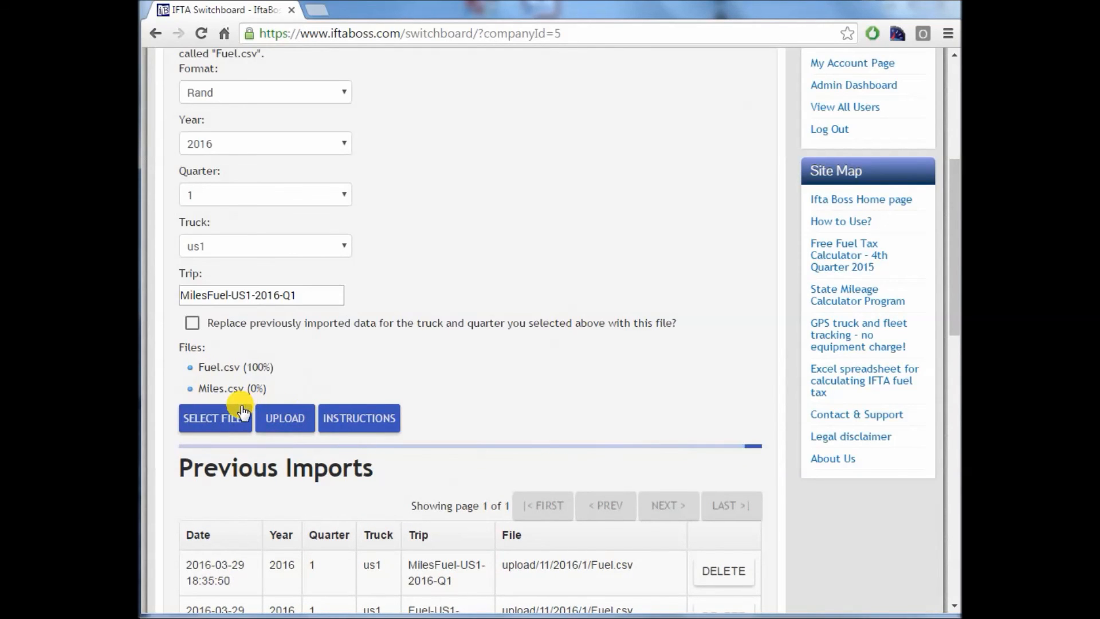
left_click(284, 418)
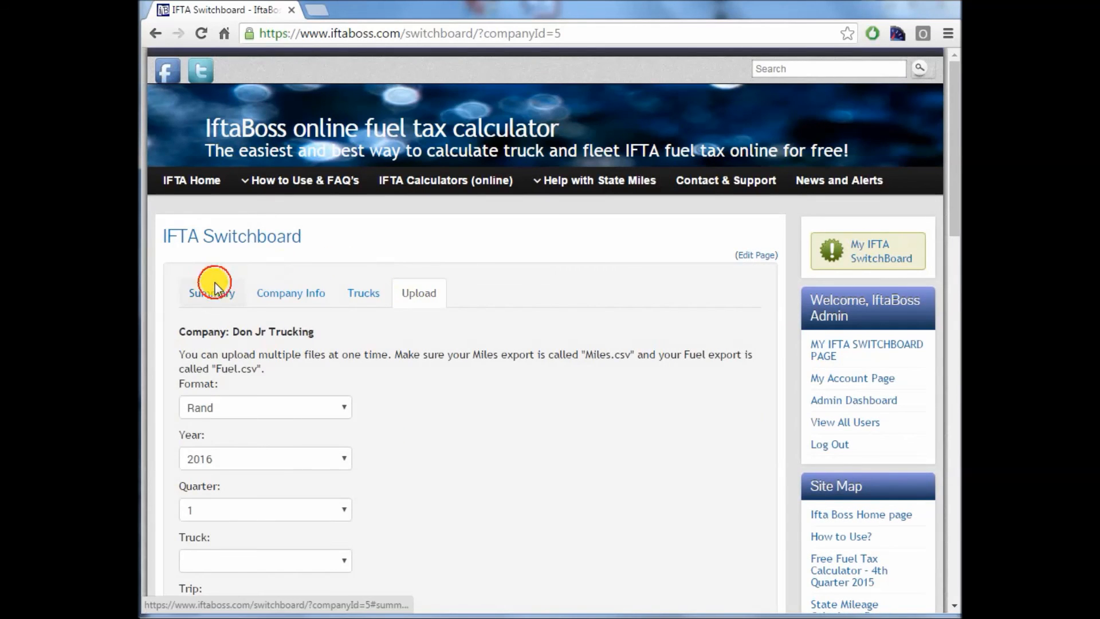
From the Summary tab, continue the 2016 Q1 return in the premium calculator.
left_click(212, 292)
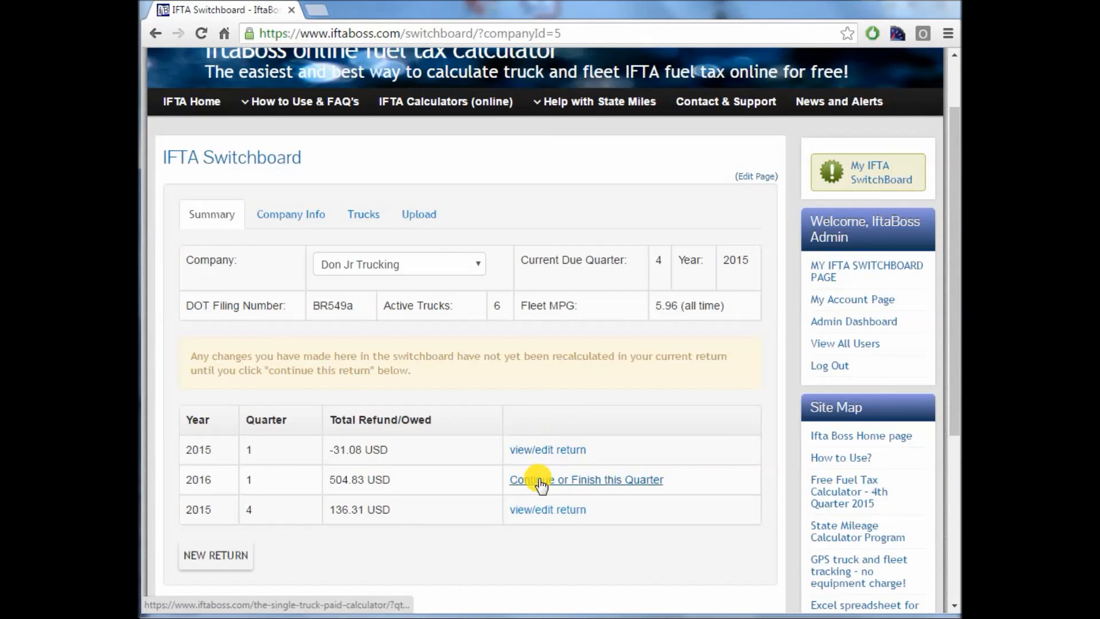
left_click(585, 479)
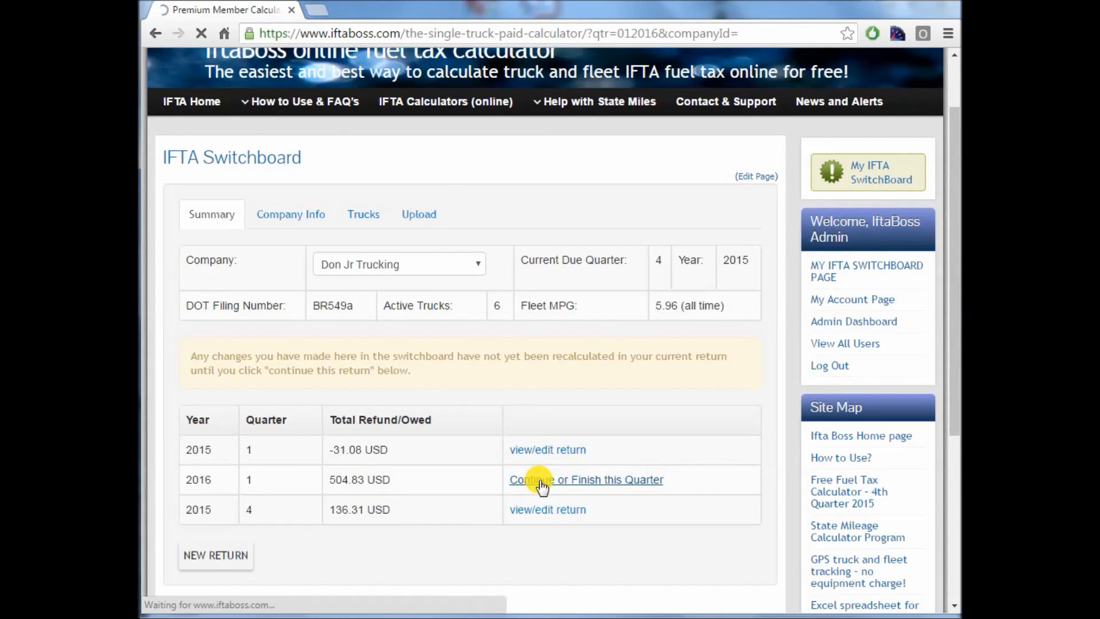
left_click(585, 479)
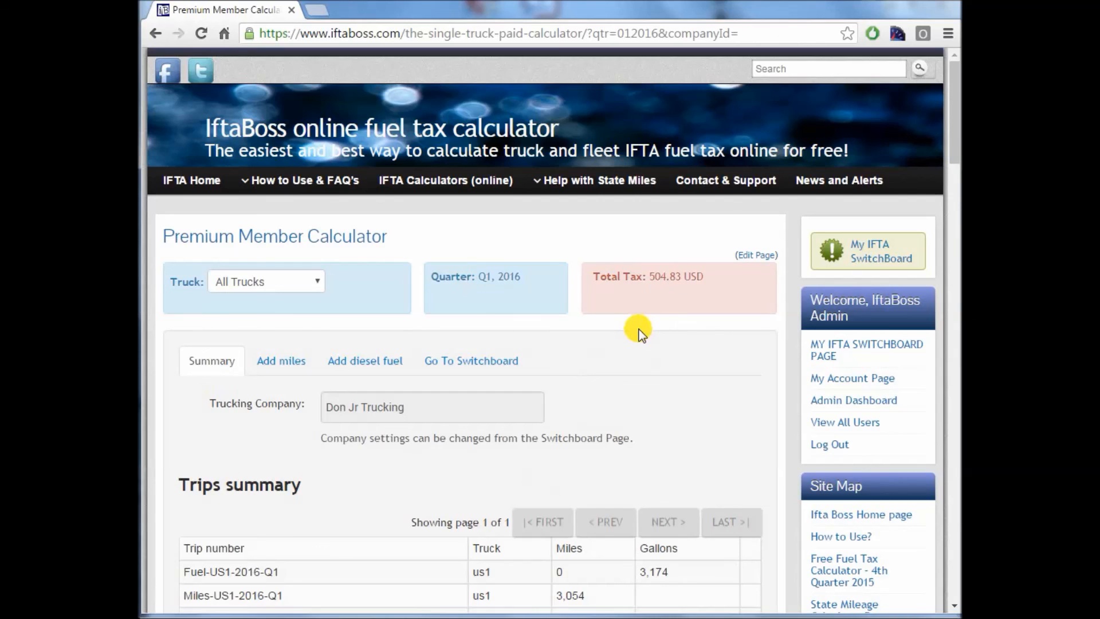
scroll("down", 3)
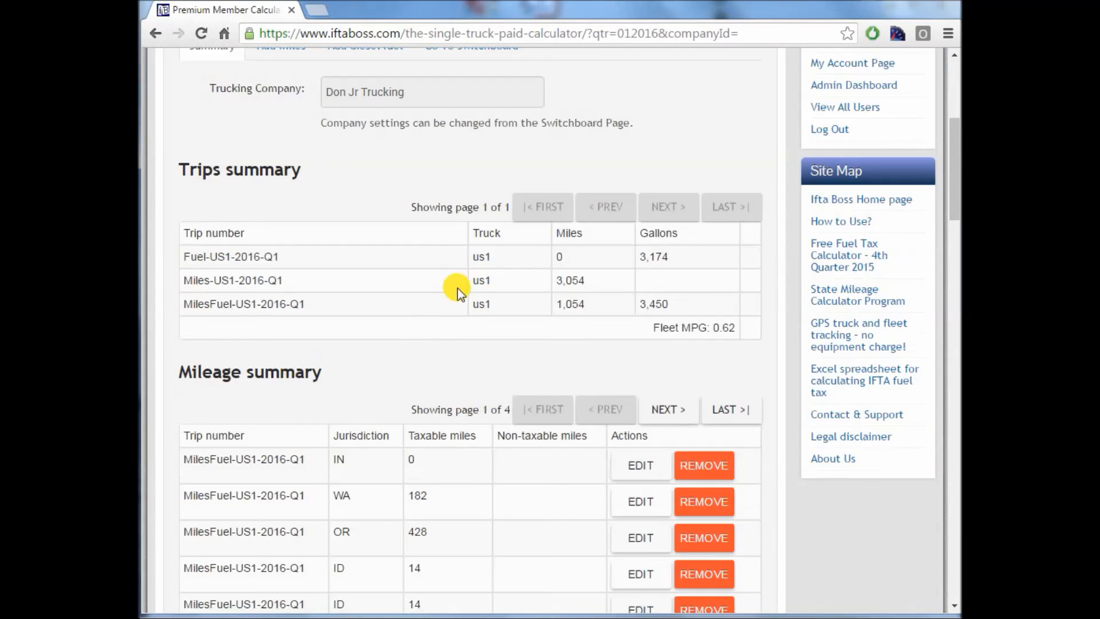
scroll("down", 3)
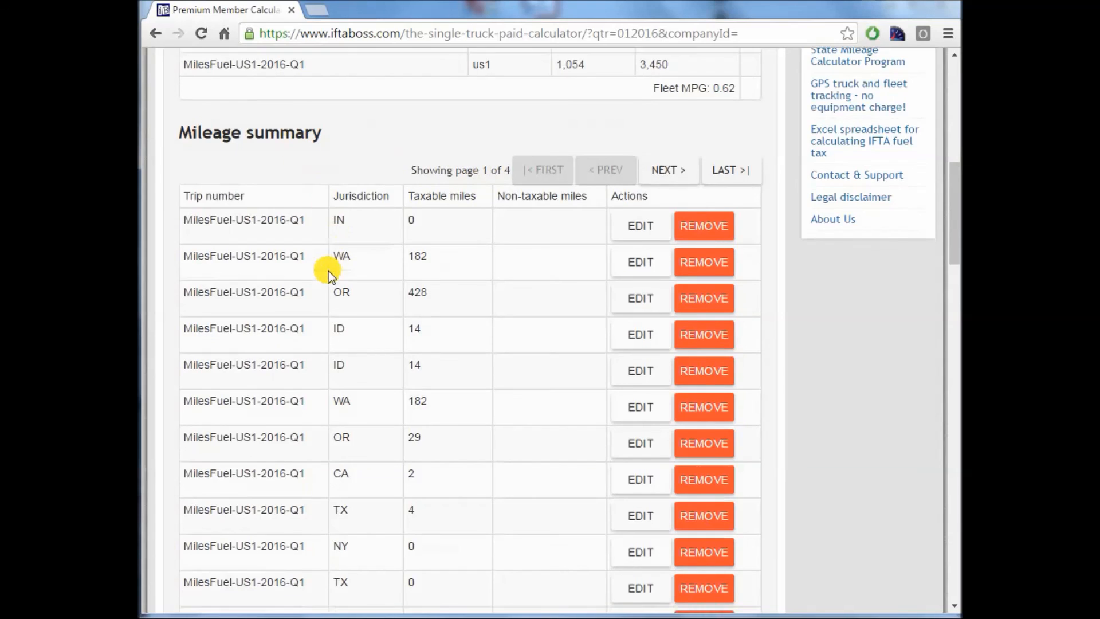
scroll("down", 3)
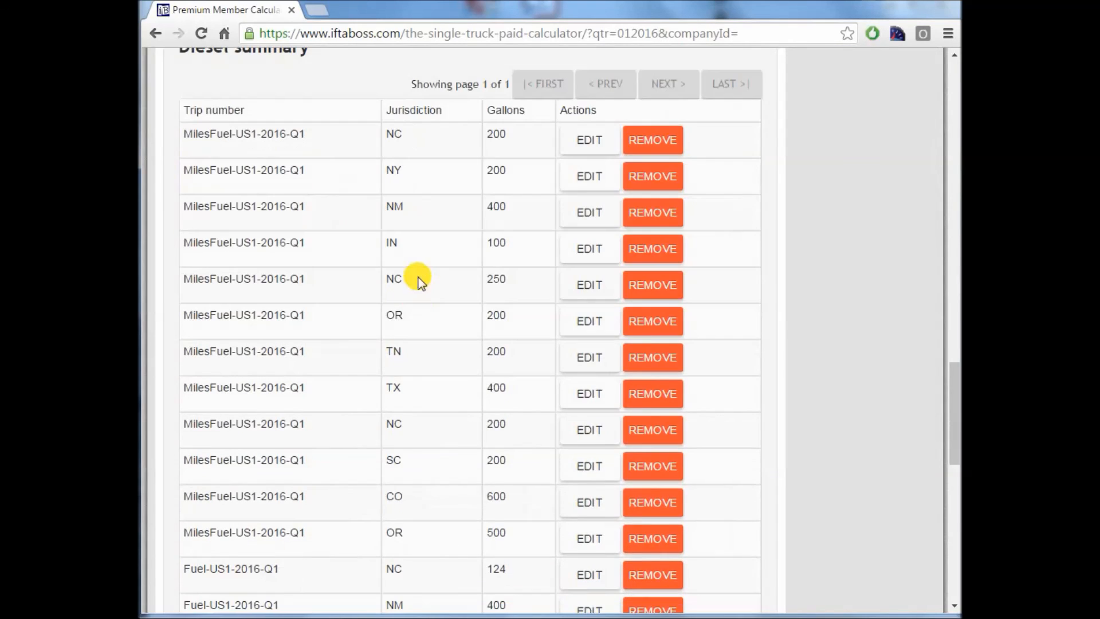
scroll("down", 3)
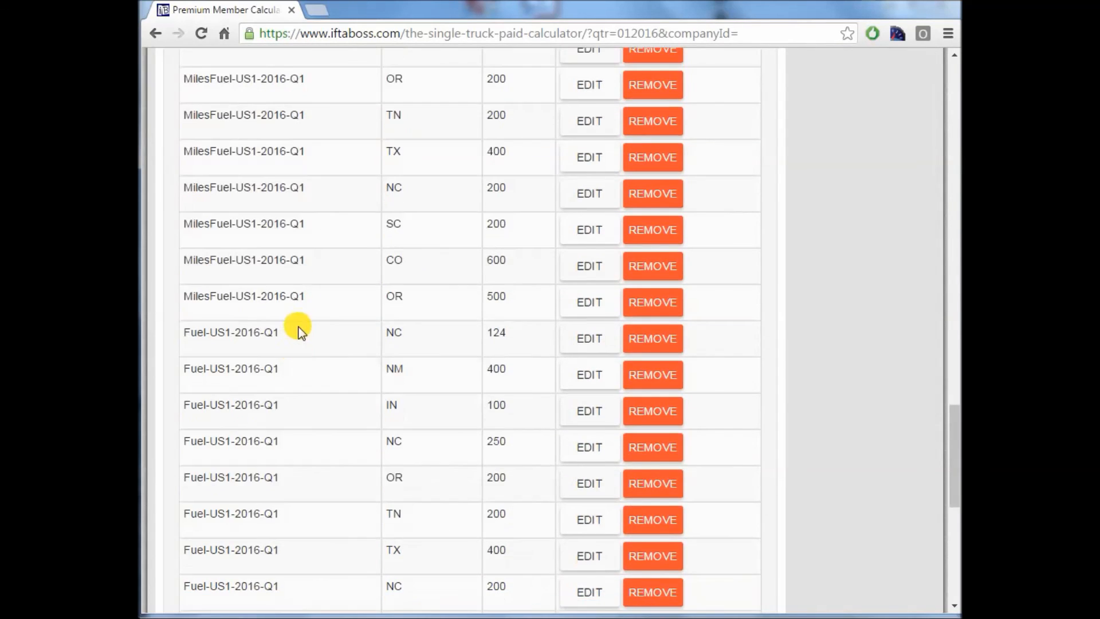
scroll("down", 3)
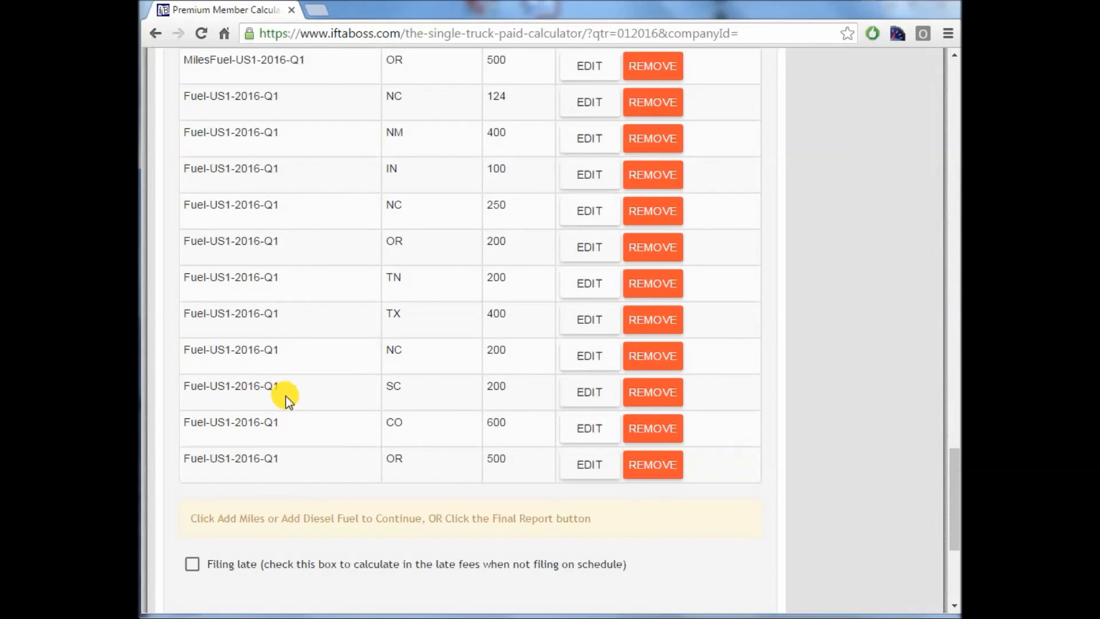